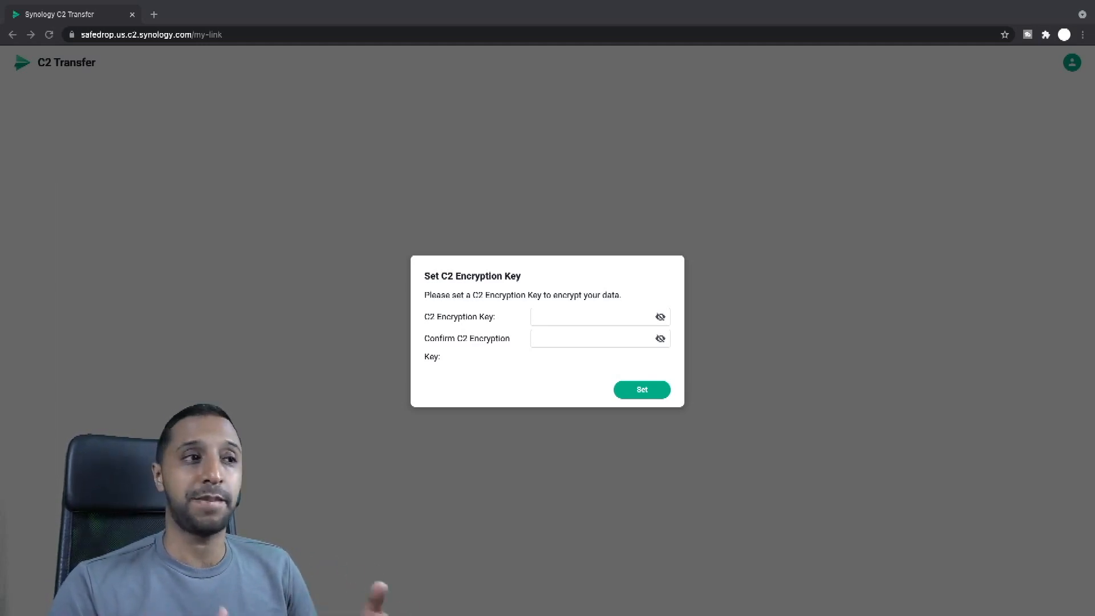
# Enter the C2 encryption key in both fields and set it to open the File Transfer page.
pyautogui.click(593, 316)
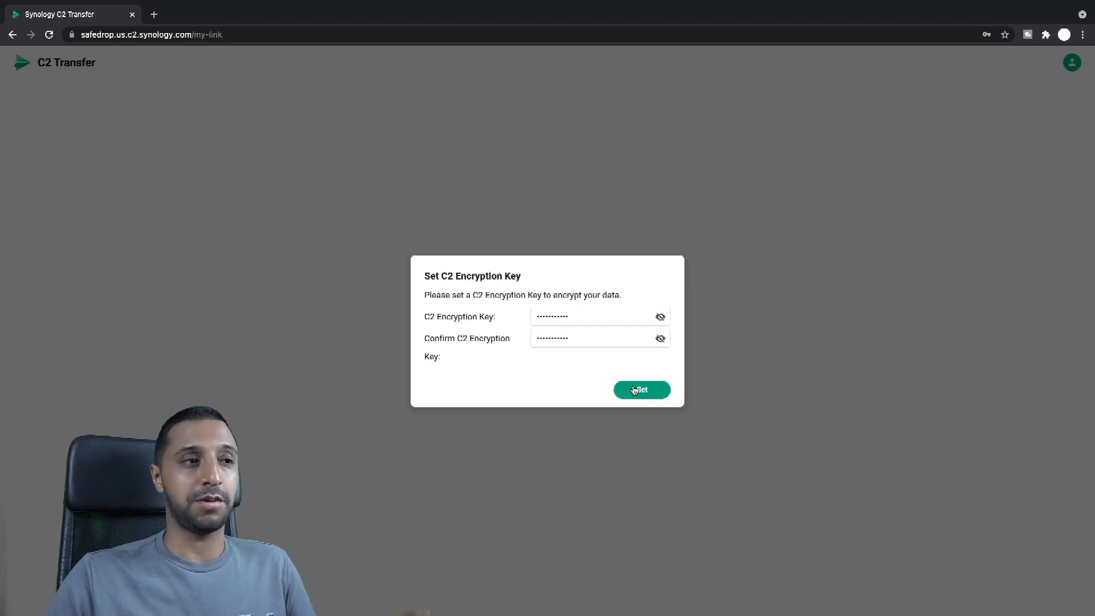
pyautogui.click(640, 389)
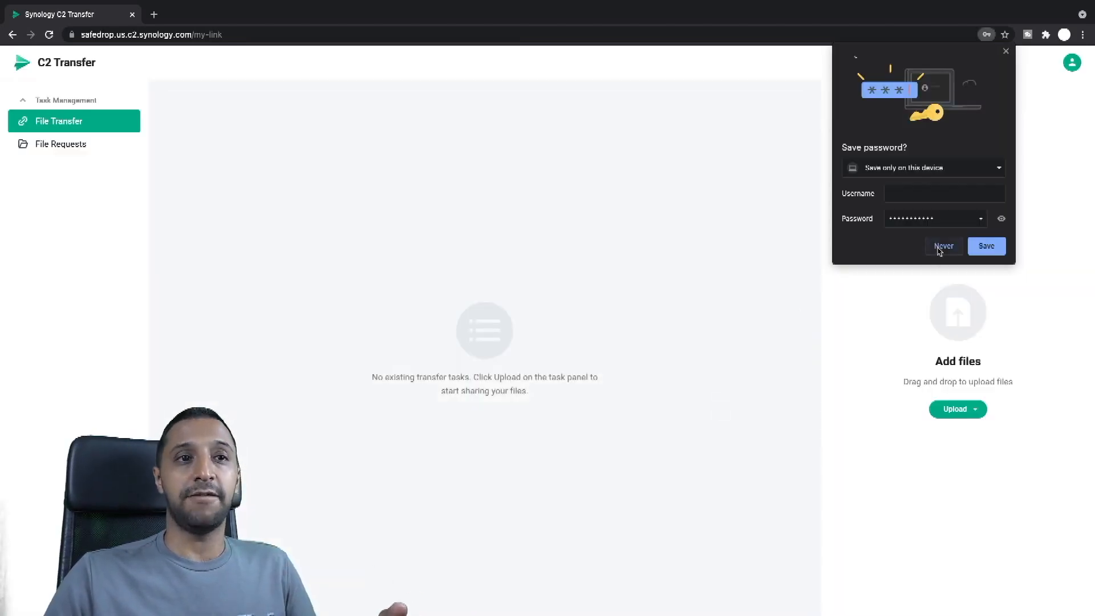
pyautogui.click(943, 246)
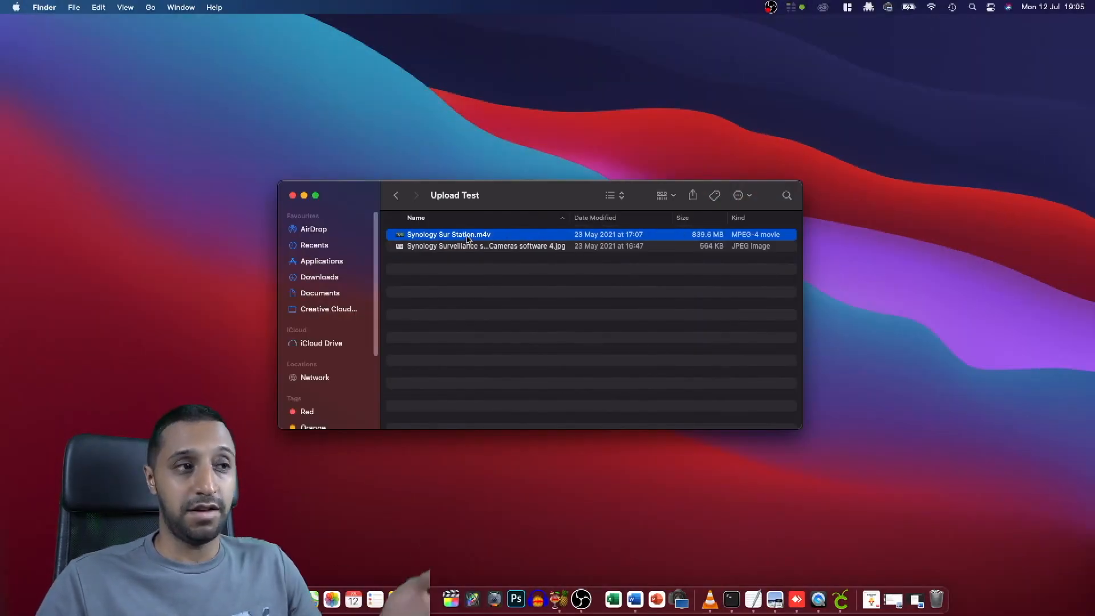
pyautogui.click(486, 246)
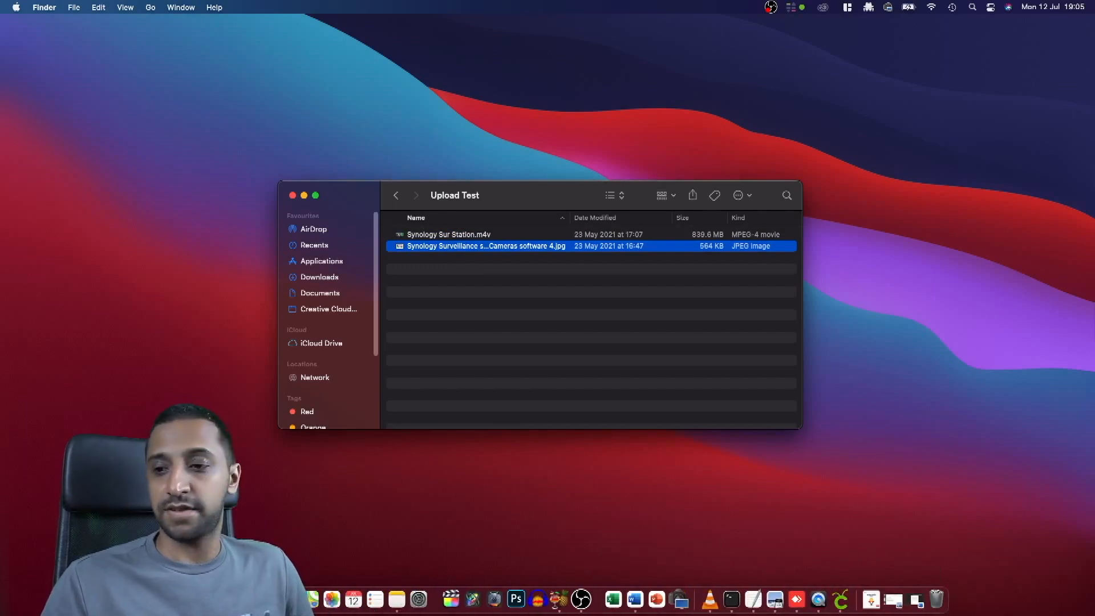
pyautogui.click(615, 355)
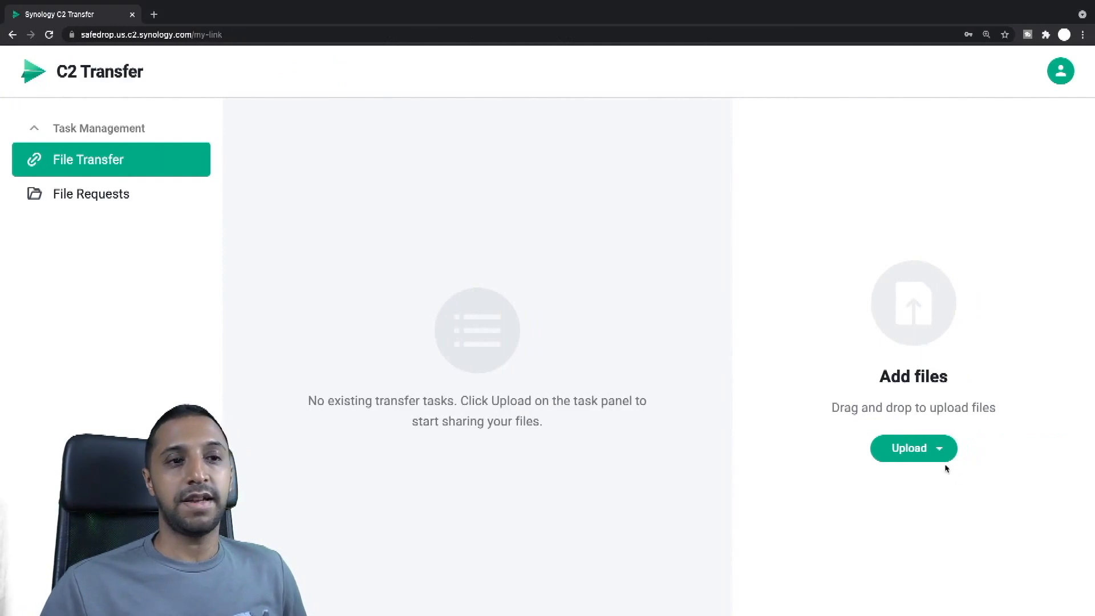
# Upload the Upload Test folder (840 MB) as new transfer task 07-12 1906, confirming Chrome's prompt.
pyautogui.click(908, 447)
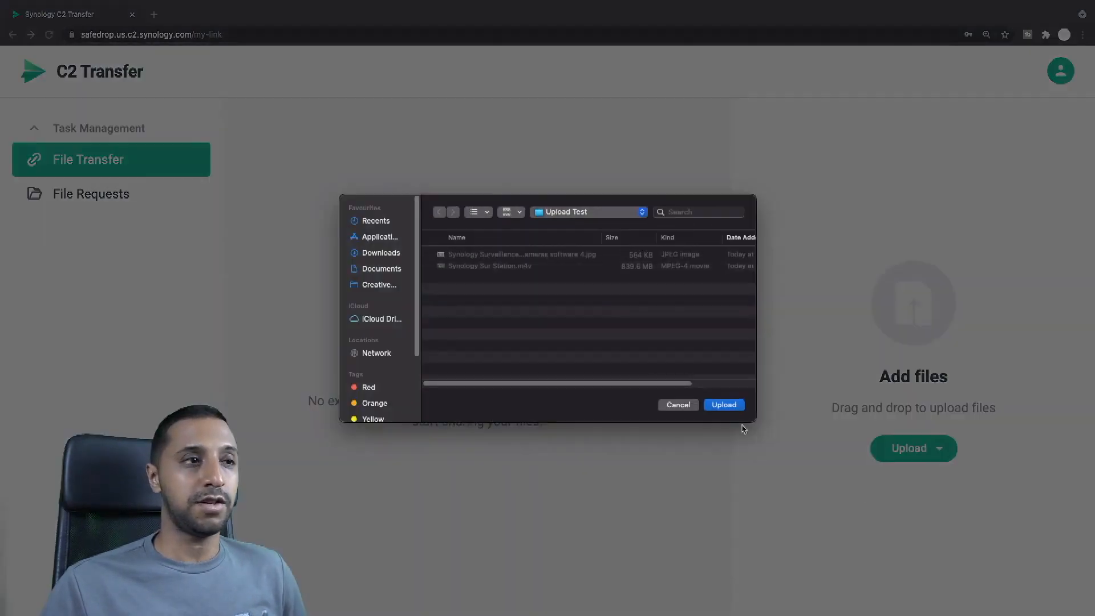
pyautogui.click(589, 212)
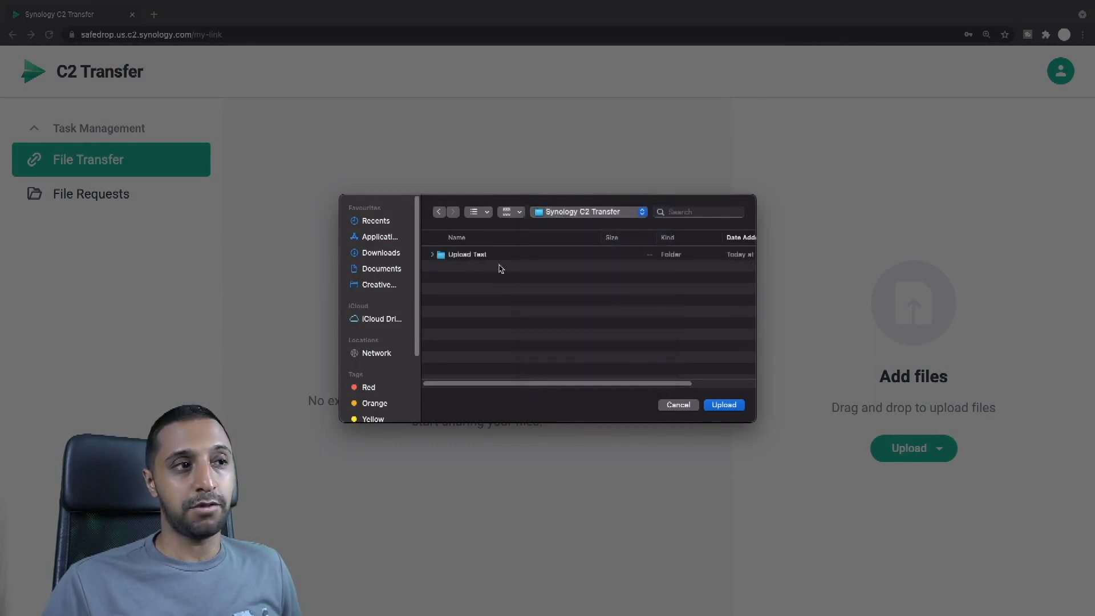
pyautogui.moveTo(491, 250)
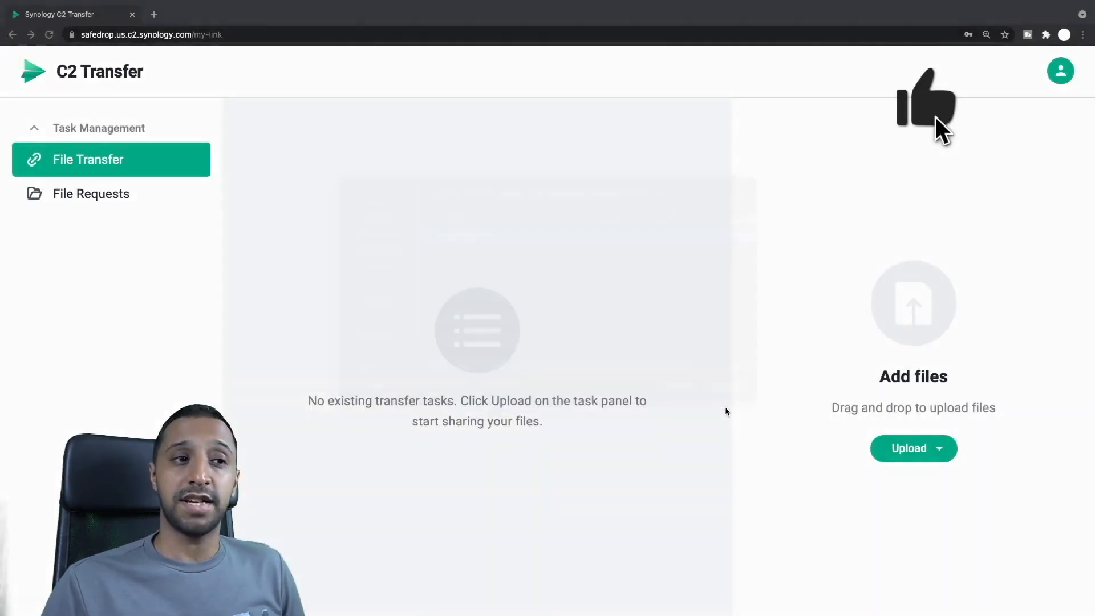
pyautogui.click(908, 447)
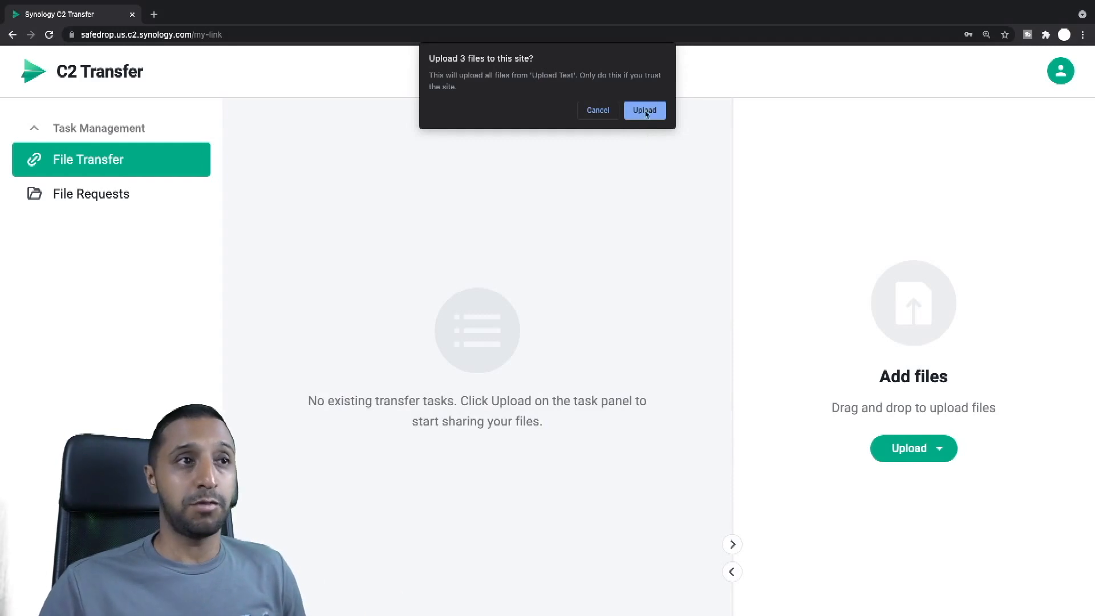
pyautogui.click(643, 111)
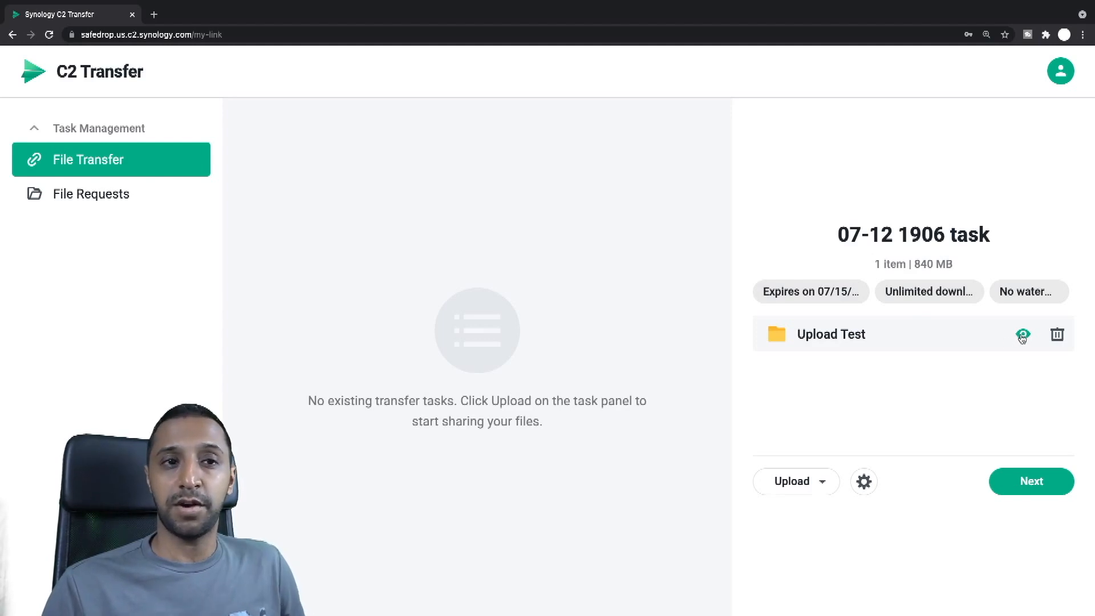
pyautogui.click(1022, 334)
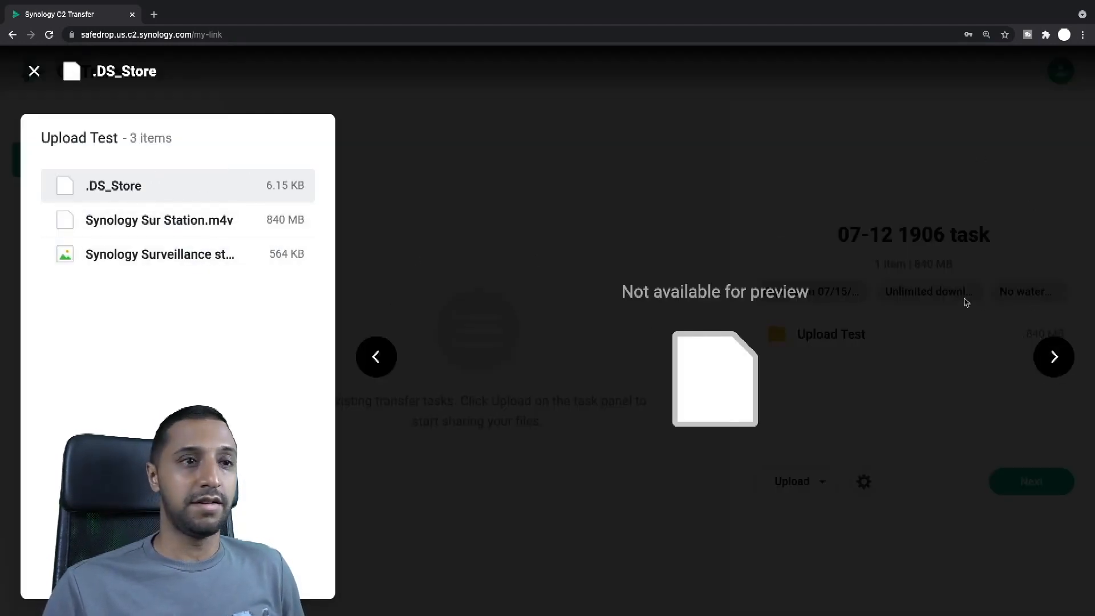
pyautogui.click(1054, 357)
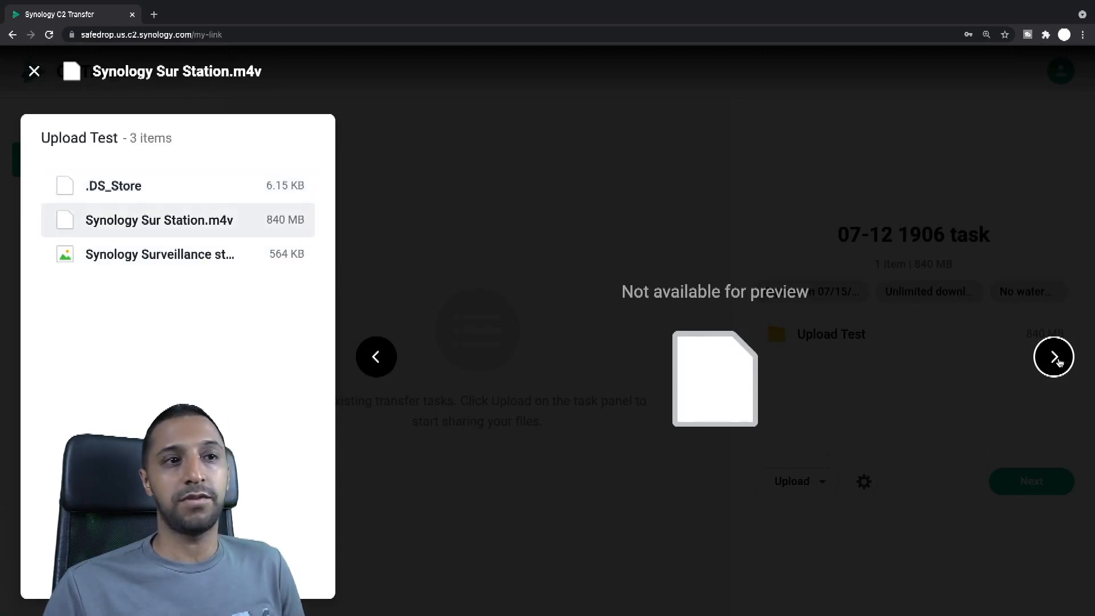
pyautogui.click(1052, 357)
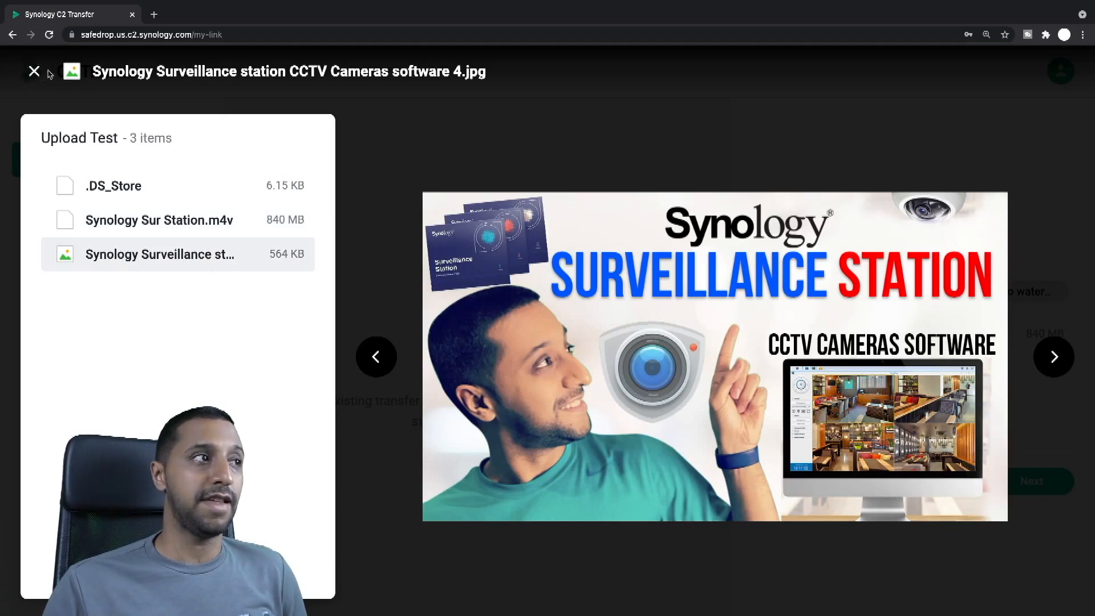
pyautogui.click(34, 71)
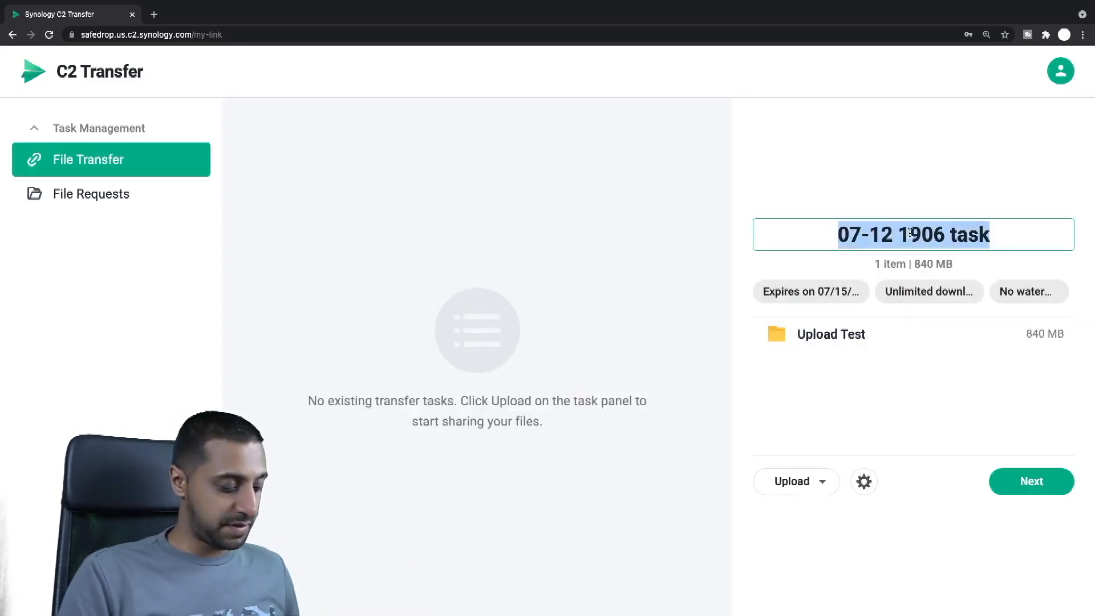
# Name the task 'InsideWire Test Upload - Client 1' and bring up its File transfer settings.
pyautogui.write('InsideWire Test Ip')
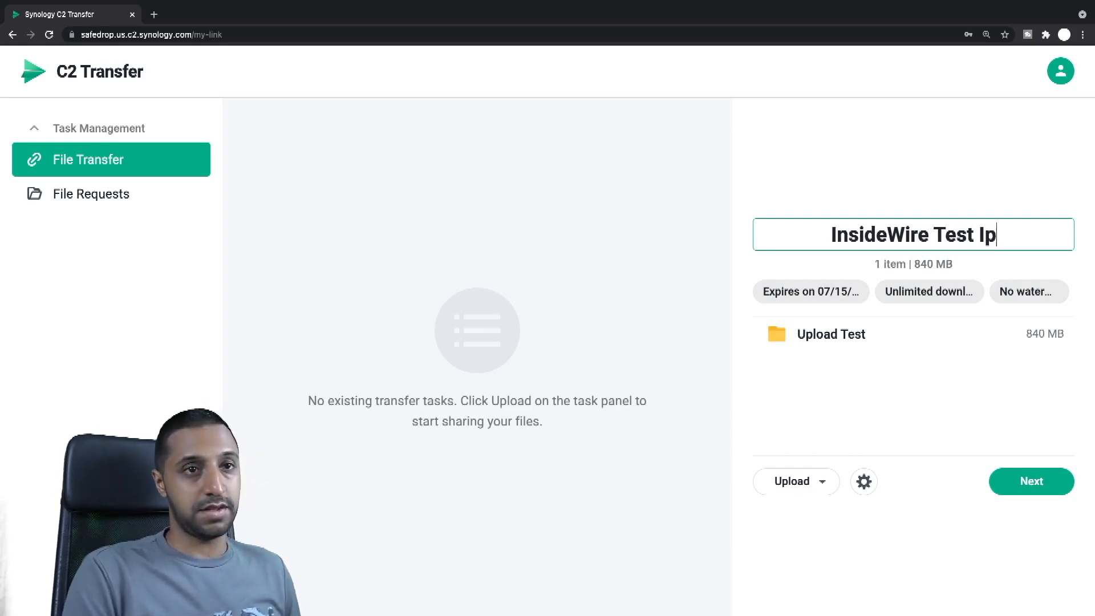
pyautogui.write('Upload - Client')
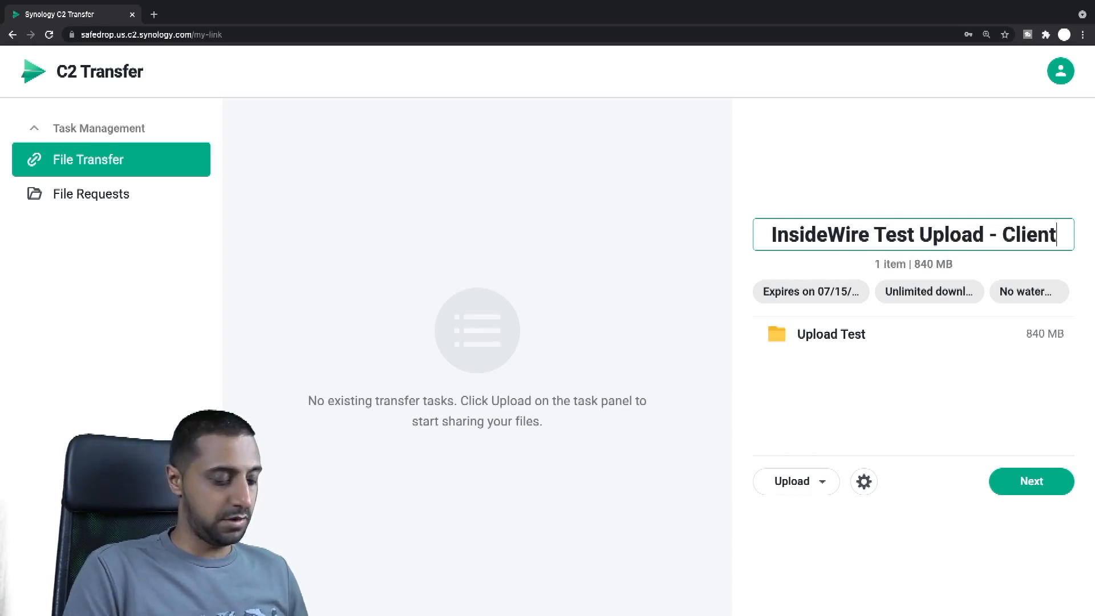
pyautogui.write('1')
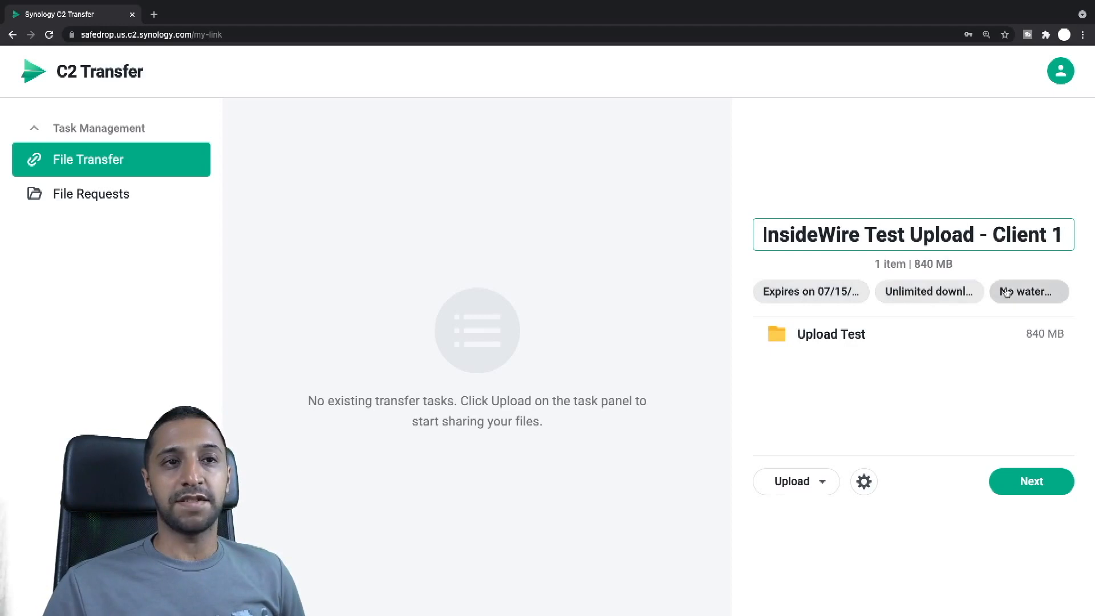
pyautogui.click(863, 482)
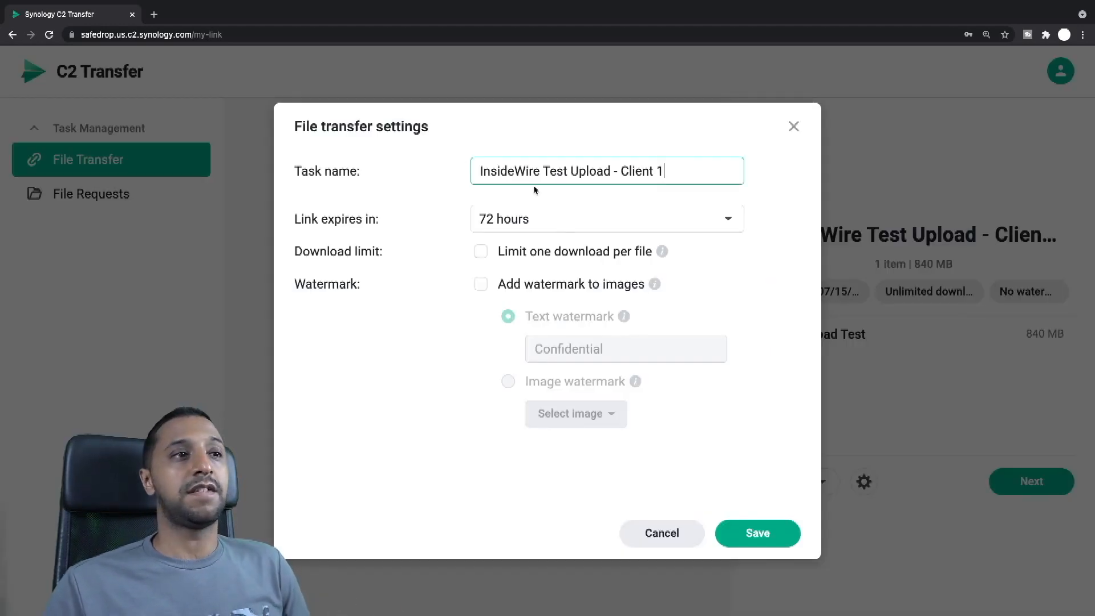
# Set link expiry to 3 hours and tick Limit one download per file.
pyautogui.click(605, 219)
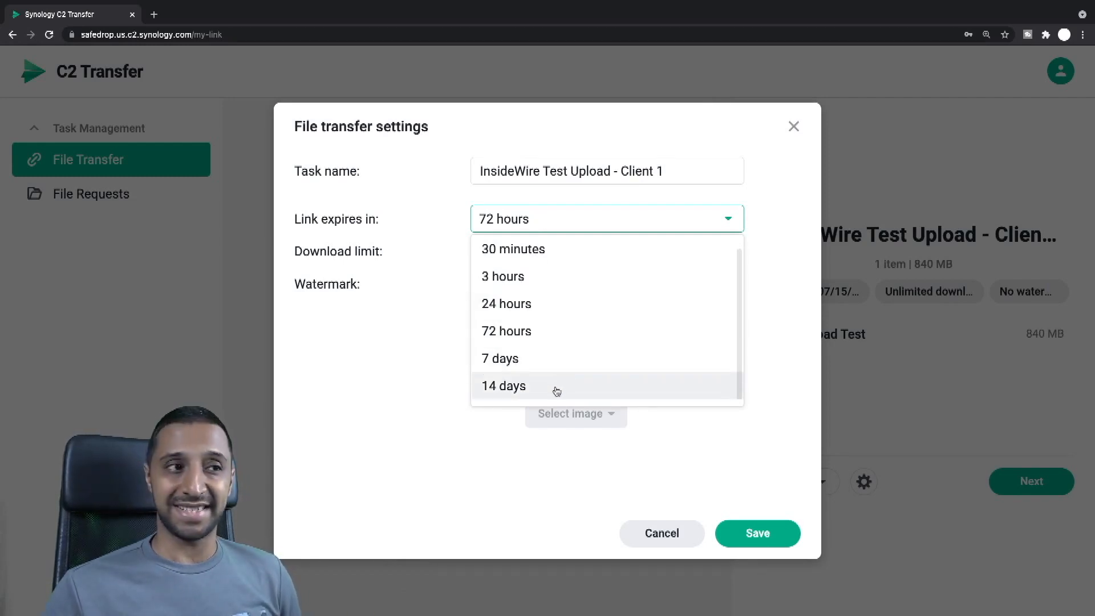
pyautogui.click(502, 276)
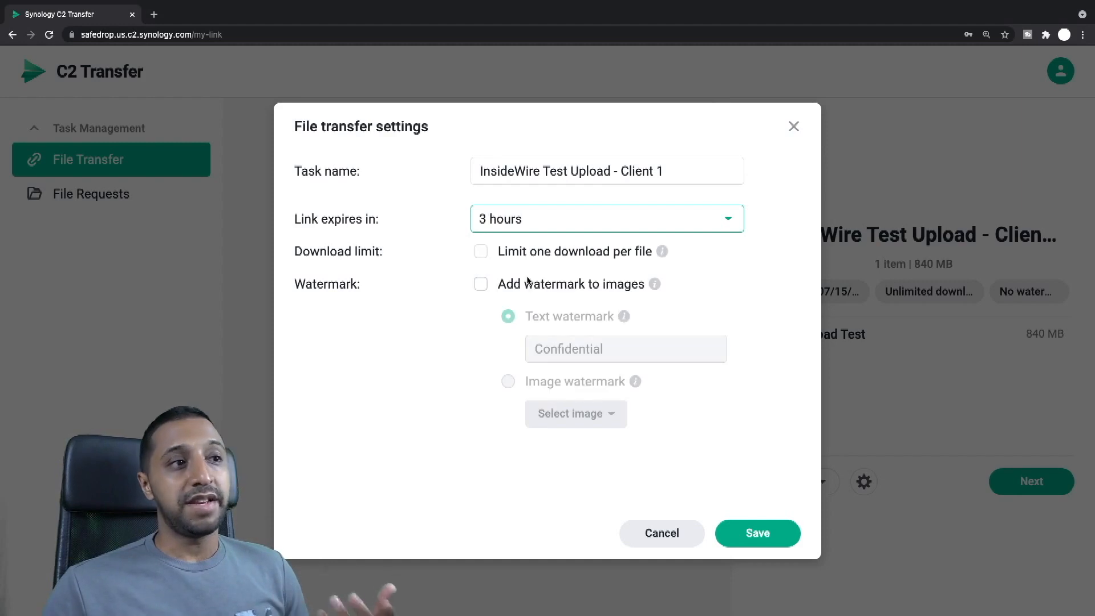
pyautogui.moveTo(516, 241)
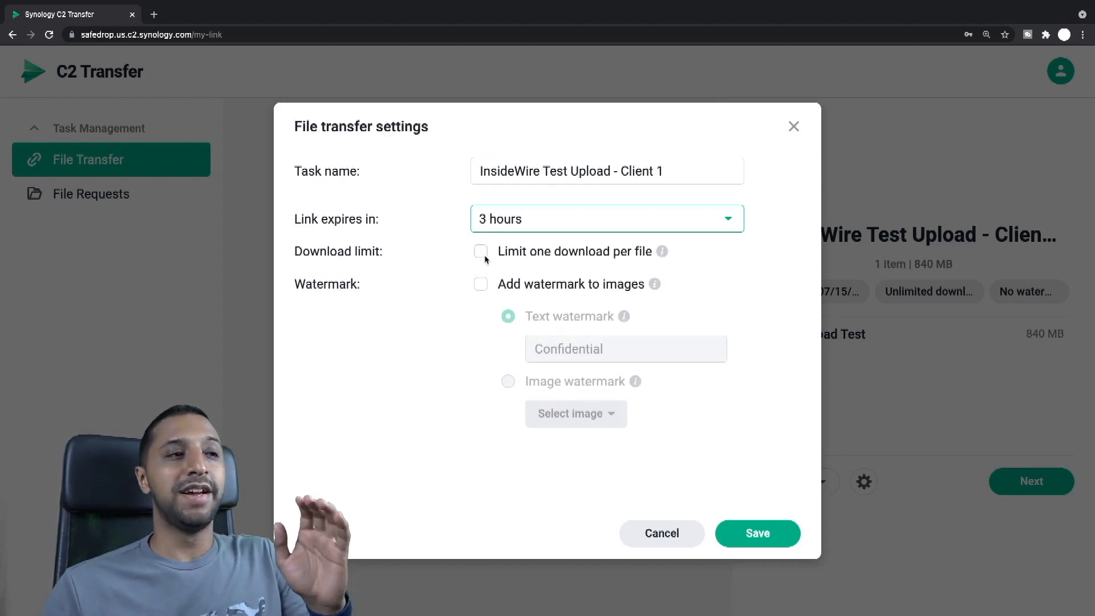
pyautogui.click(480, 251)
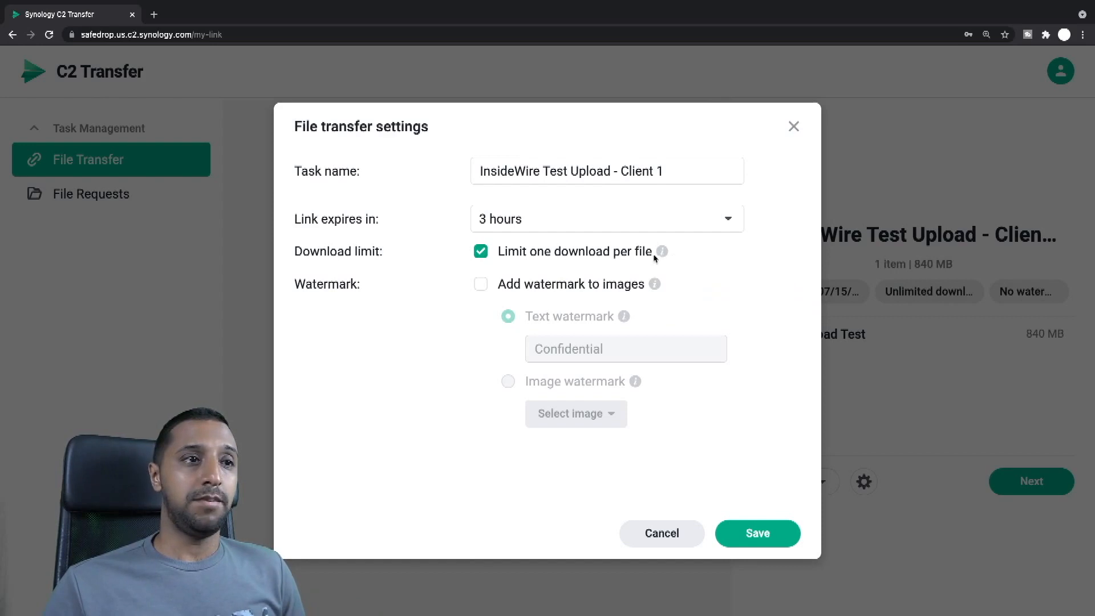
pyautogui.moveTo(662, 251)
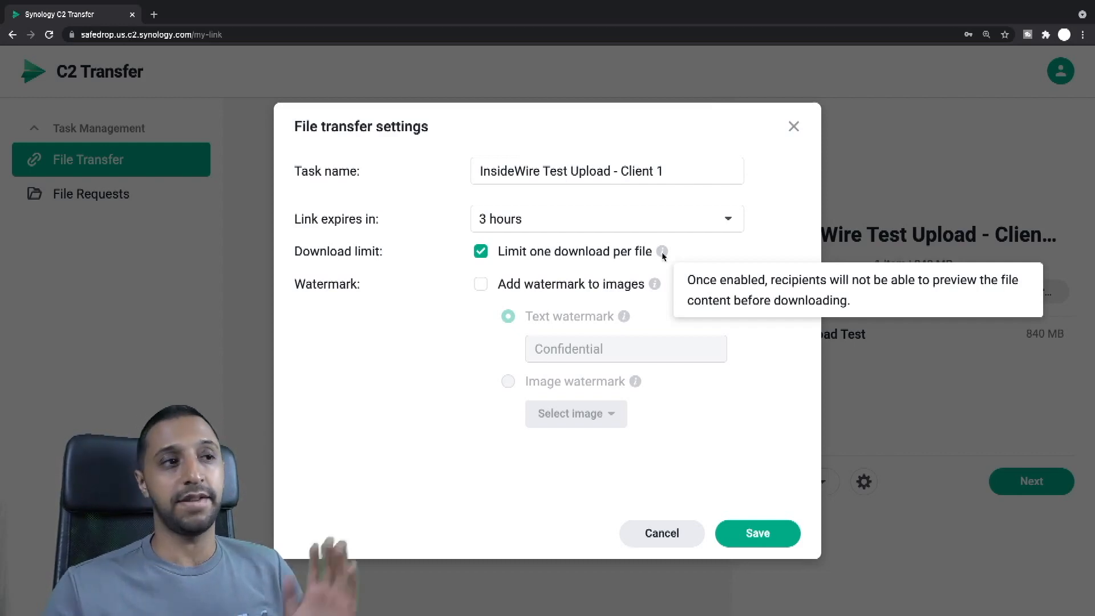
pyautogui.click(481, 251)
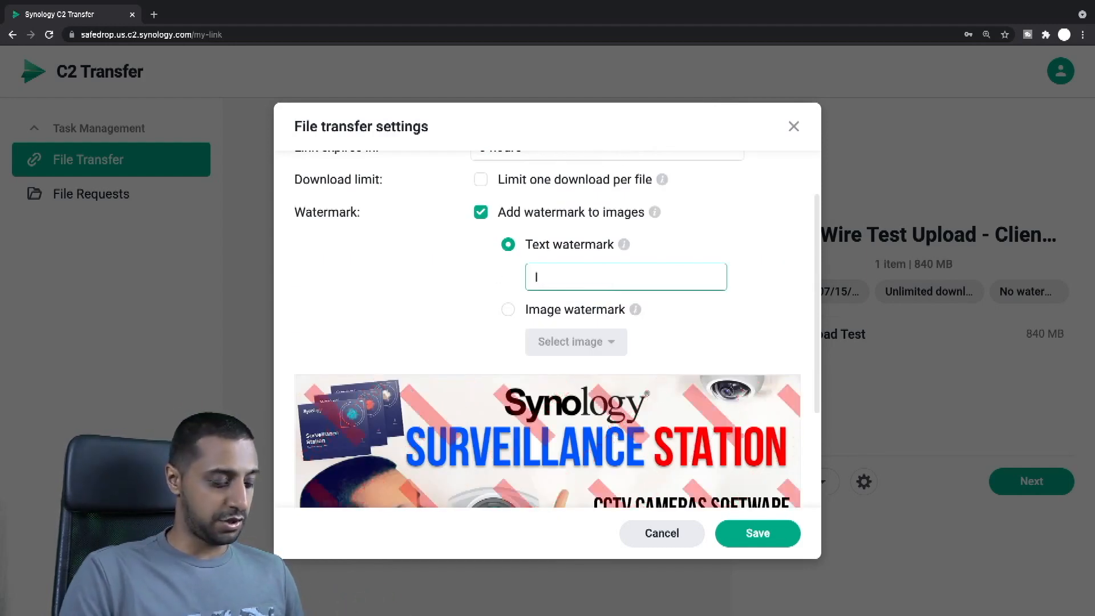
# Add an 'InsideWire' text watermark for images and save the transfer settings.
pyautogui.write('InsideWire')
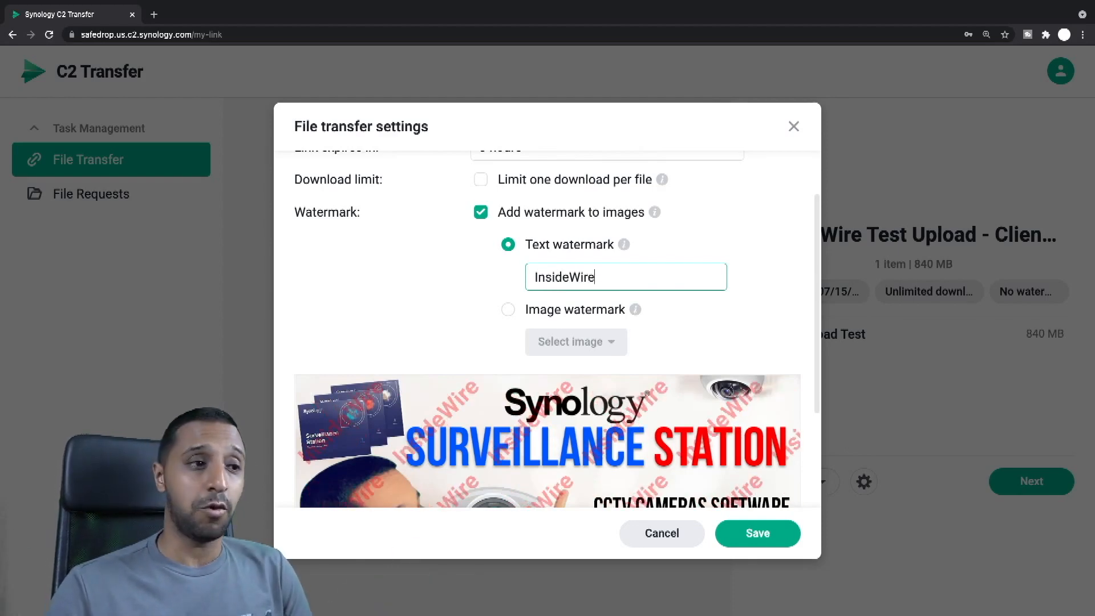
pyautogui.click(508, 309)
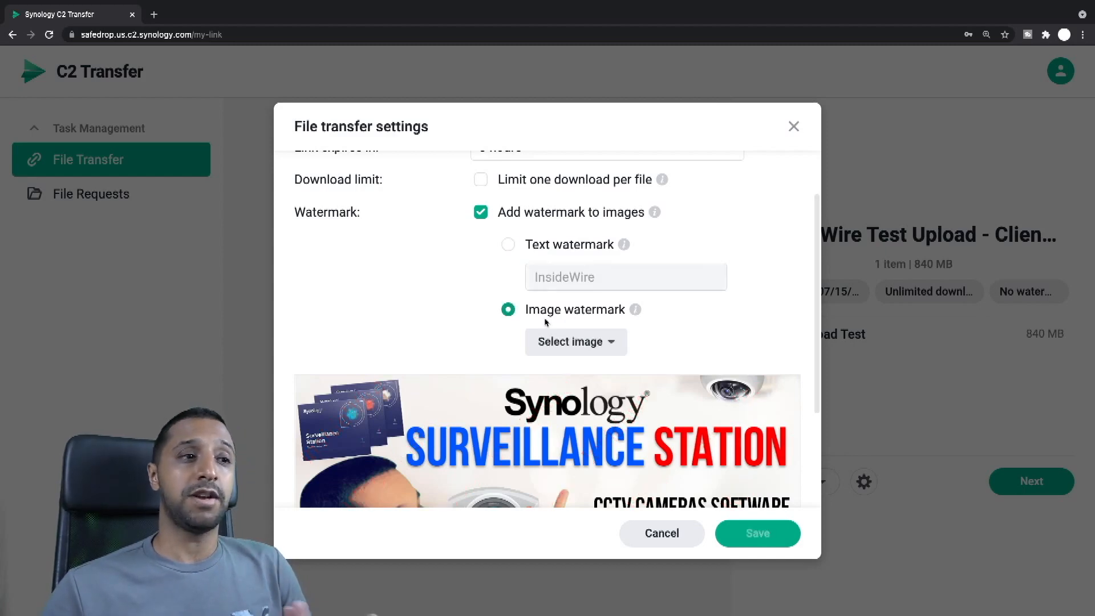
pyautogui.click(508, 244)
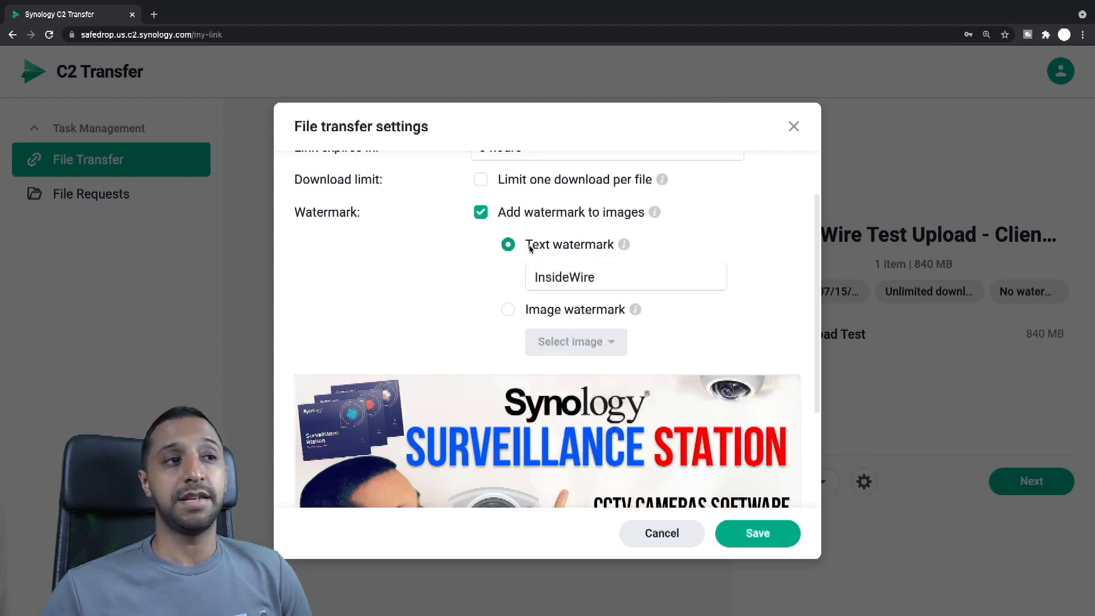
pyautogui.click(758, 533)
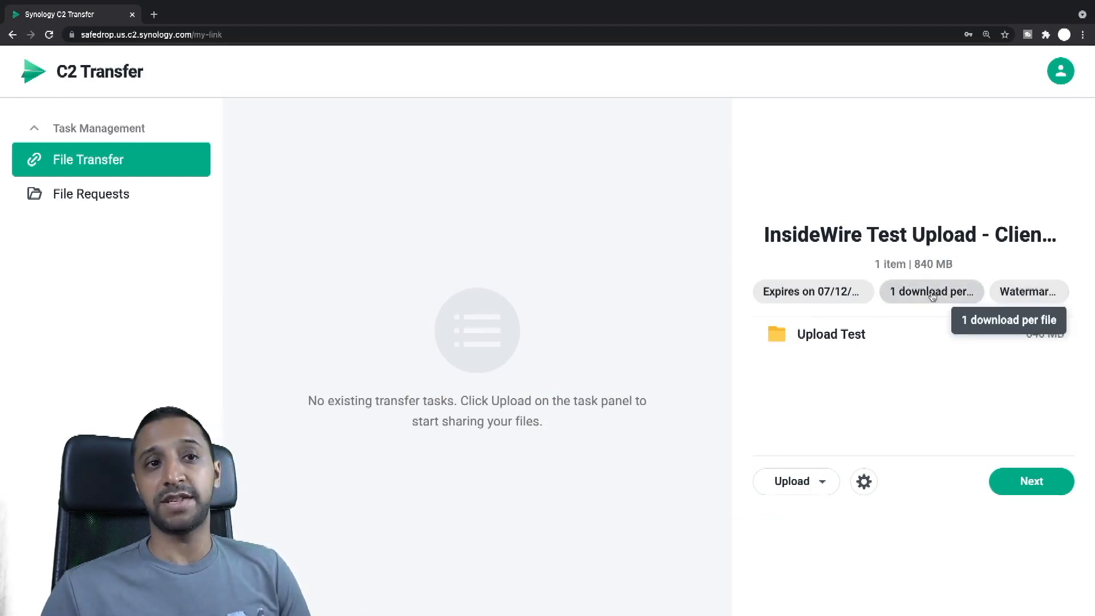
pyautogui.moveTo(812, 290)
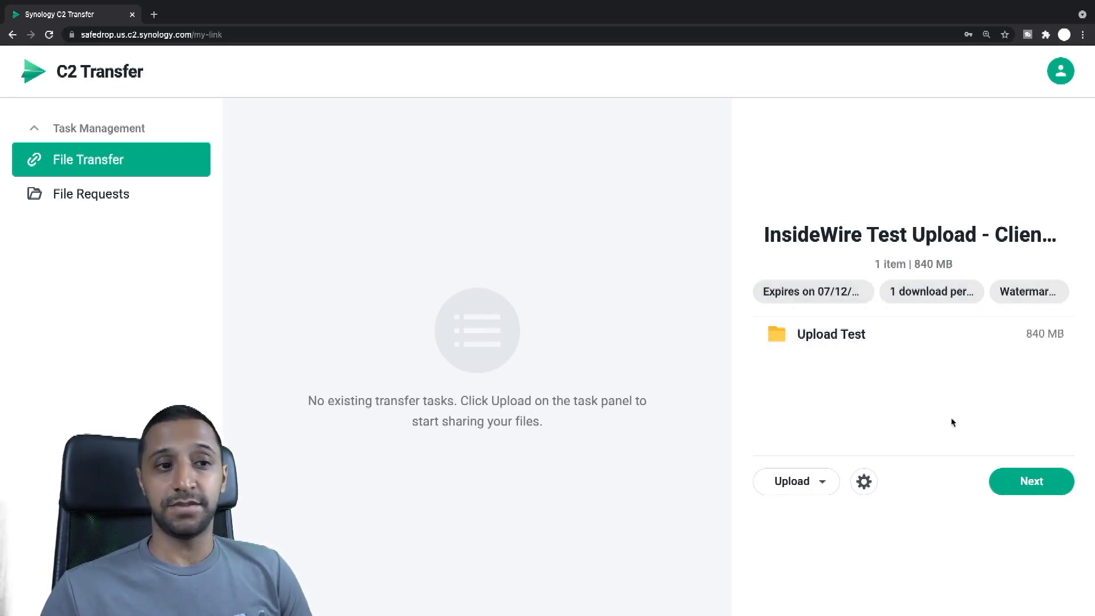
pyautogui.click(795, 481)
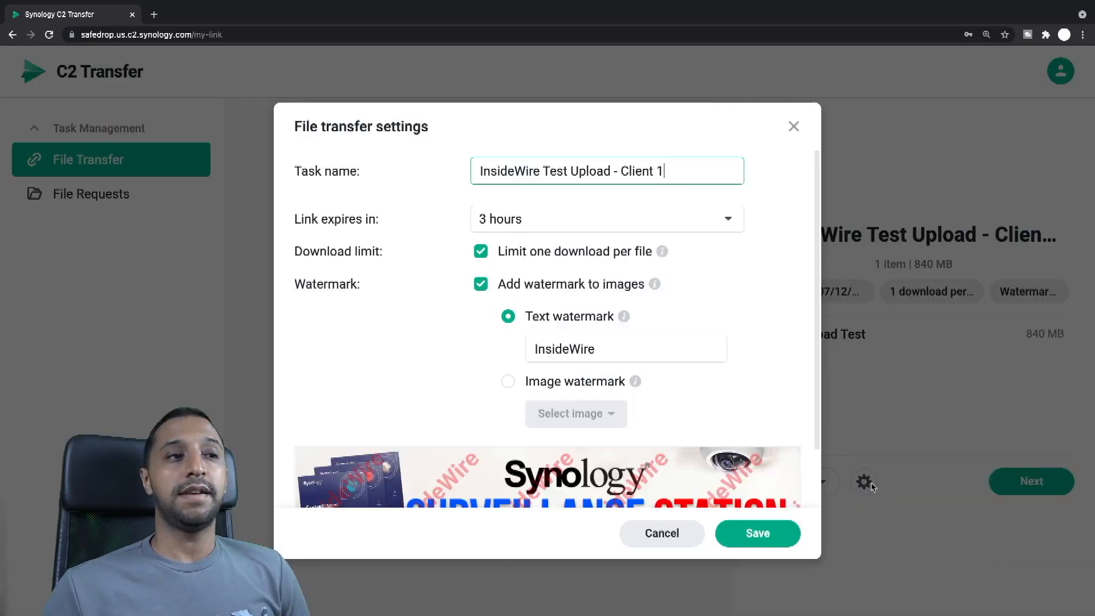
pyautogui.click(758, 533)
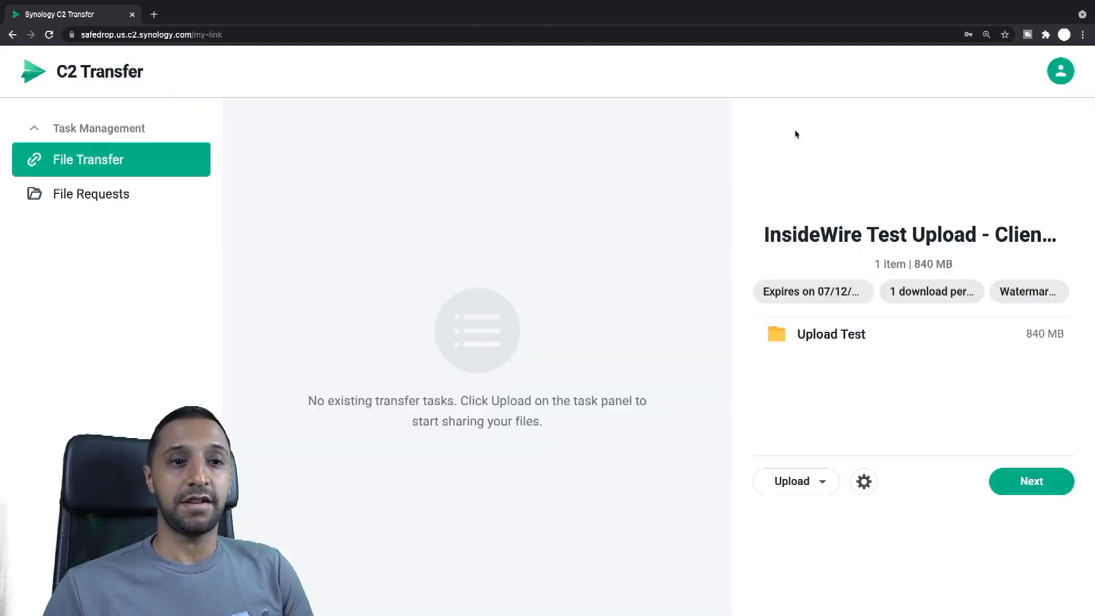
# Add the recipient's email under Email verification and create the shareable link.
pyautogui.click(1031, 481)
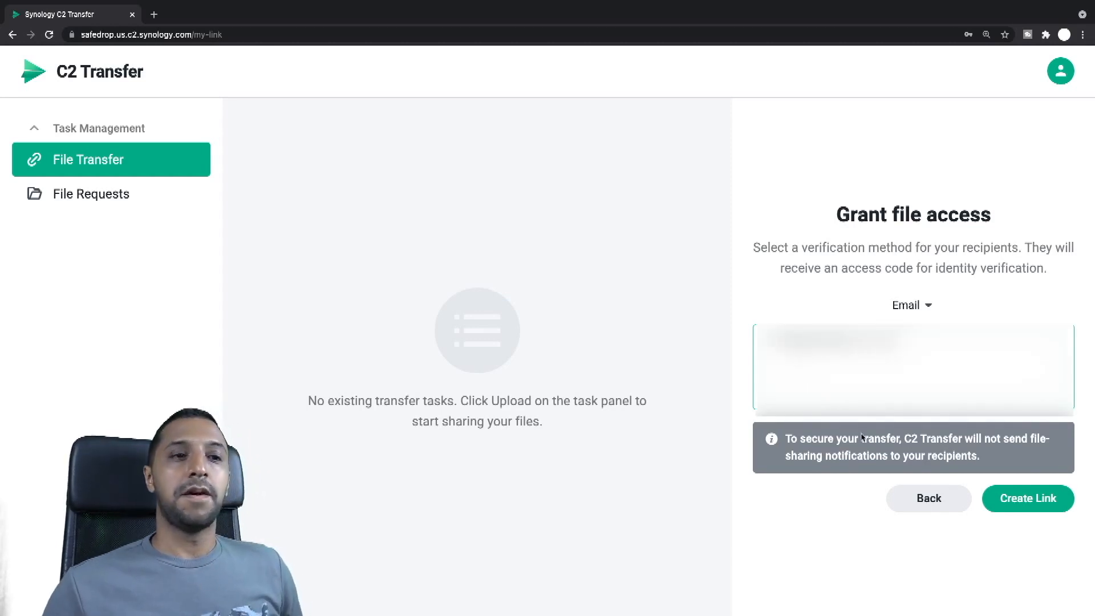
pyautogui.click(1028, 498)
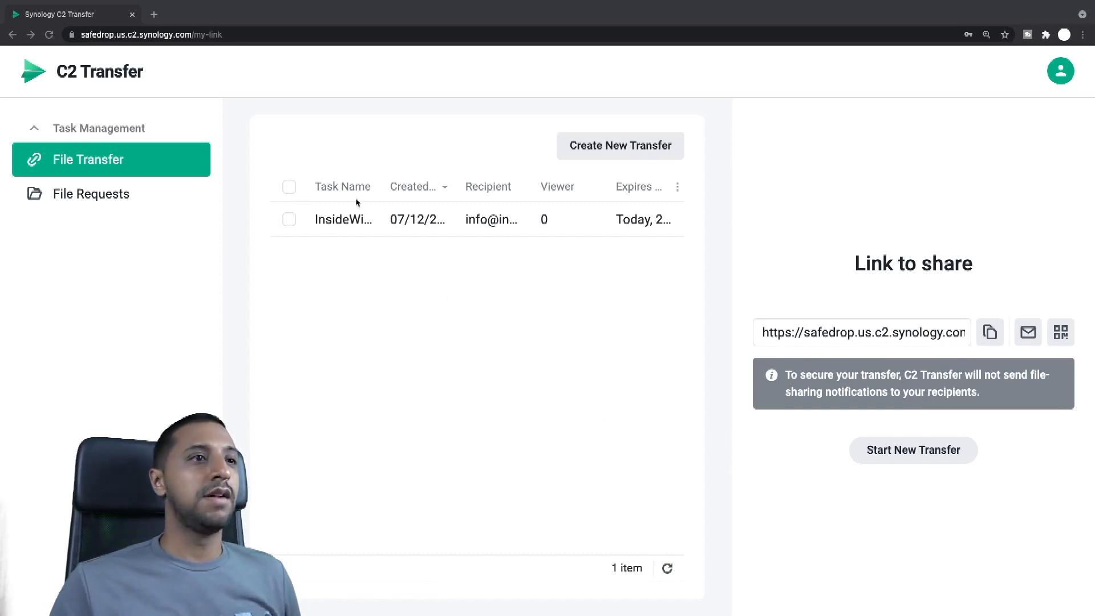
pyautogui.moveTo(293, 223)
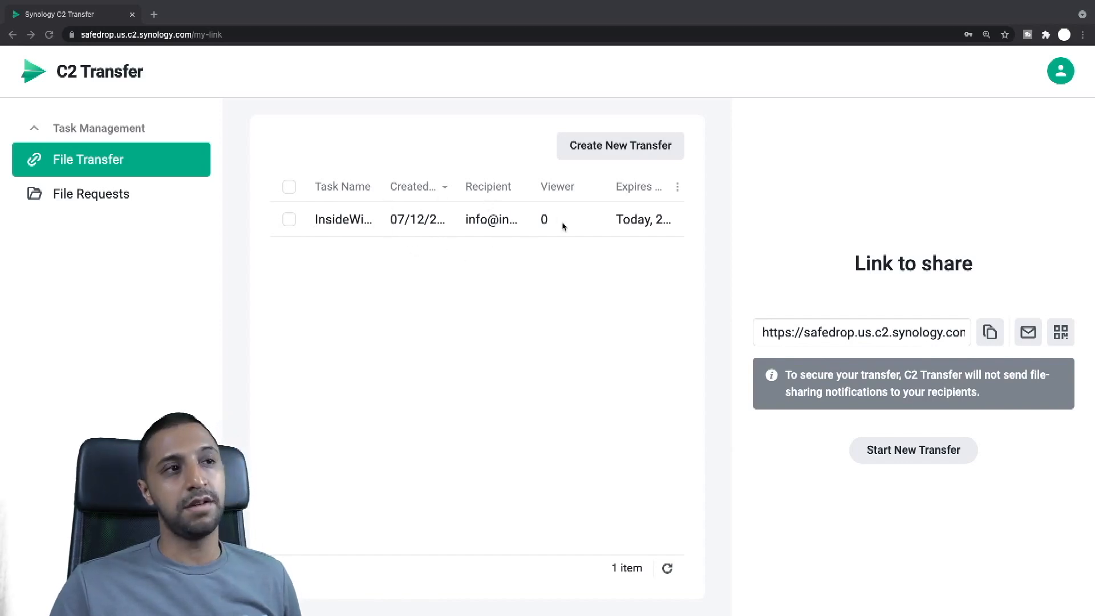
pyautogui.moveTo(649, 237)
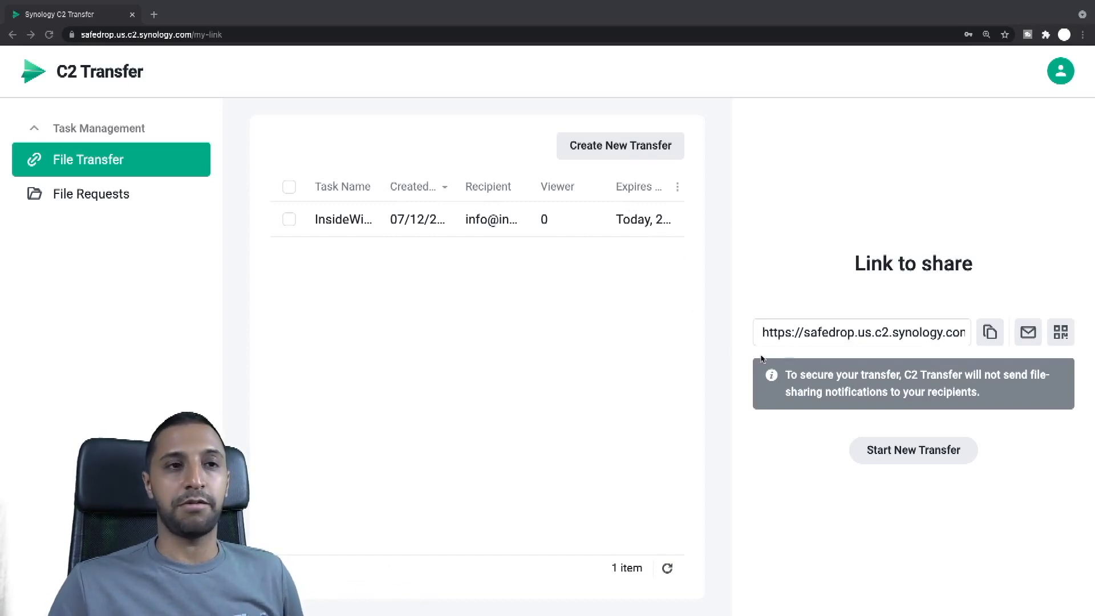
pyautogui.click(863, 332)
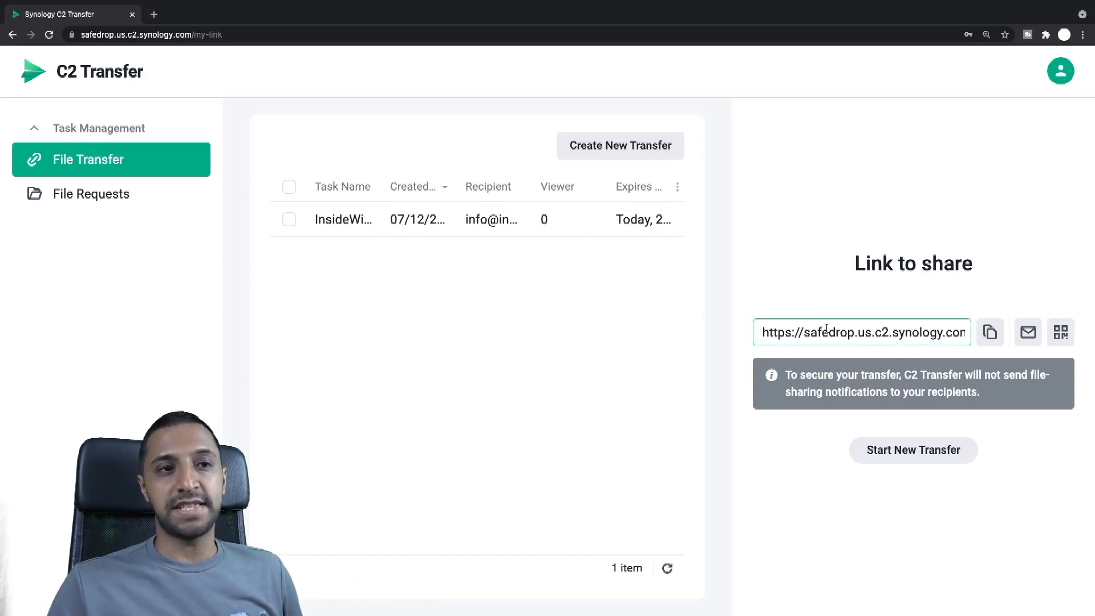
pyautogui.moveTo(990, 332)
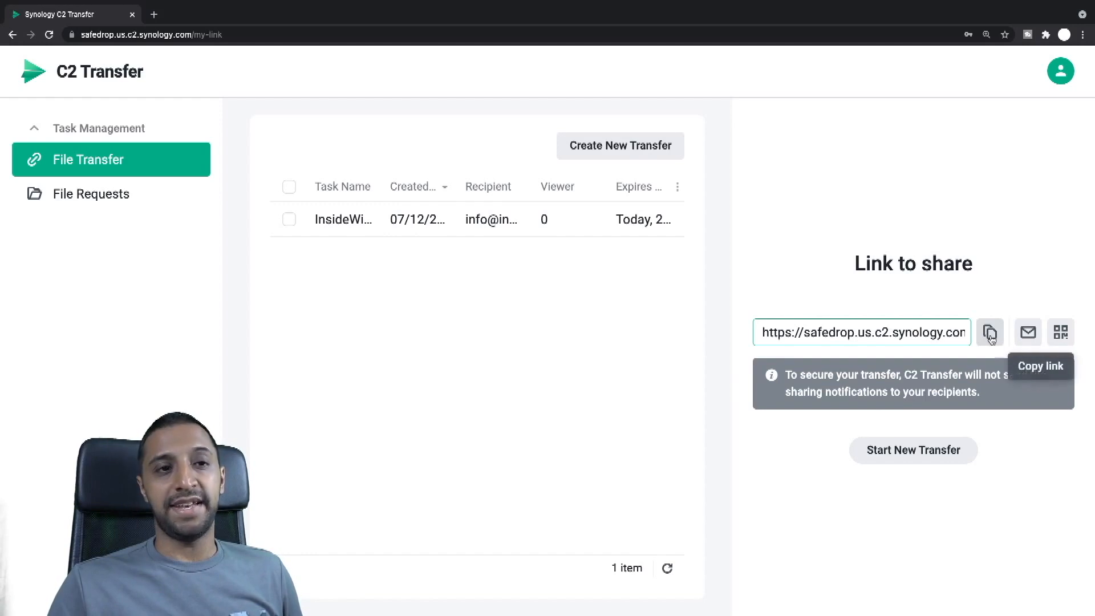
pyautogui.moveTo(1027, 332)
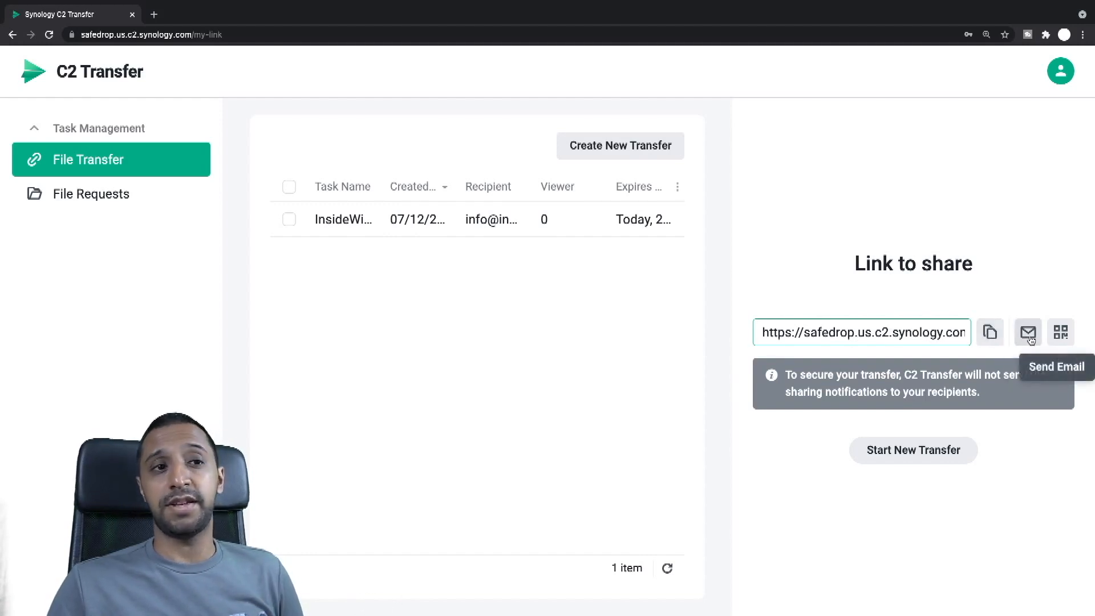
pyautogui.moveTo(1059, 332)
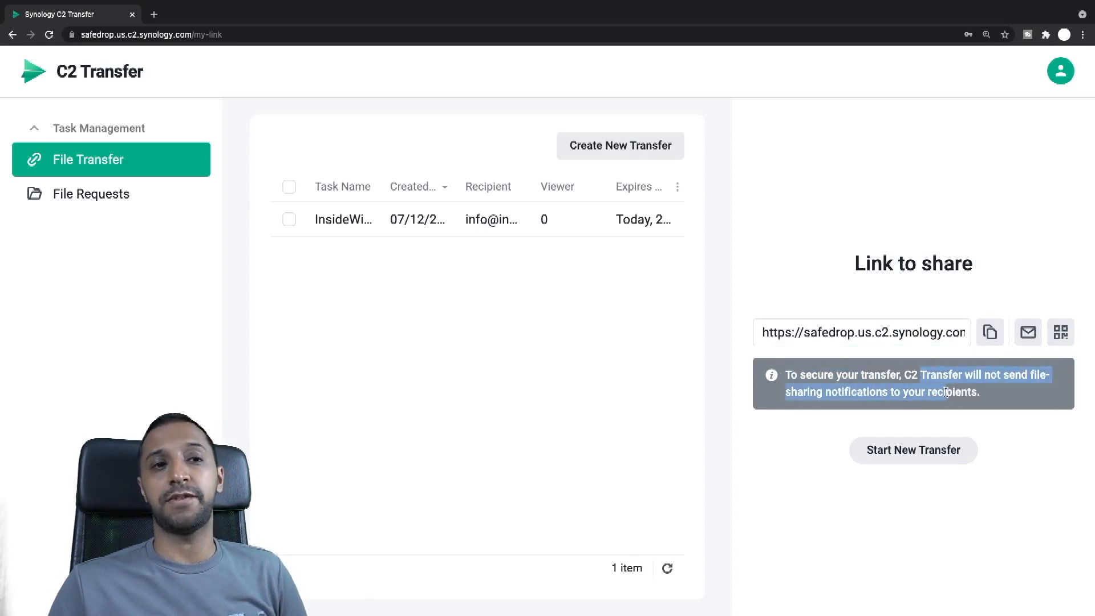
pyautogui.moveTo(1027, 332)
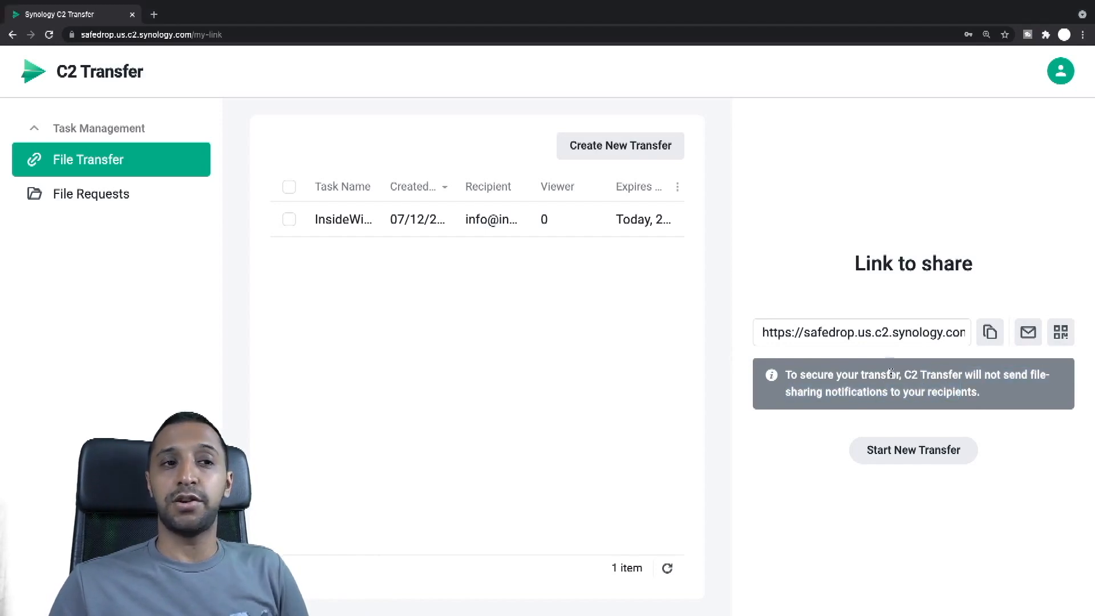
pyautogui.click(990, 332)
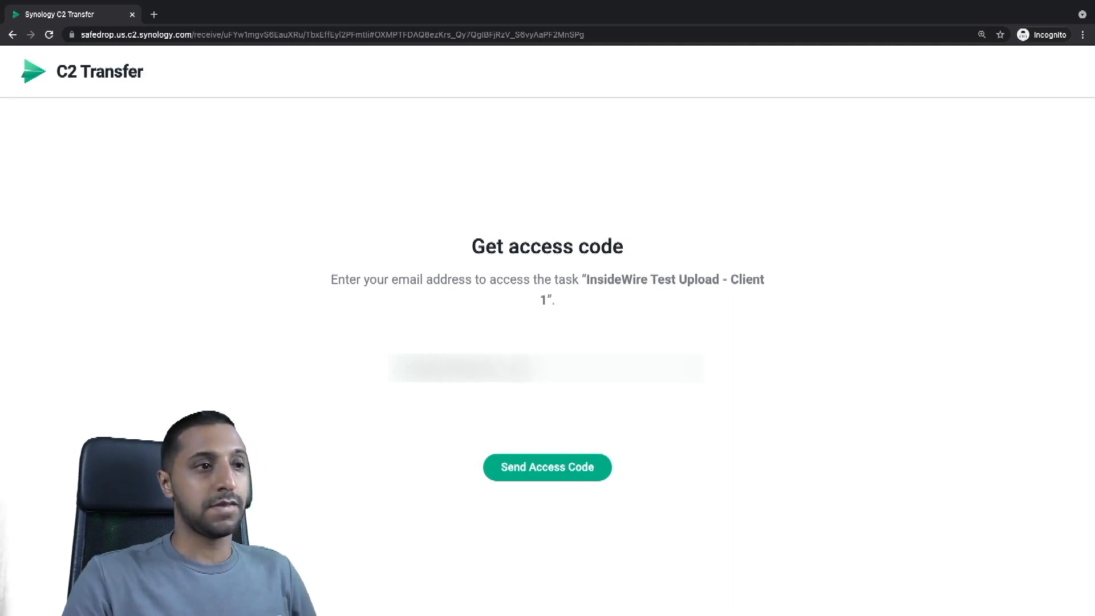
# As the recipient, enter the email and request an access code for the shared transfer.
pyautogui.click(546, 467)
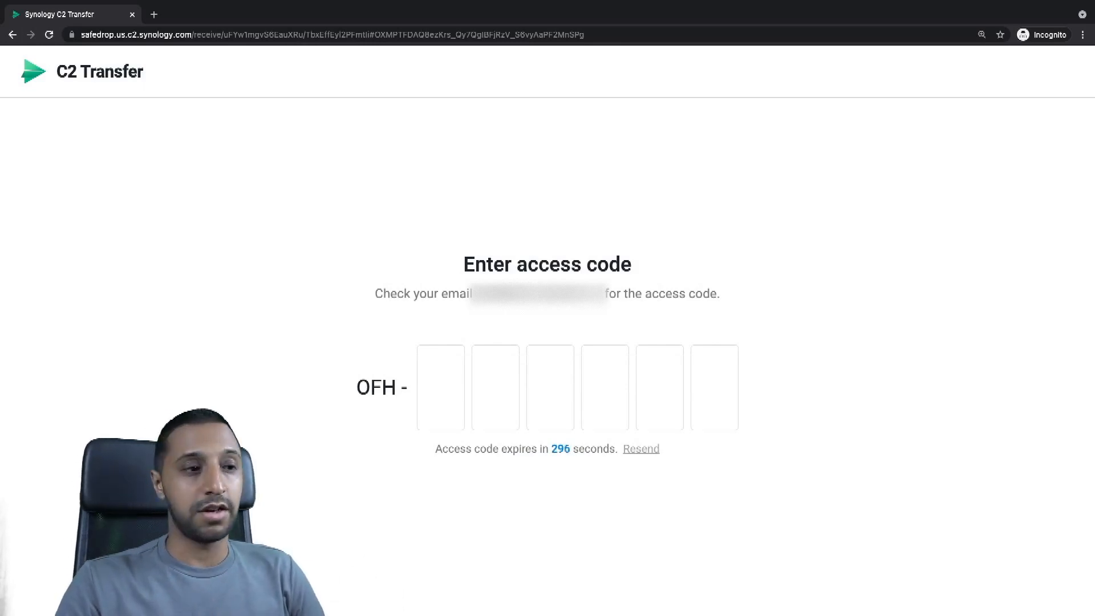
pyautogui.moveTo(514, 17)
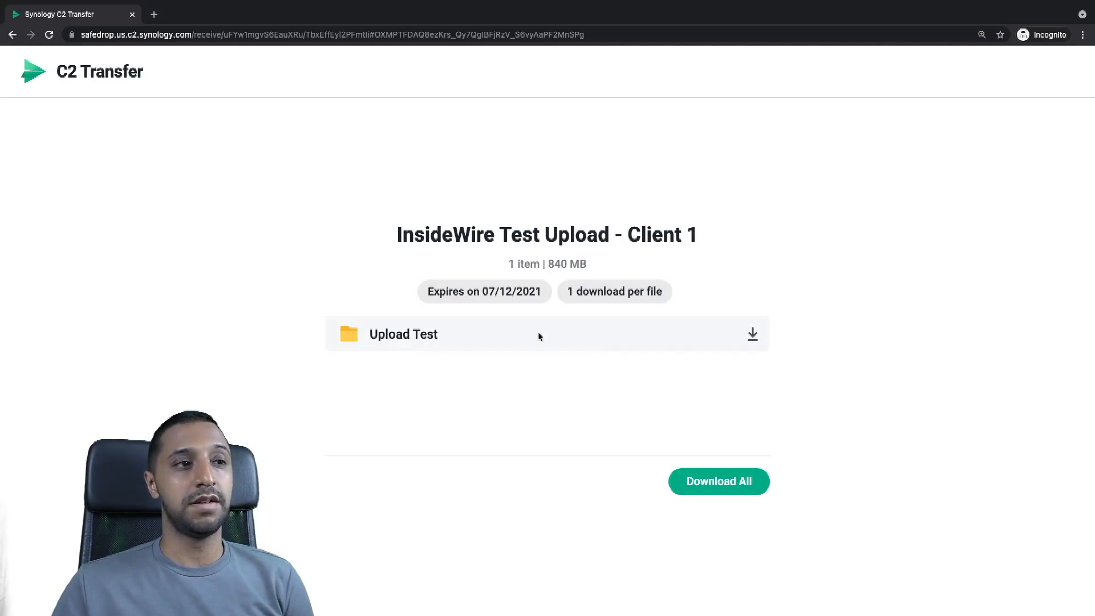
pyautogui.moveTo(570, 349)
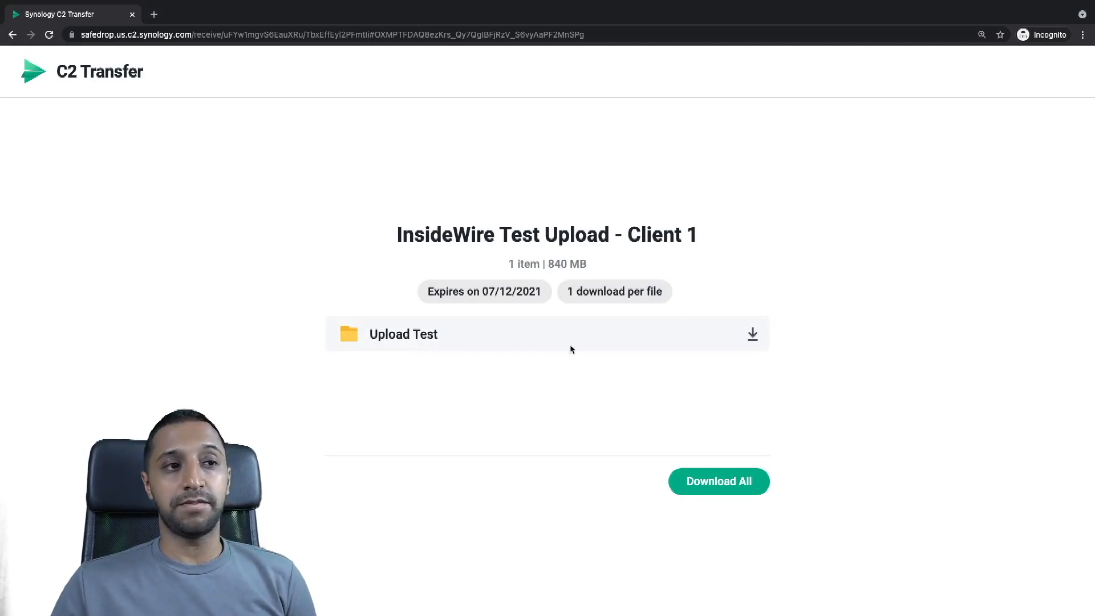
pyautogui.moveTo(683, 334)
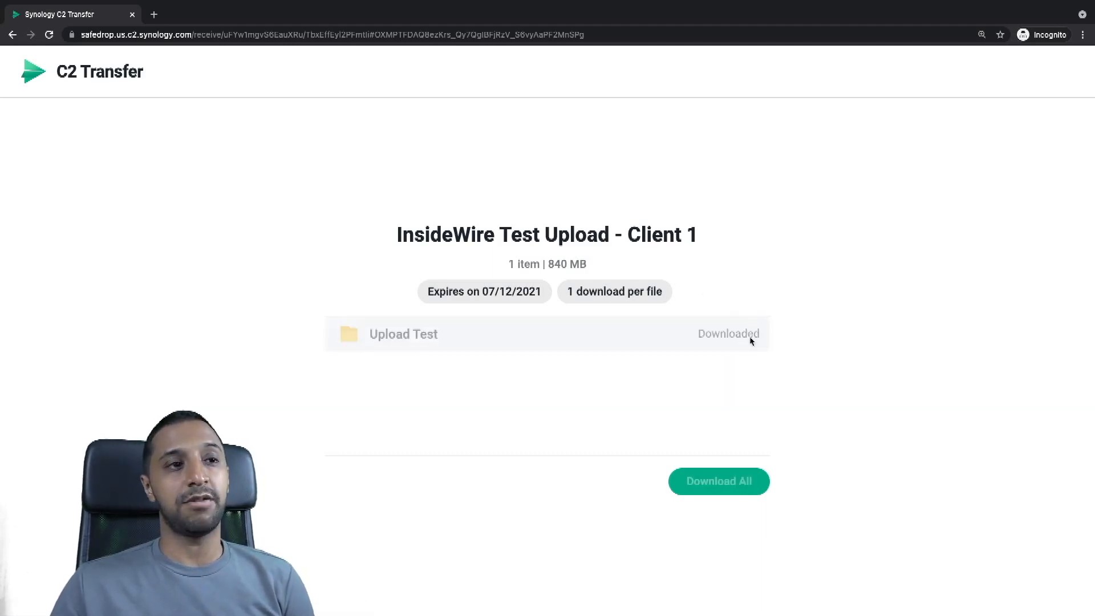
# Download the Upload Test folder from the recipient page.
pyautogui.click(718, 482)
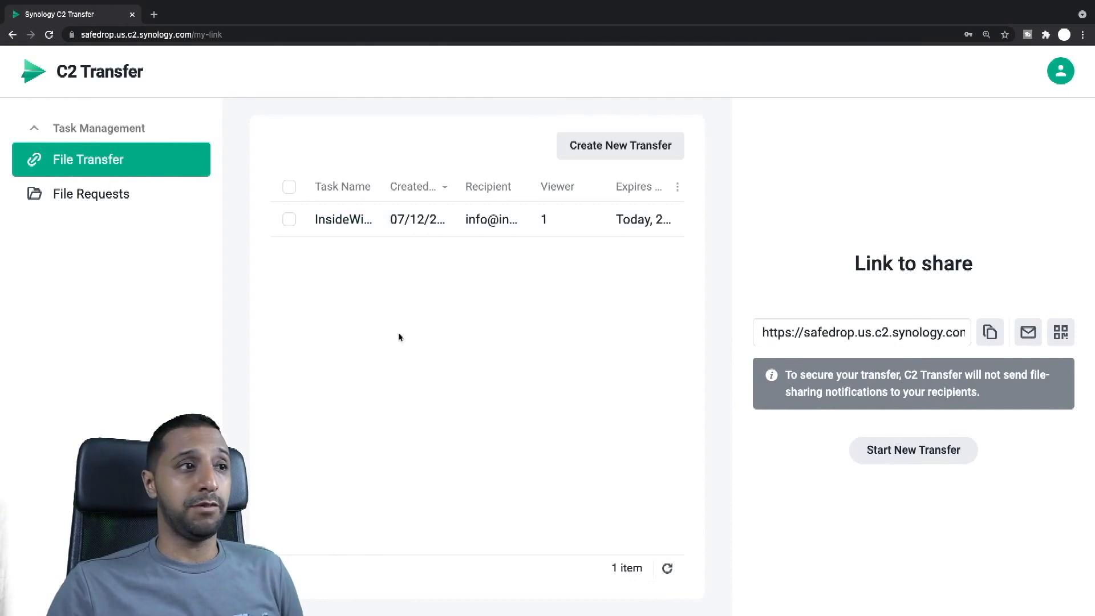
pyautogui.moveTo(636, 344)
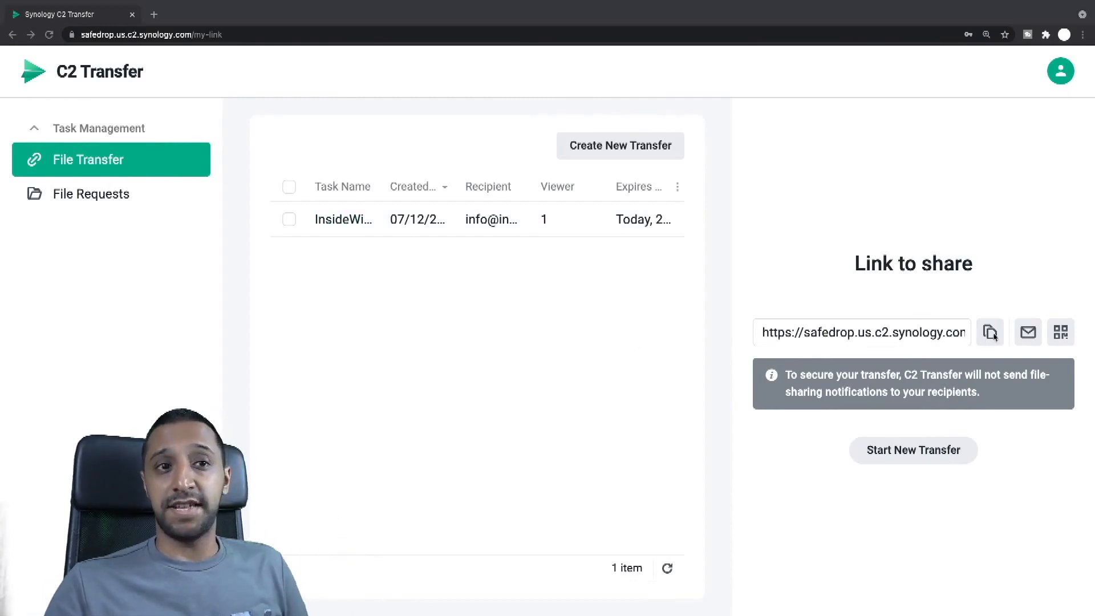
pyautogui.moveTo(991, 332)
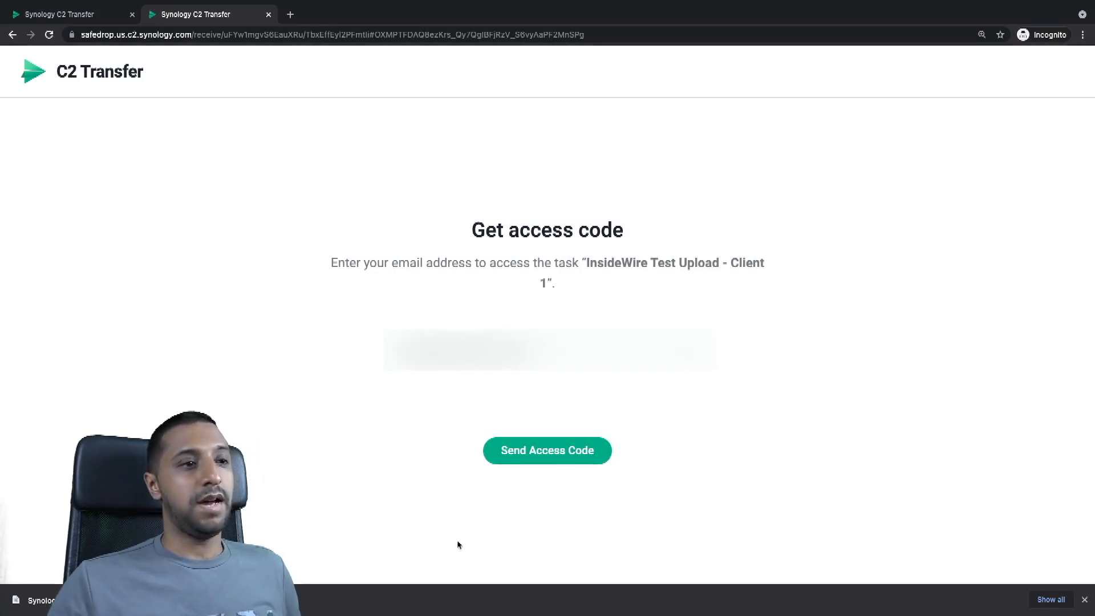
# Start a new transfer from the sender's task list after confirming one viewer.
pyautogui.click(546, 451)
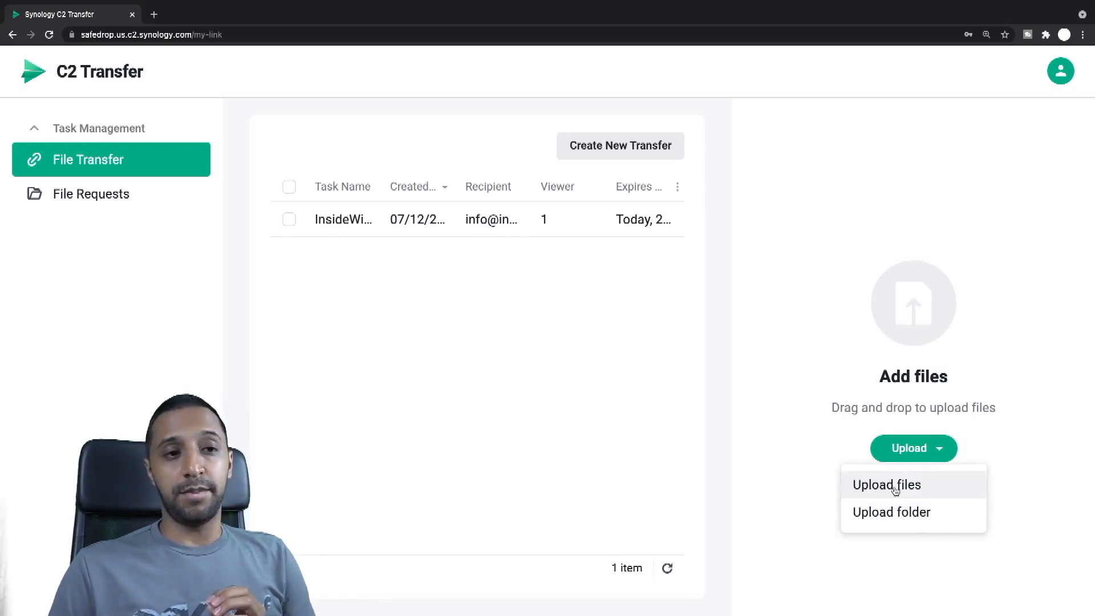
# Upload the Surveillance Station image, save Confidential watermark and one-download limit, continue to recipient access.
pyautogui.click(887, 485)
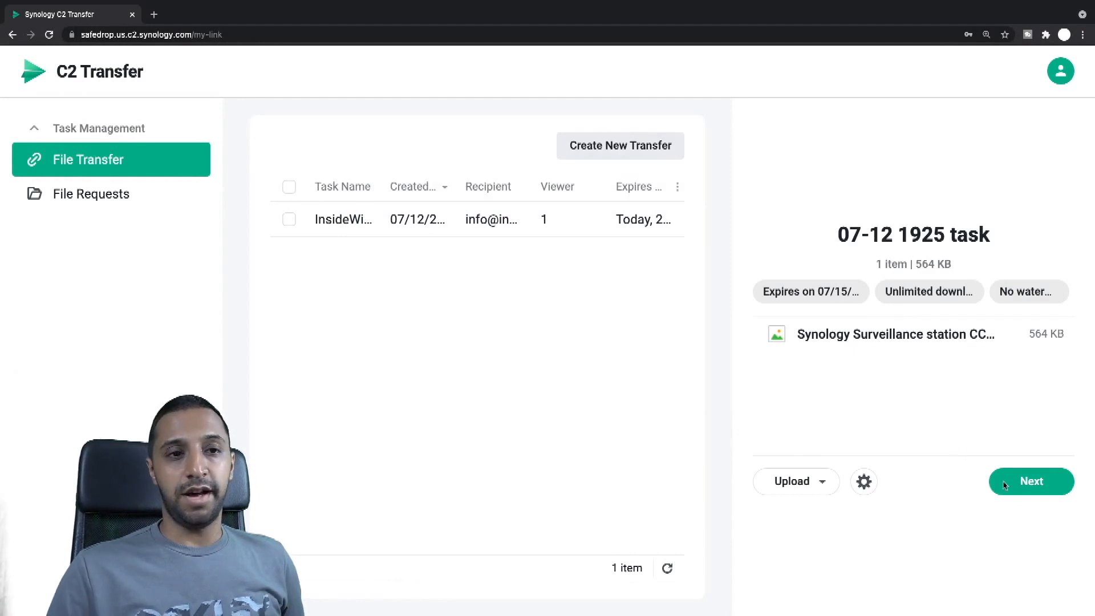
pyautogui.click(864, 482)
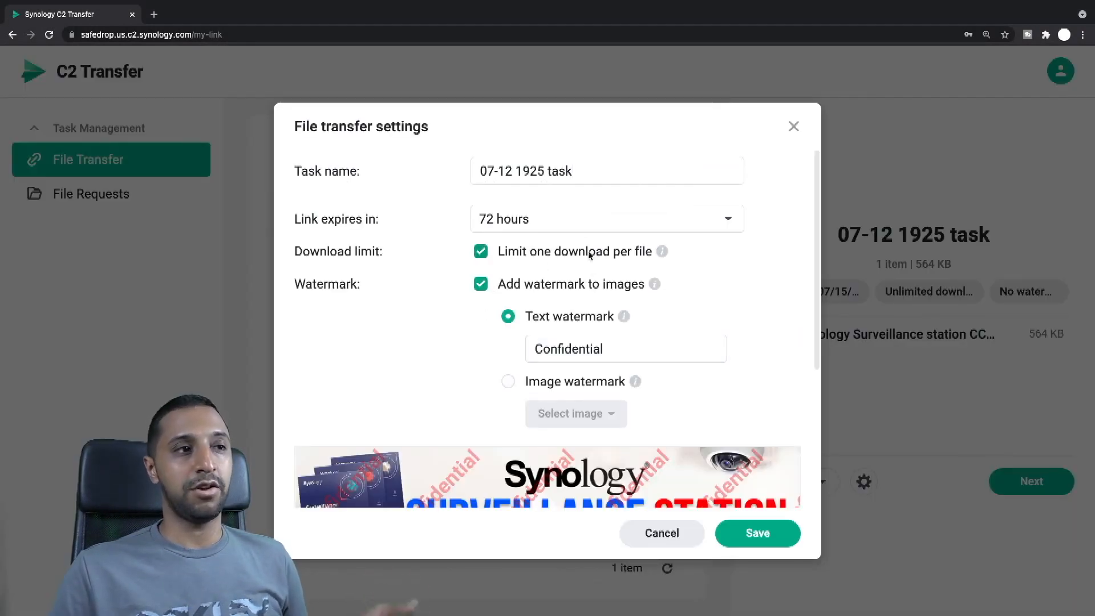
pyautogui.click(757, 533)
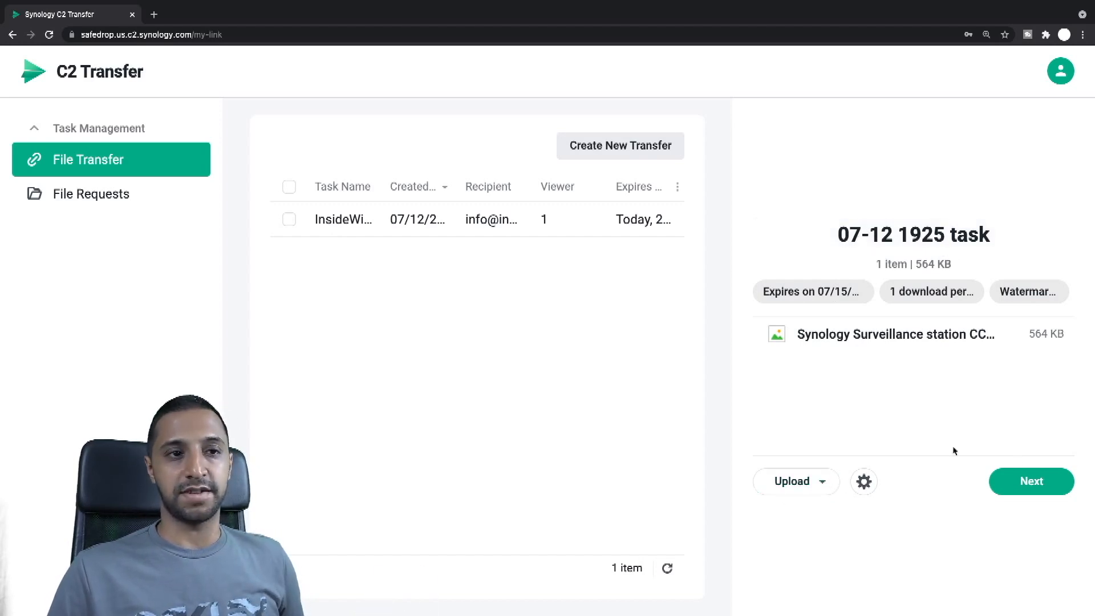
pyautogui.click(1031, 481)
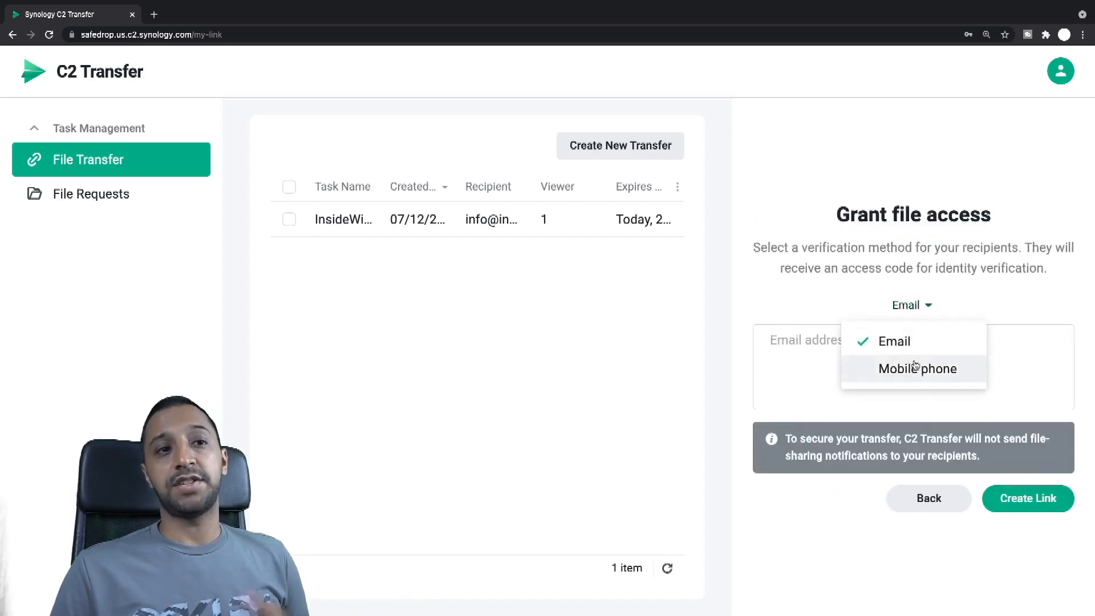
# Create a share link restricted to mobile-phone verification and copy it to the clipboard.
pyautogui.click(917, 368)
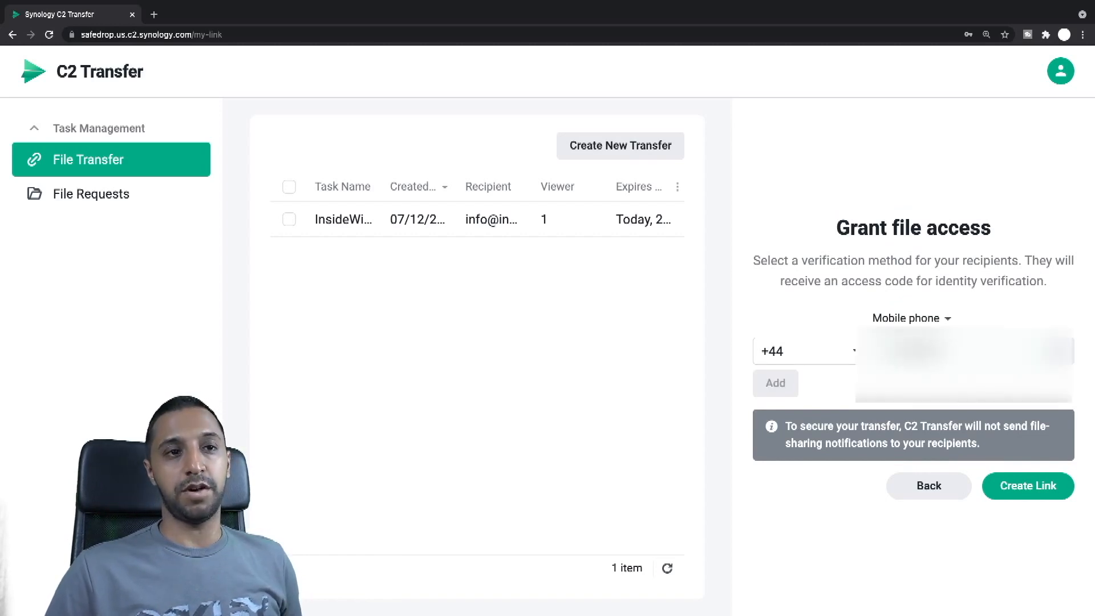
pyautogui.click(776, 383)
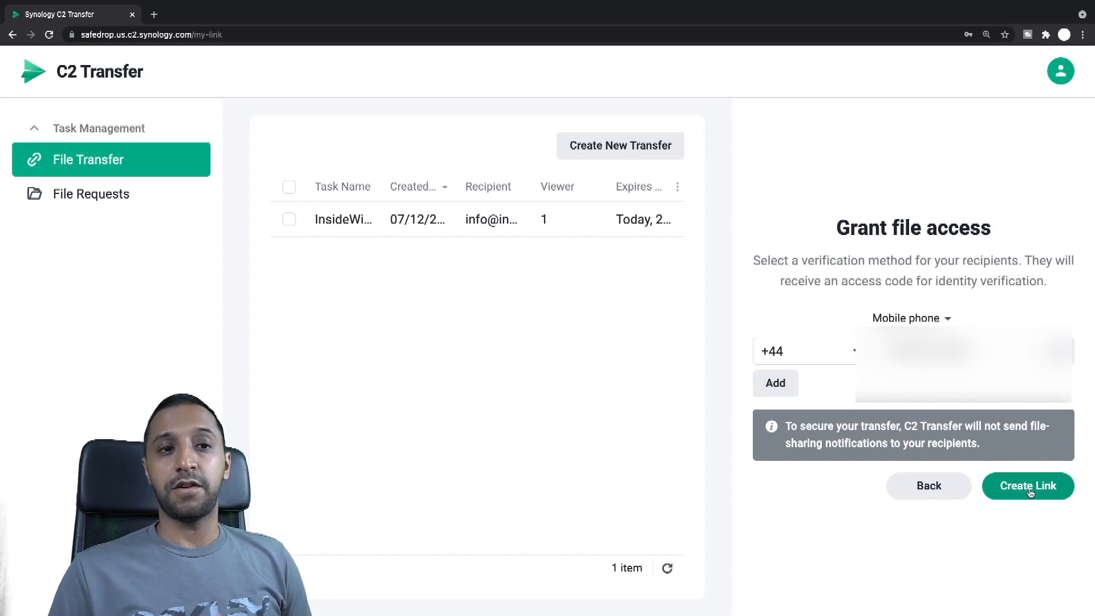
pyautogui.click(1028, 486)
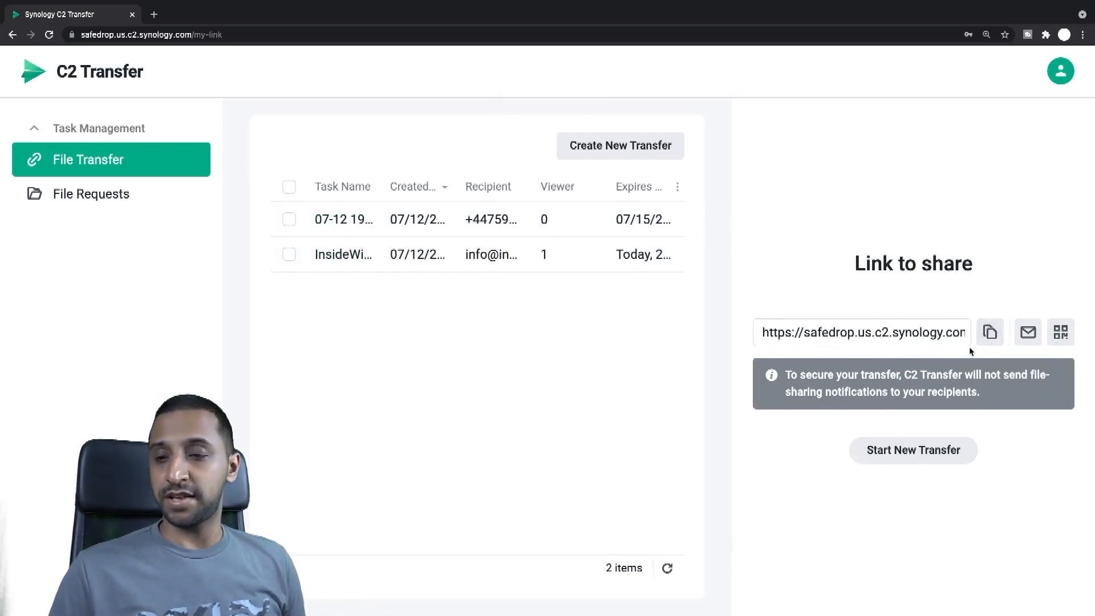
pyautogui.click(990, 332)
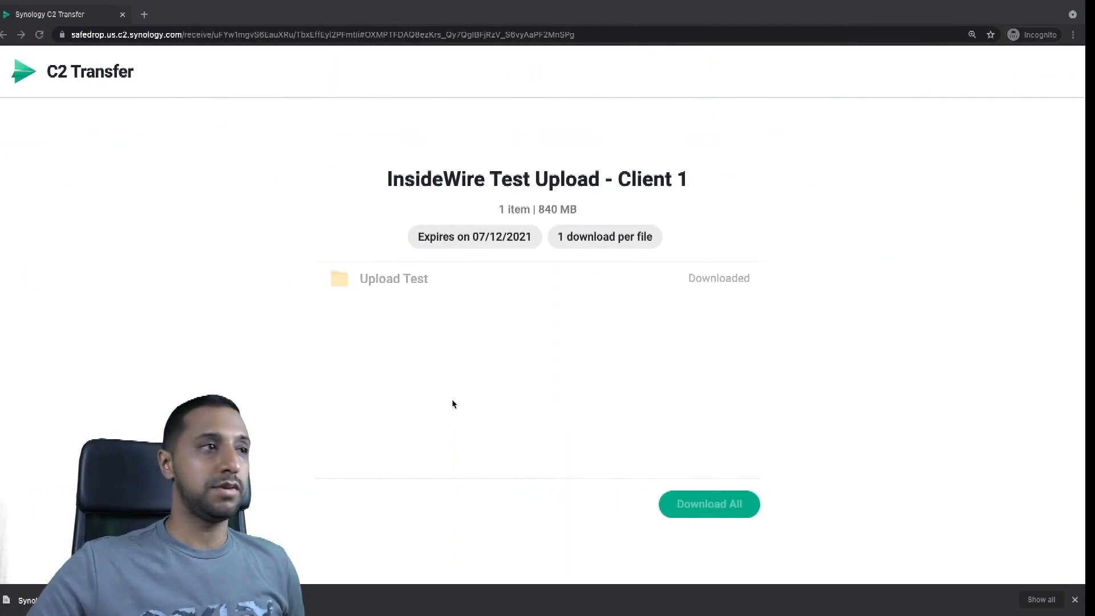
# As the recipient, unlock the link with the SMS access code and download the shared image.
pyautogui.click(145, 13)
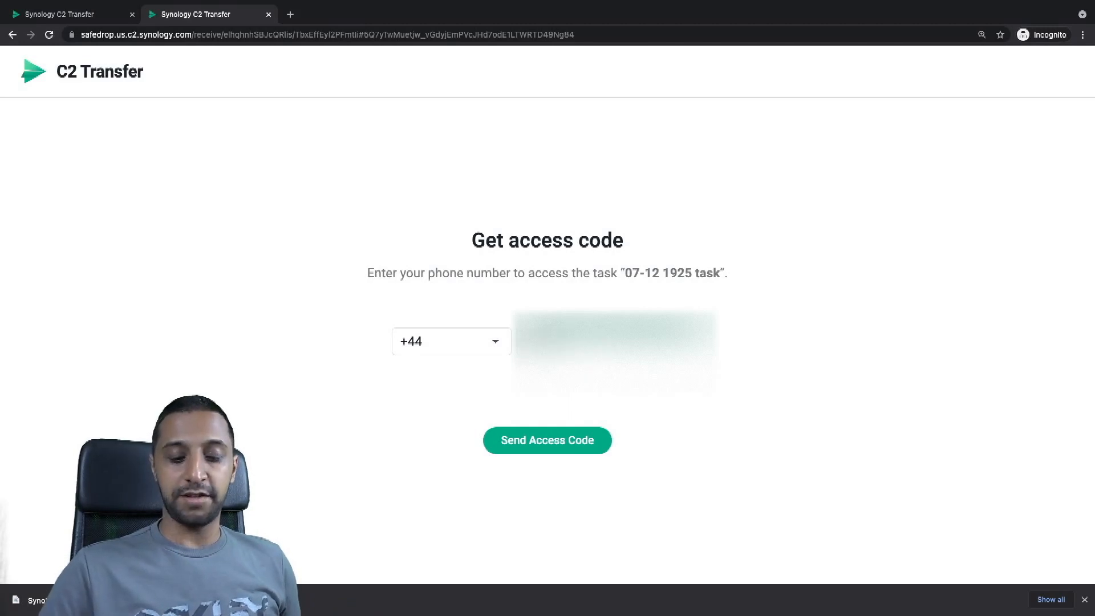
pyautogui.click(547, 440)
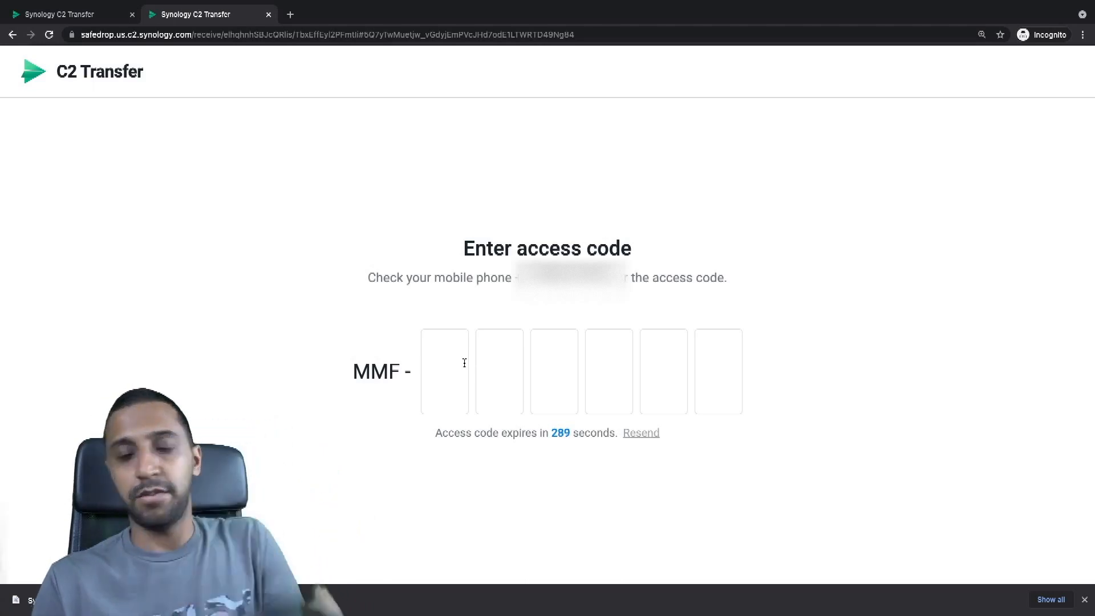
pyautogui.write('8')
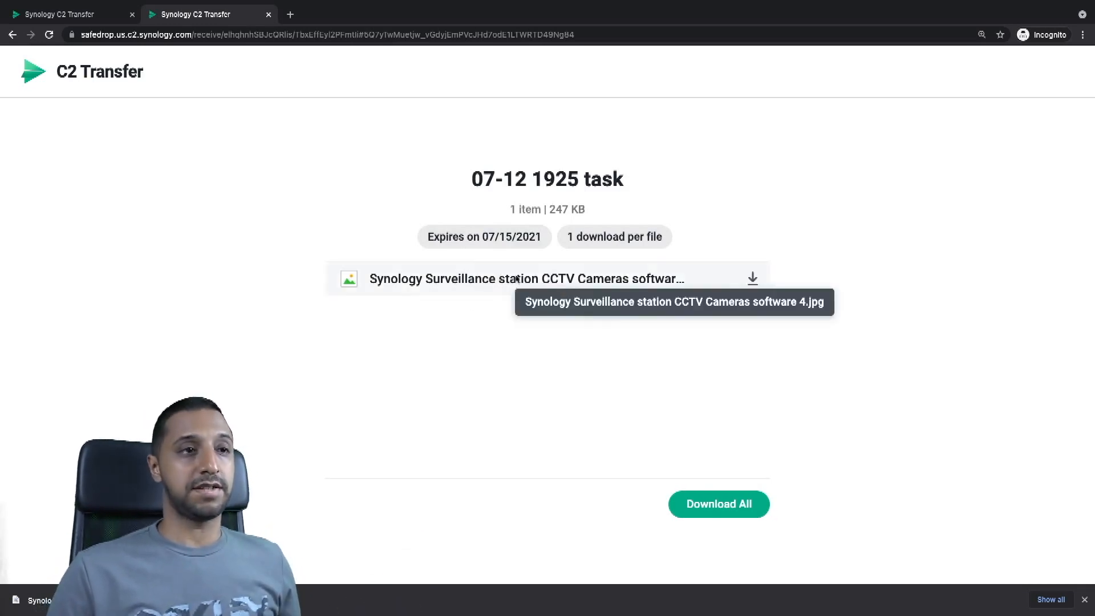
pyautogui.click(751, 278)
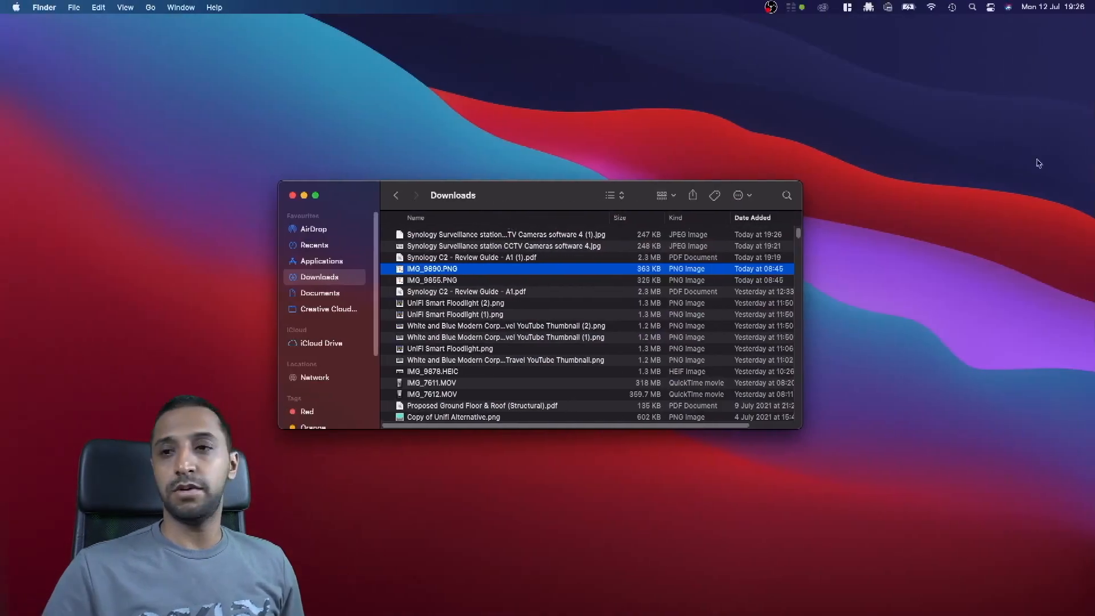
# View the downloaded Synology Surveillance JPEG from the Downloads folder.
pyautogui.doubleClick(503, 247)
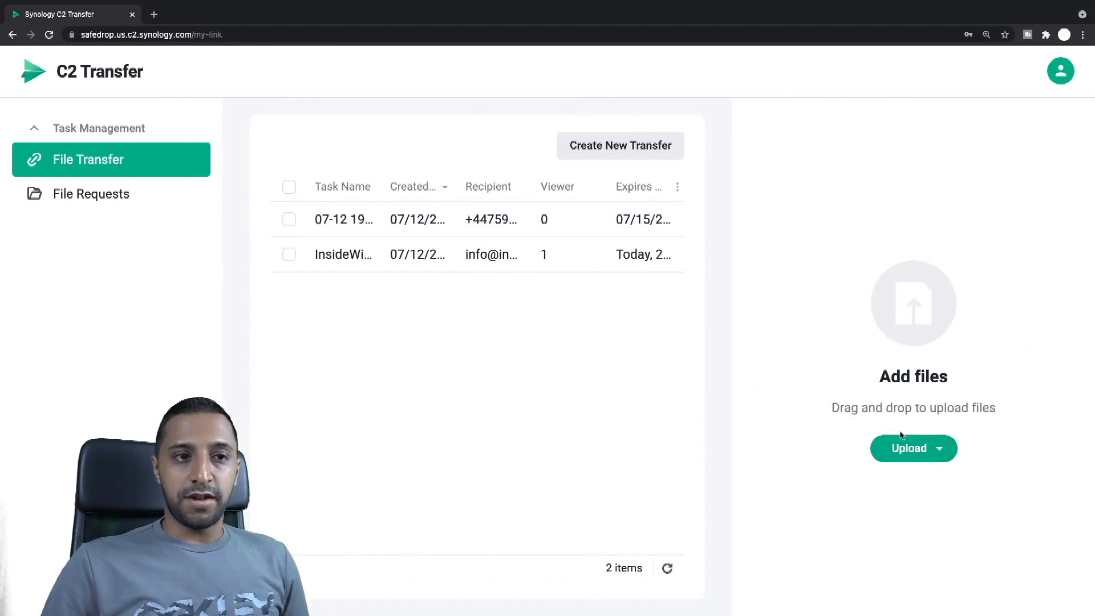
# Upload the Synology Surveillance image as a new transfer, enter the recipient email, and choose Mobile phone verification.
pyautogui.click(909, 447)
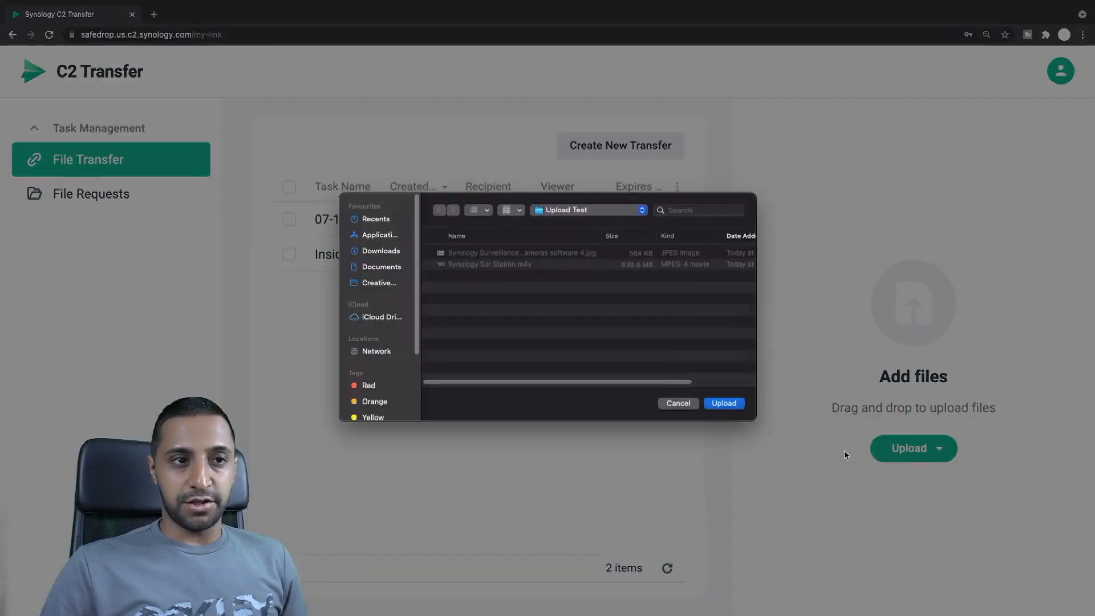
pyautogui.click(723, 402)
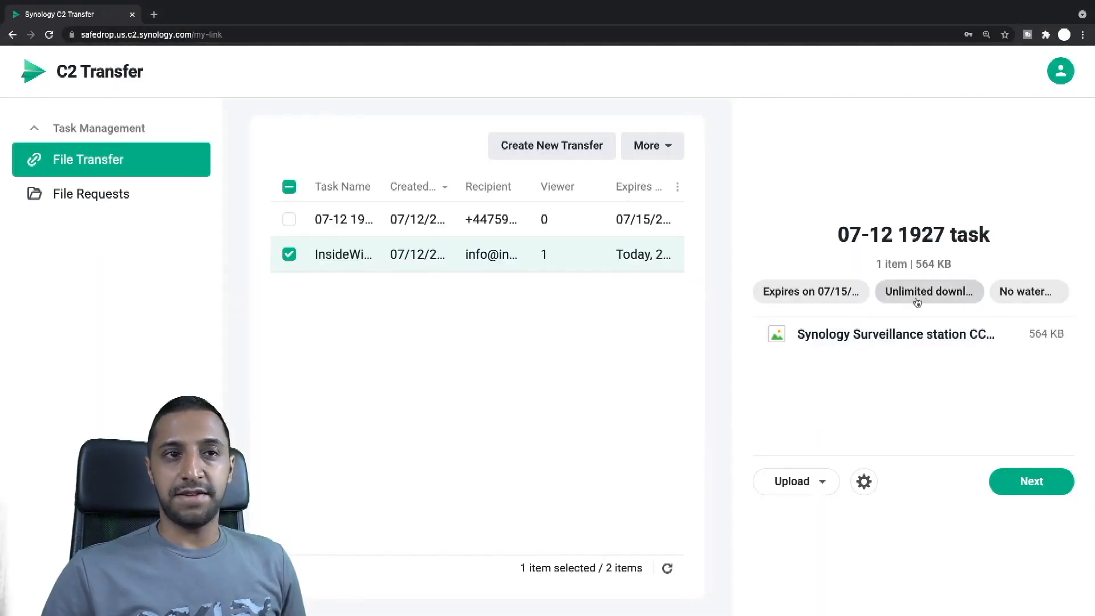
pyautogui.click(1032, 481)
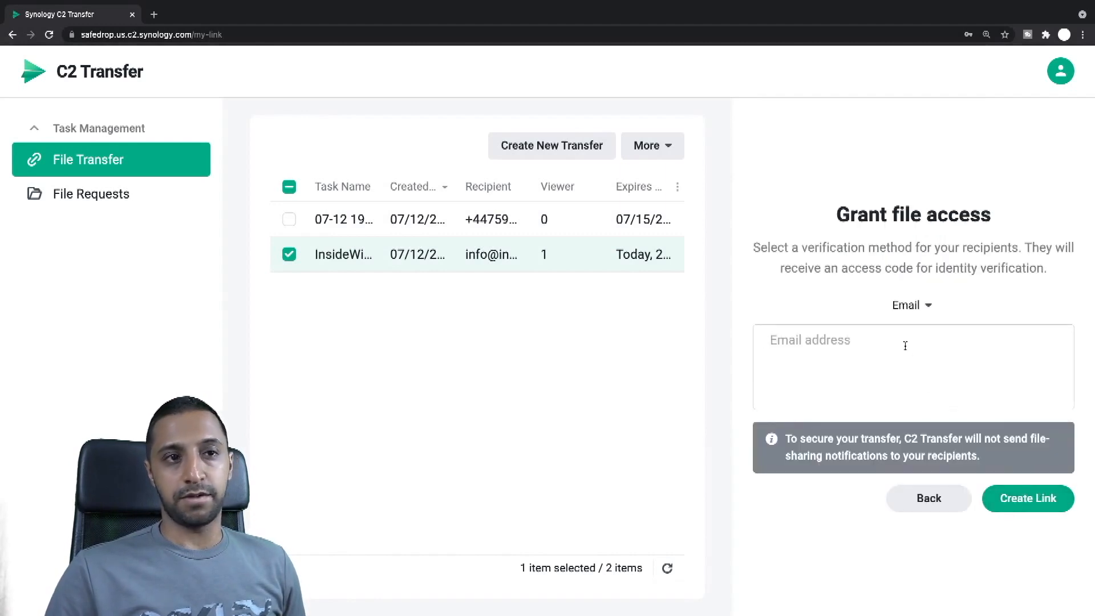
pyautogui.click(906, 344)
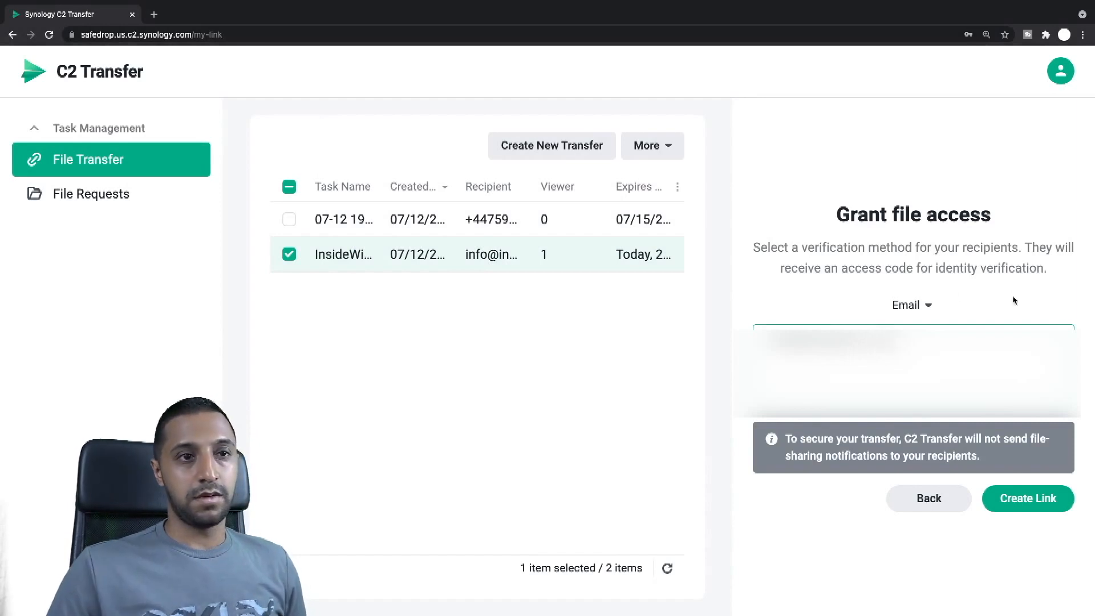
pyautogui.click(910, 305)
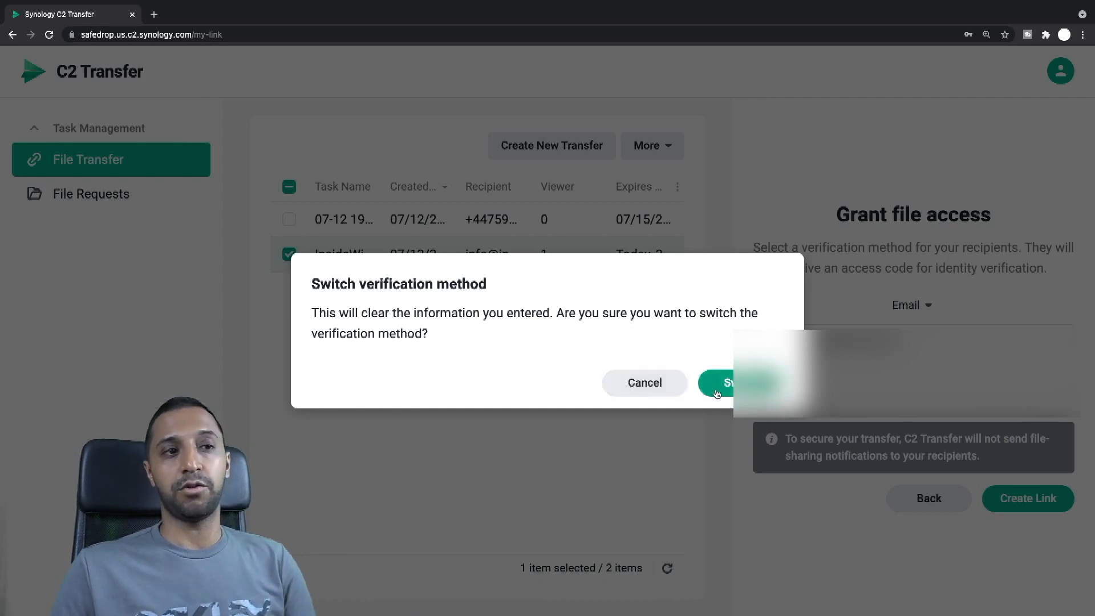
# Confirm the switch to mobile-phone verification and permanently delete the 07-12 1925 task.
pyautogui.click(726, 382)
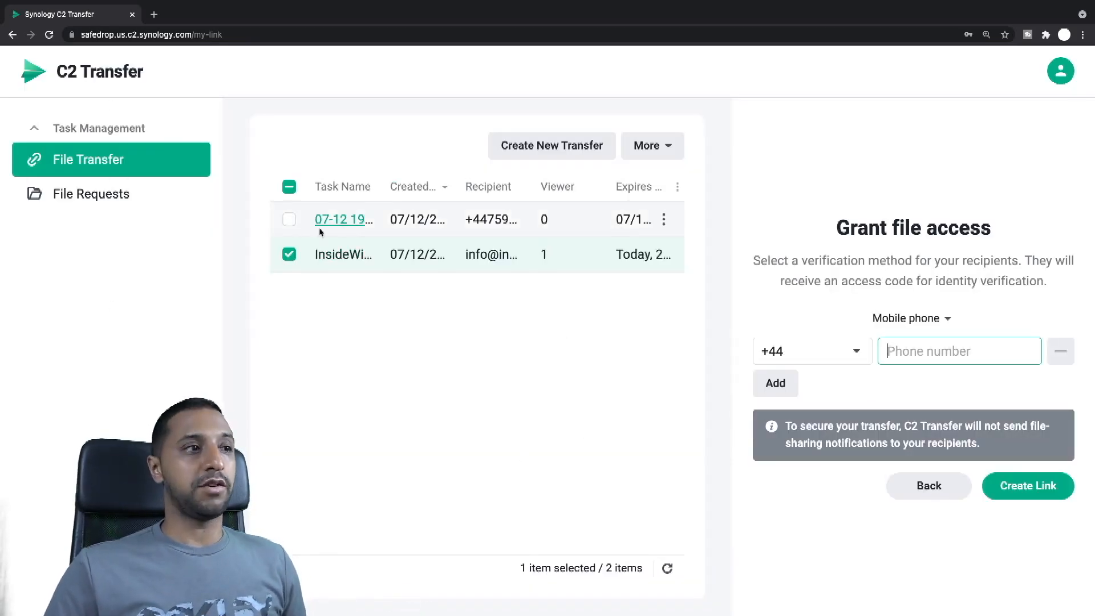
pyautogui.click(289, 219)
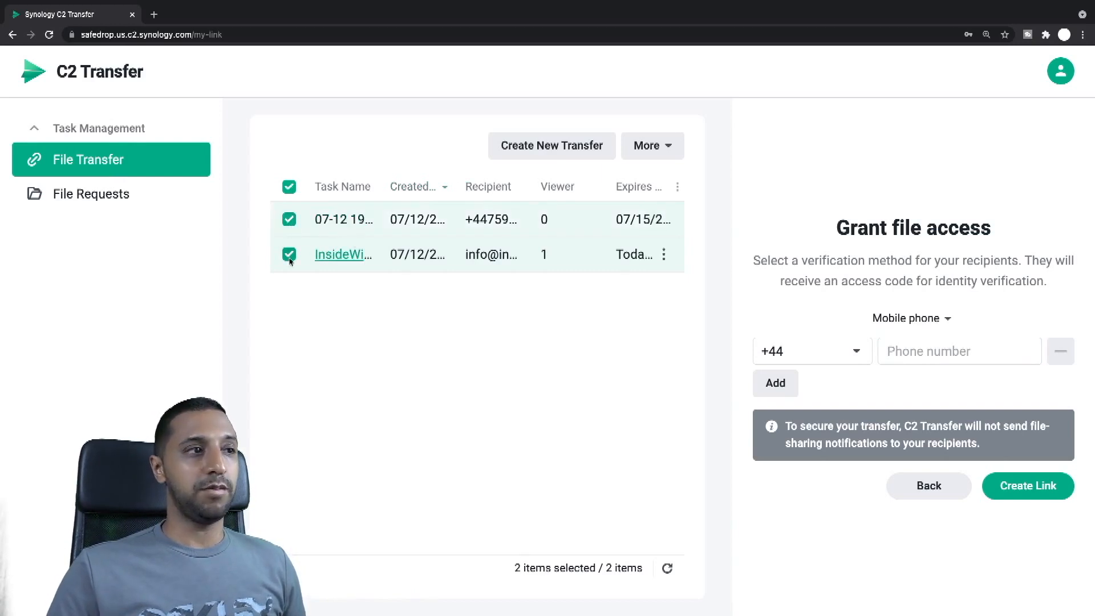
pyautogui.click(288, 254)
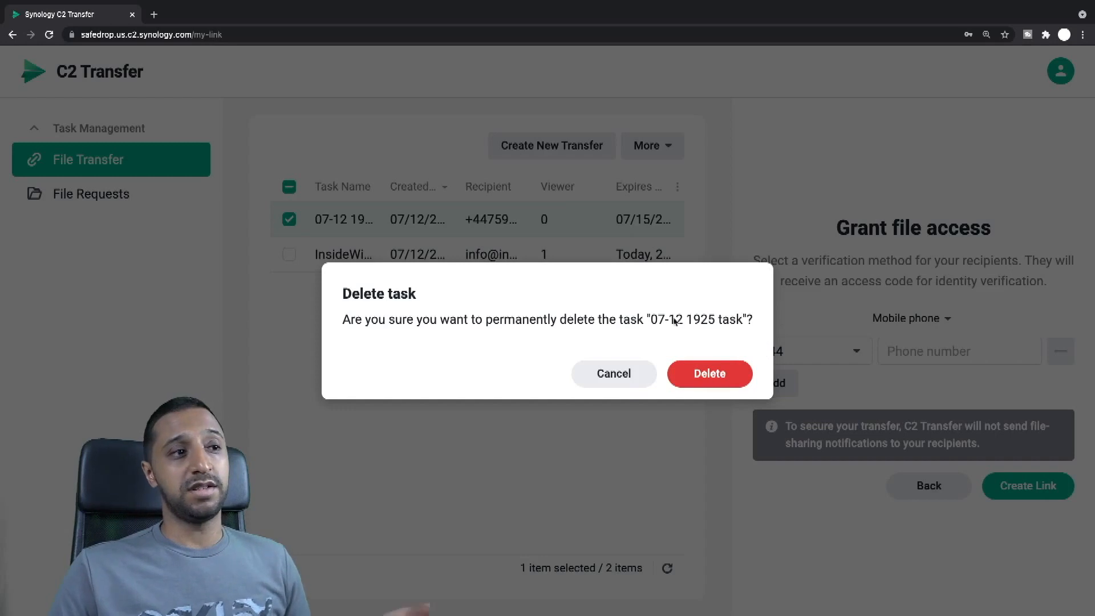
pyautogui.click(708, 374)
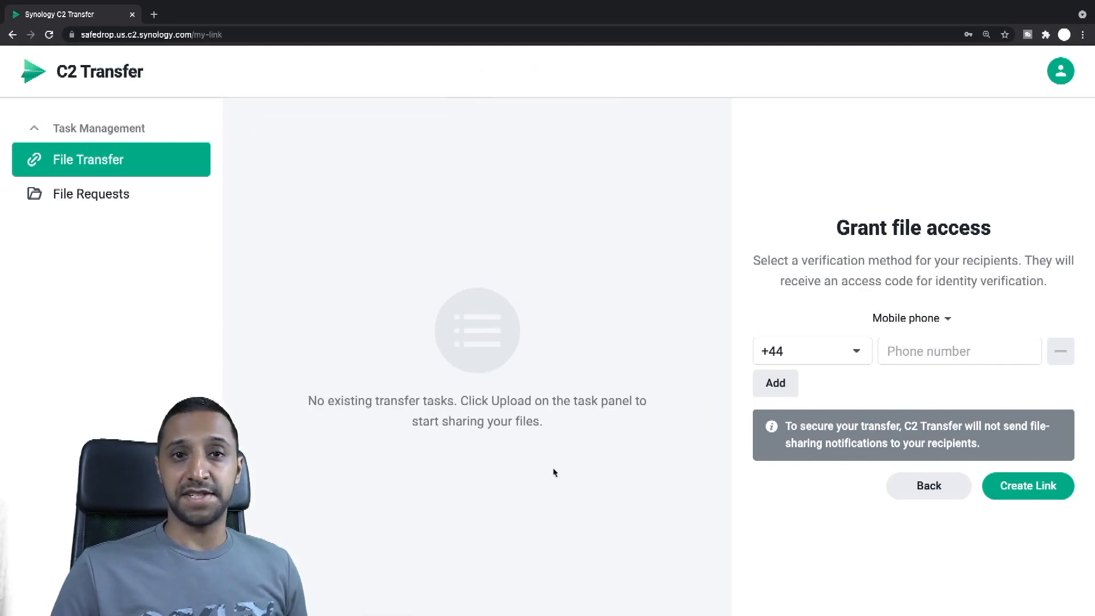
pyautogui.moveTo(90, 194)
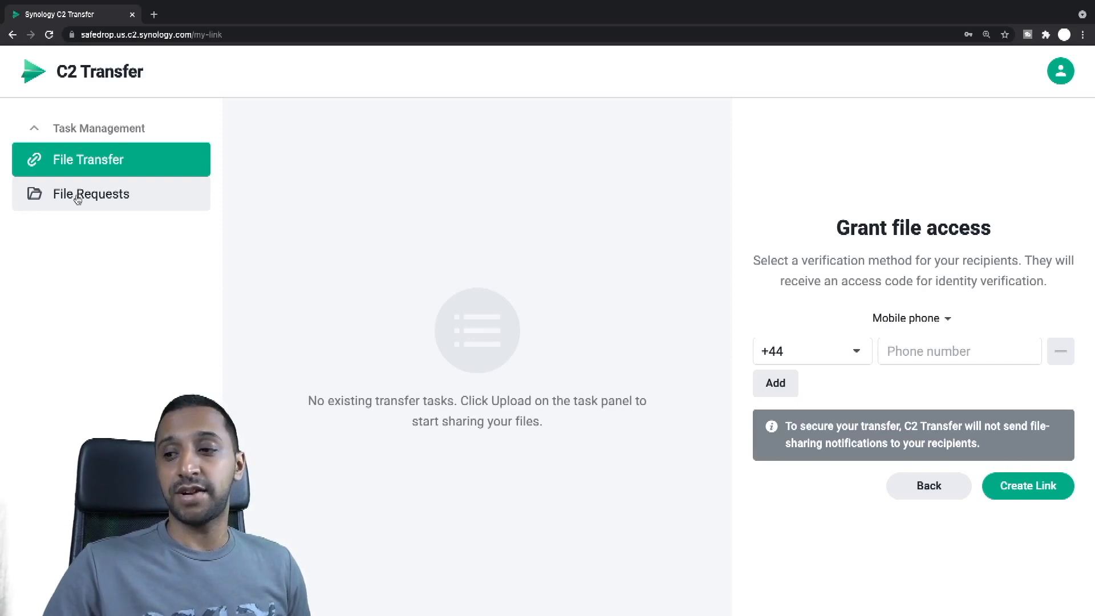
# Go to the File Requests page under Task Management.
pyautogui.click(92, 193)
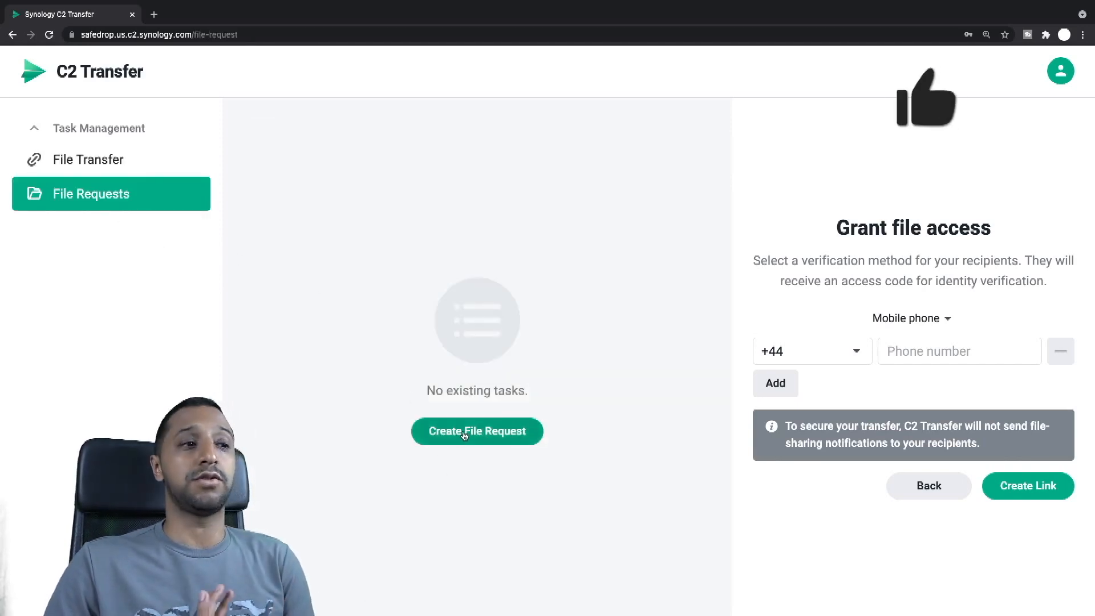
# Name the new request 'Client X - Contract', set expiry 07/13/2021 7:00 pm, and leave watermarking off.
pyautogui.click(476, 432)
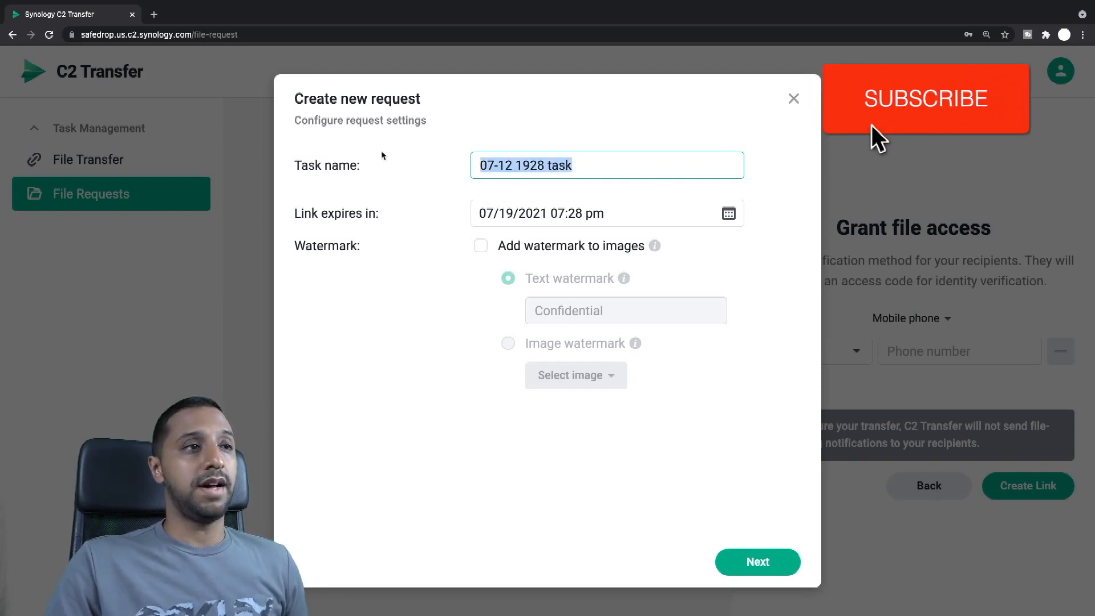
pyautogui.write('Client X - Contract')
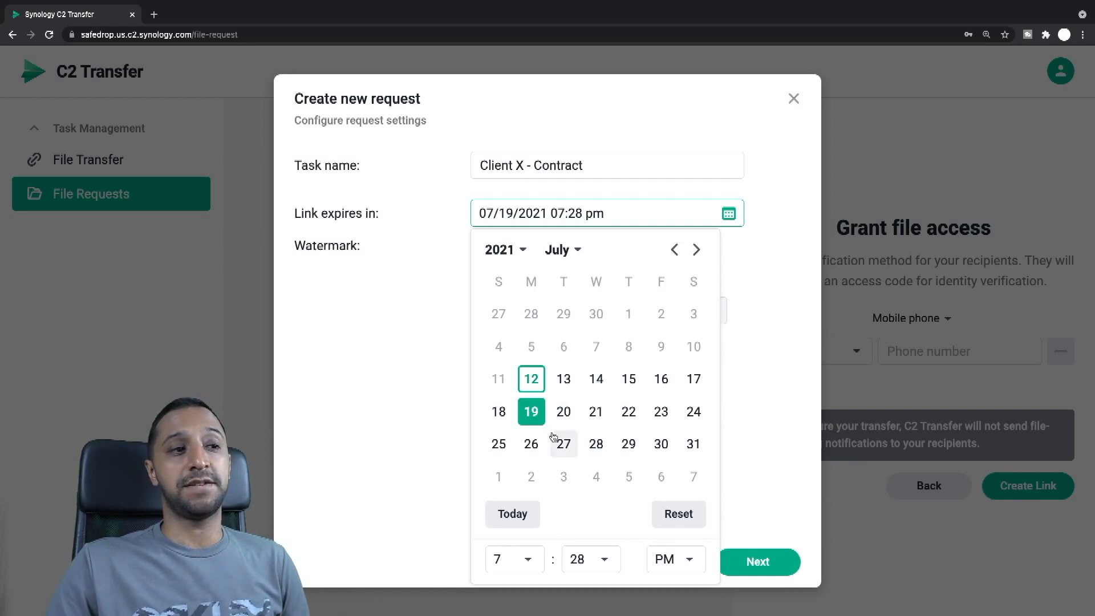
pyautogui.click(531, 379)
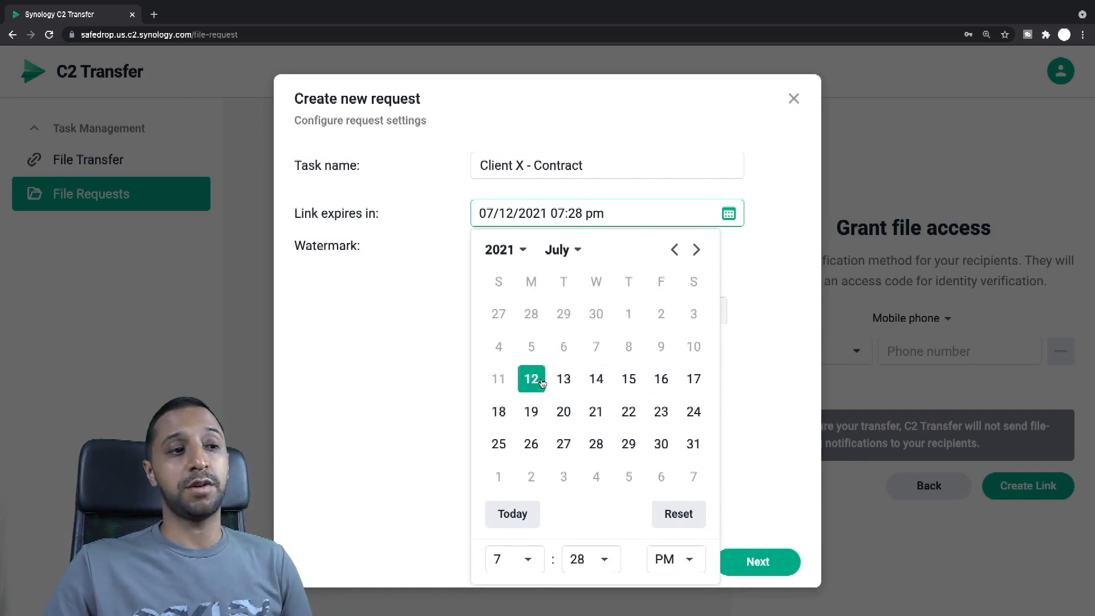
pyautogui.click(562, 378)
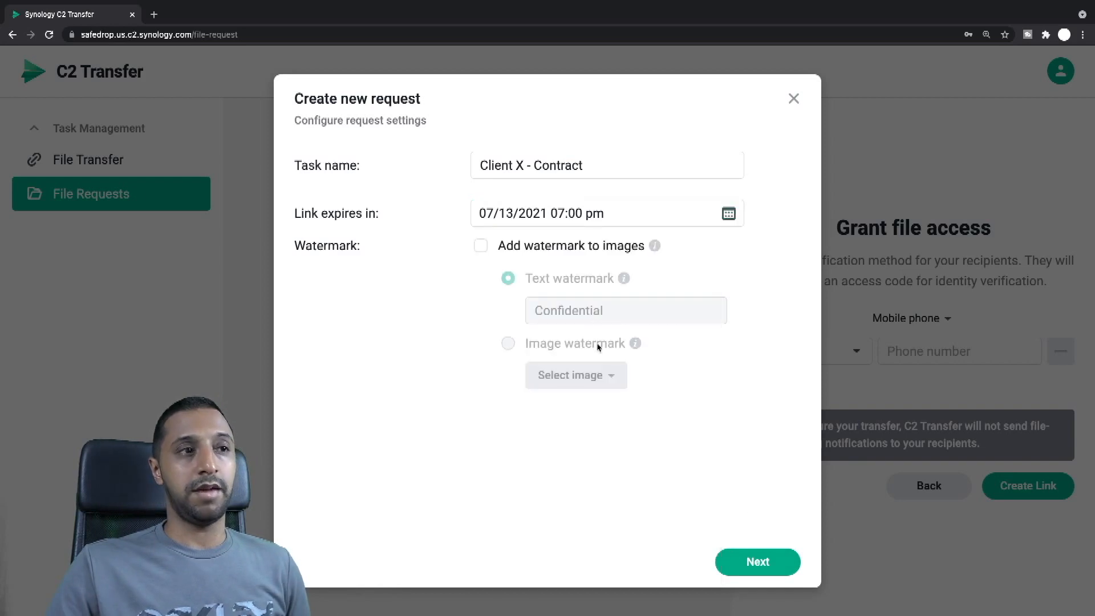
pyautogui.click(480, 245)
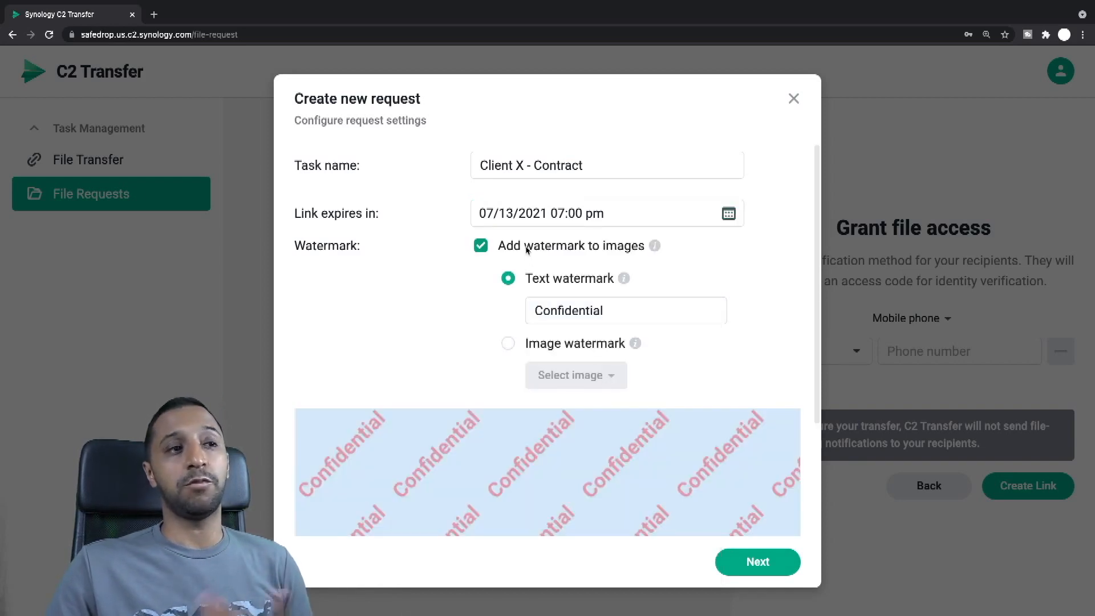
pyautogui.click(480, 245)
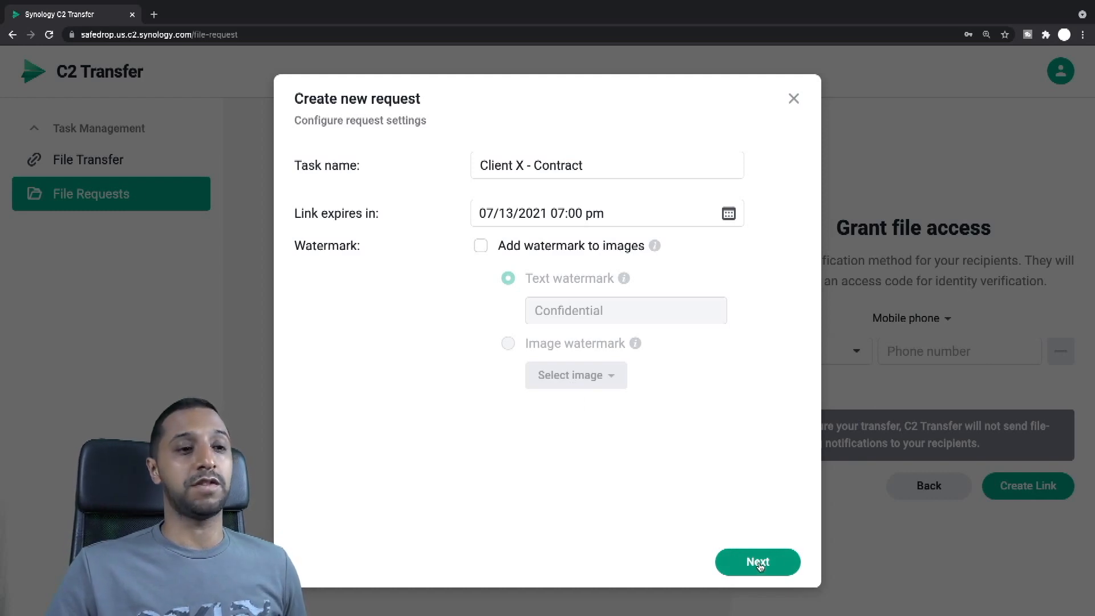
# Keep email verification for the recipient and create the Client X - Contract request.
pyautogui.click(757, 562)
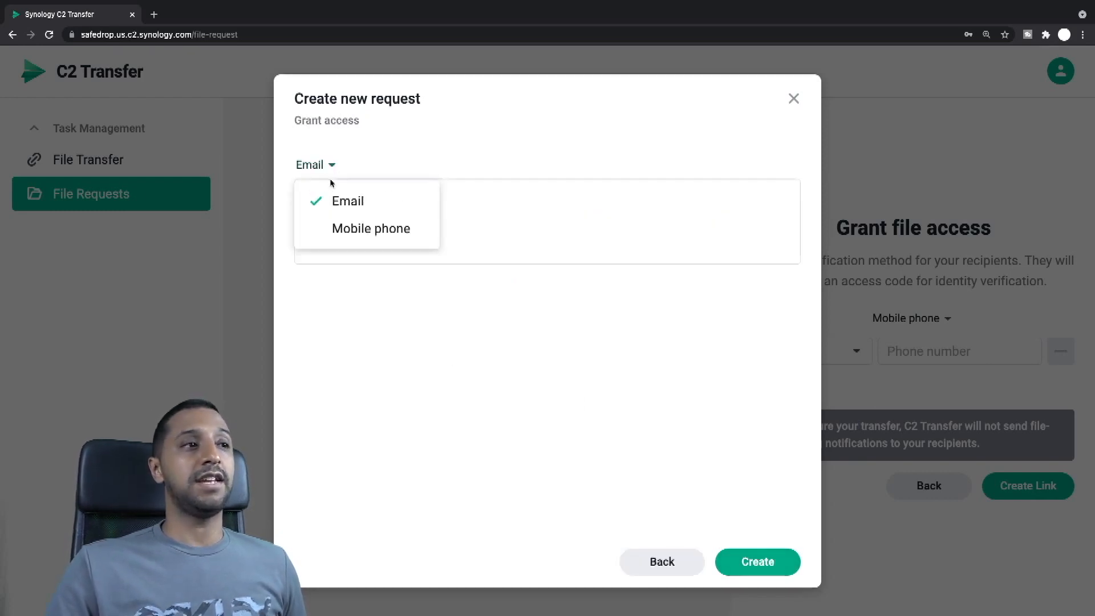
pyautogui.moveTo(347, 201)
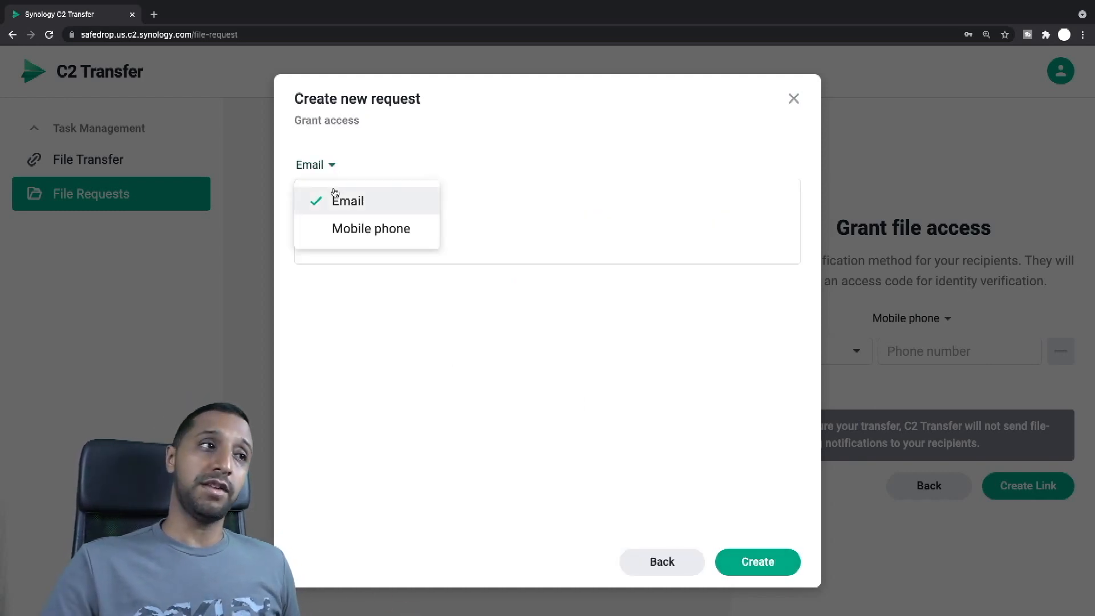
pyautogui.click(370, 229)
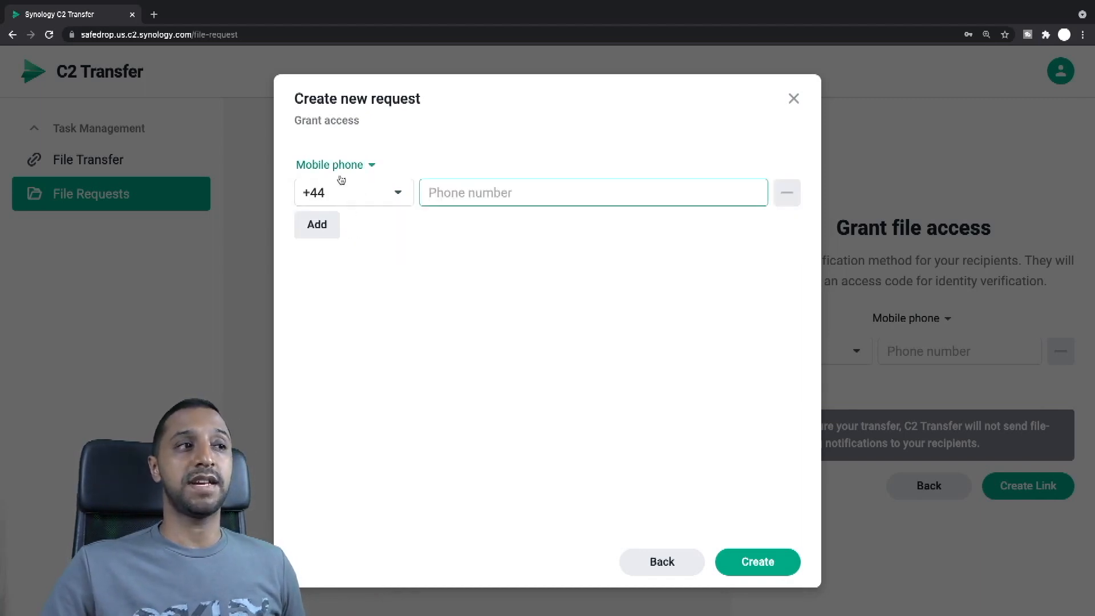
pyautogui.click(333, 164)
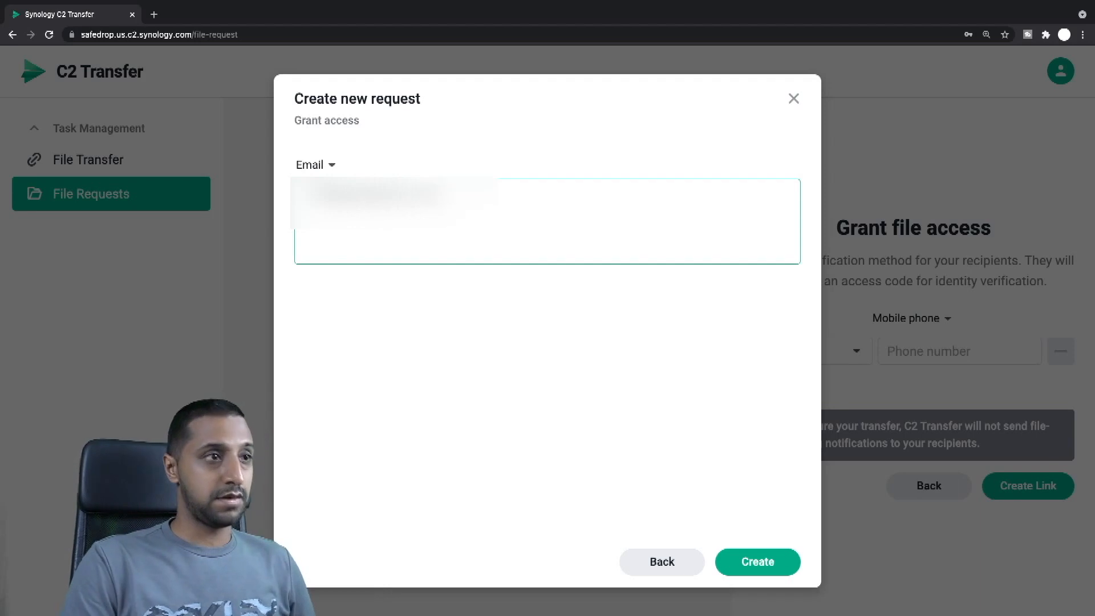
pyautogui.click(757, 561)
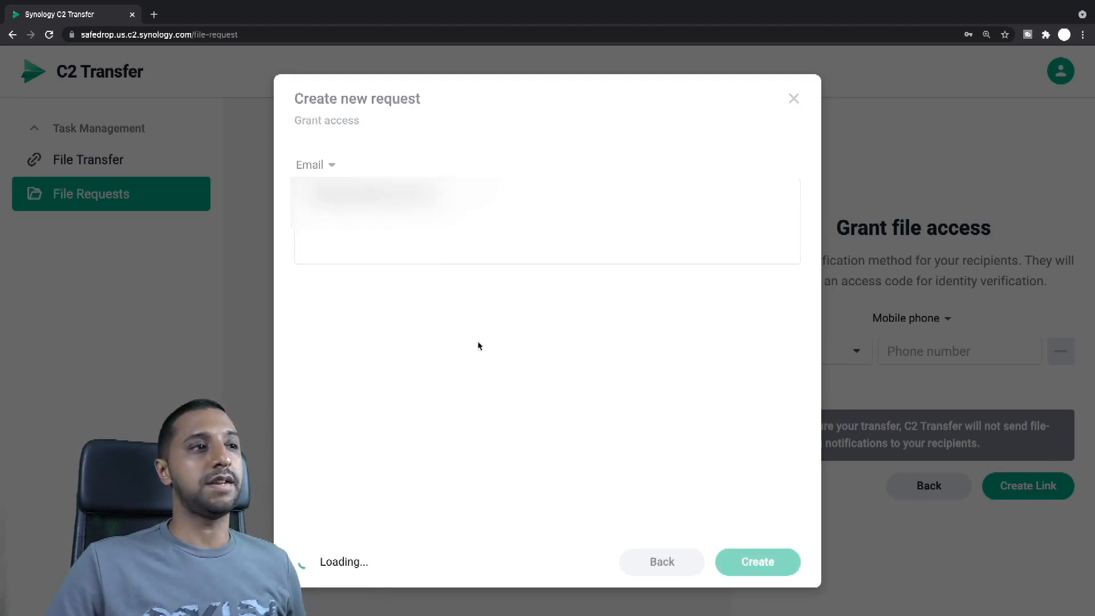
pyautogui.click(758, 561)
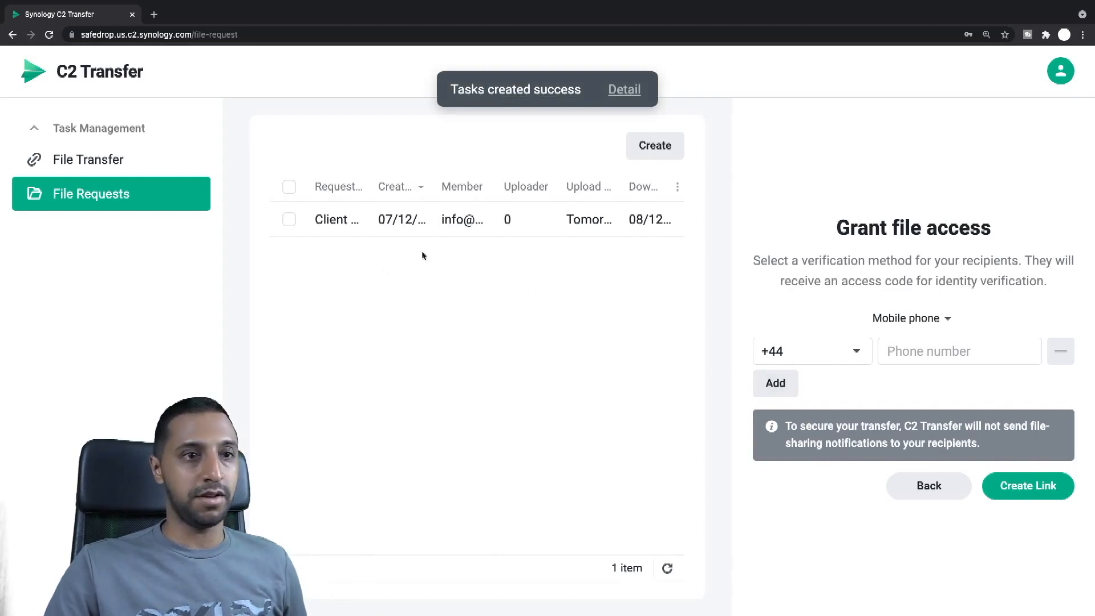
# Select the Client X - Contract request to get its recipient link.
pyautogui.click(288, 185)
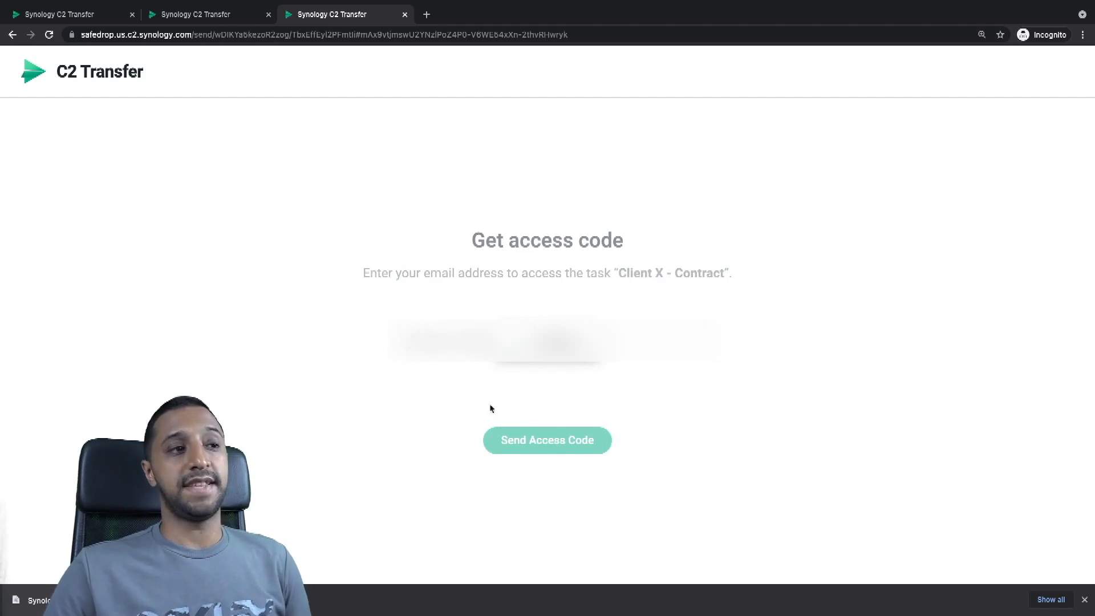
# Get the access code, add the Synology Surveillance image to the request and preview it.
pyautogui.click(547, 441)
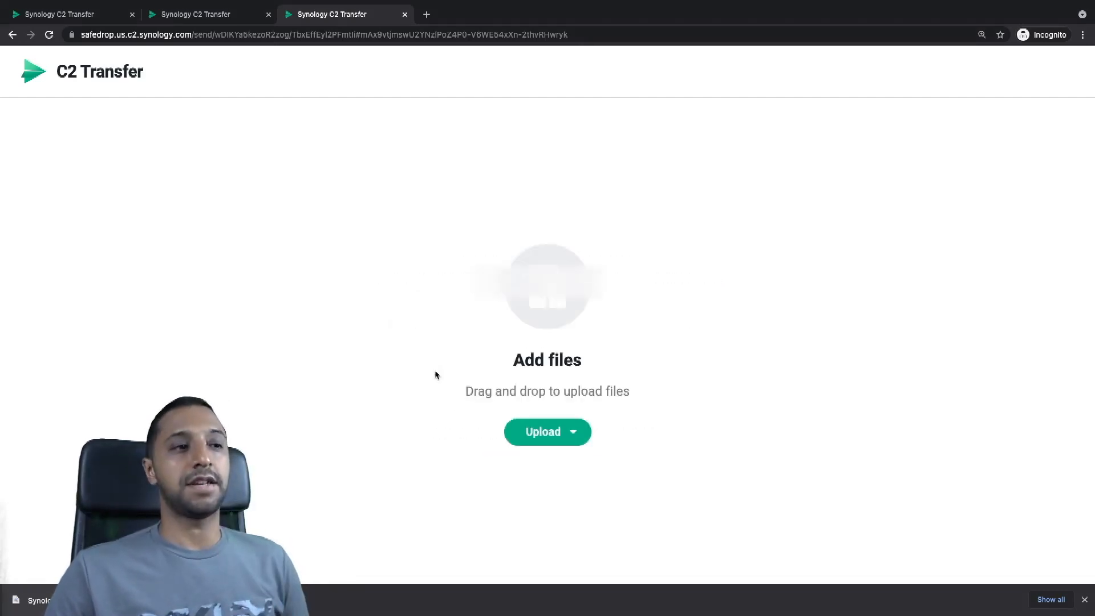
pyautogui.click(546, 432)
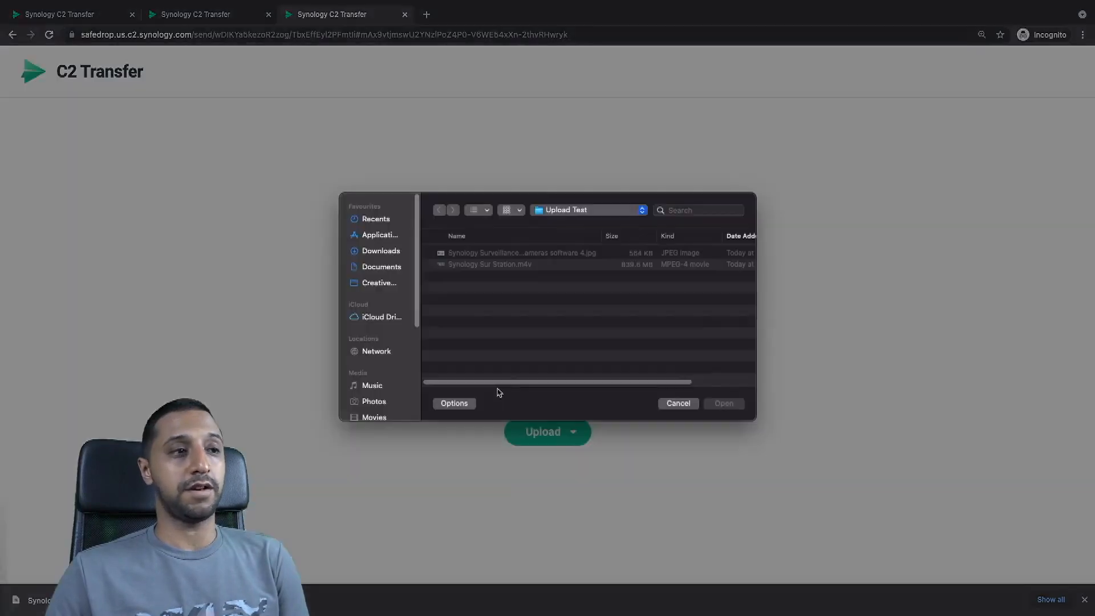
pyautogui.click(723, 402)
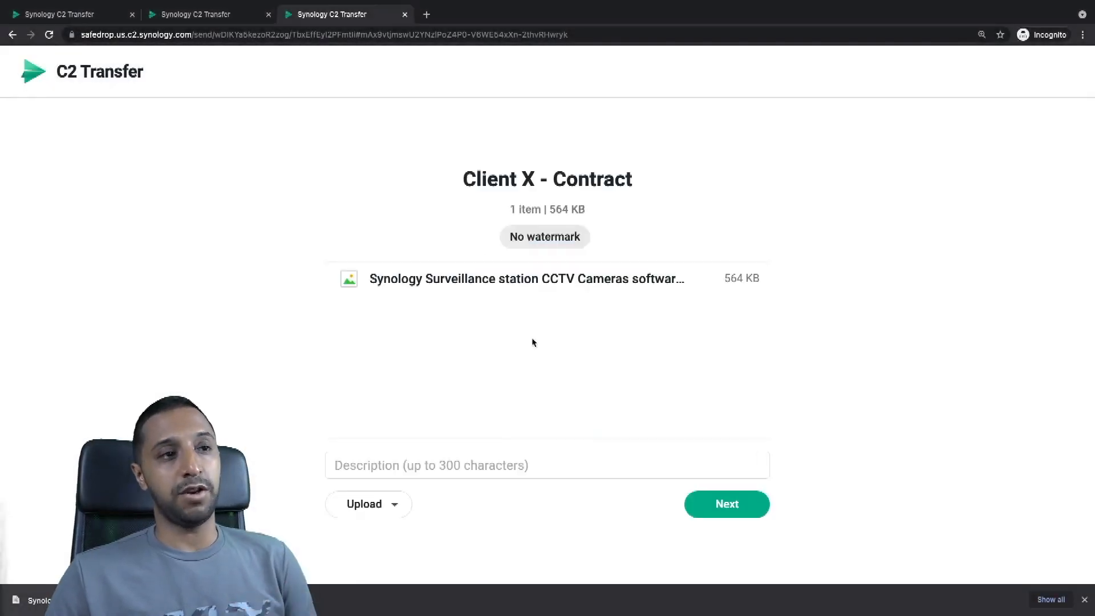
pyautogui.click(547, 465)
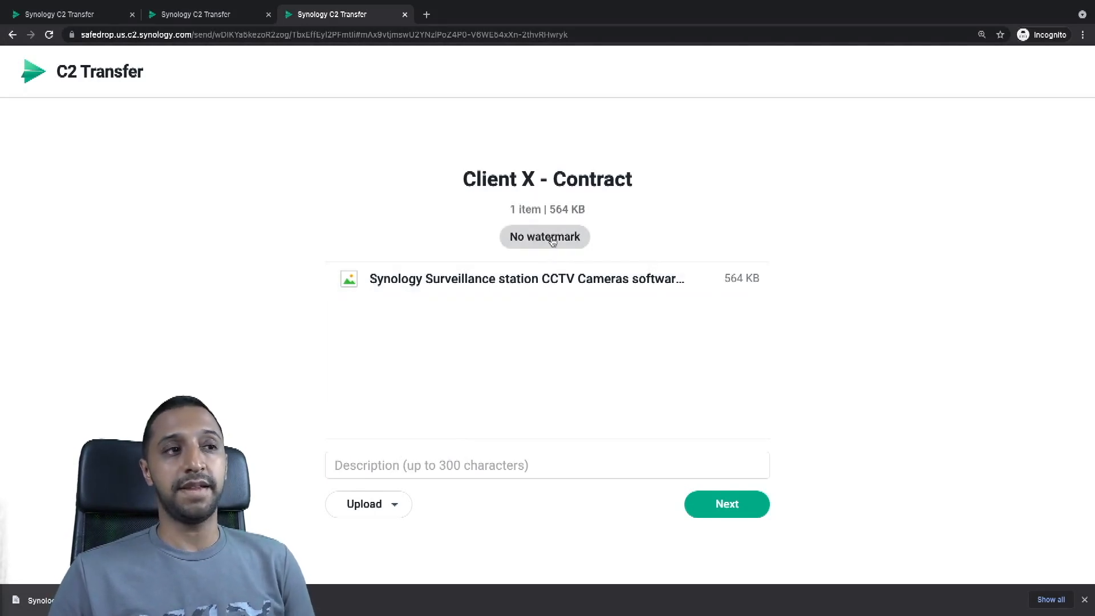
pyautogui.click(524, 278)
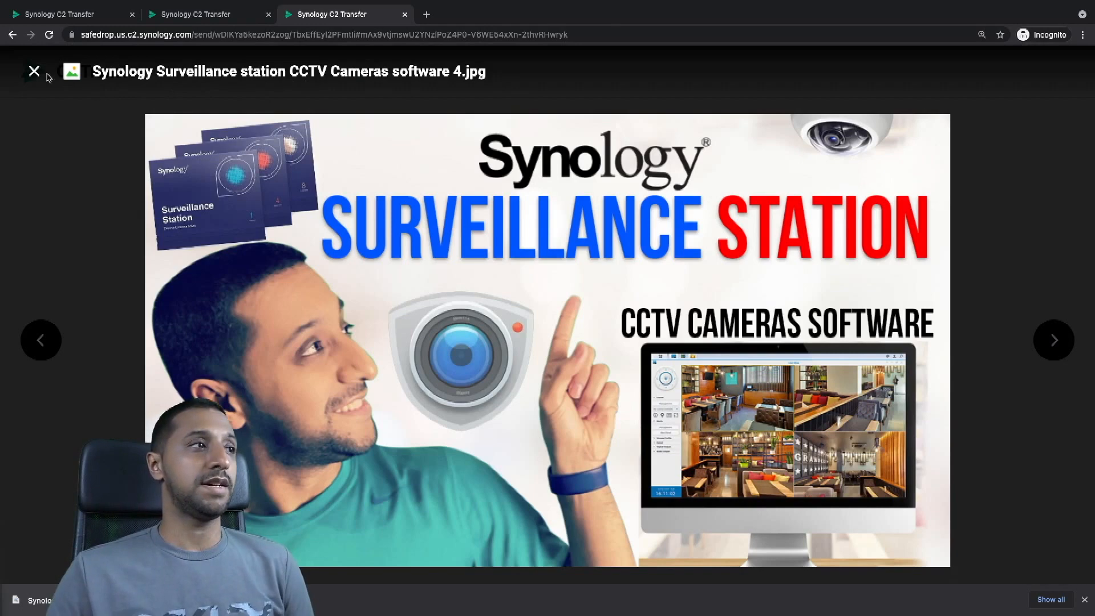
pyautogui.click(34, 71)
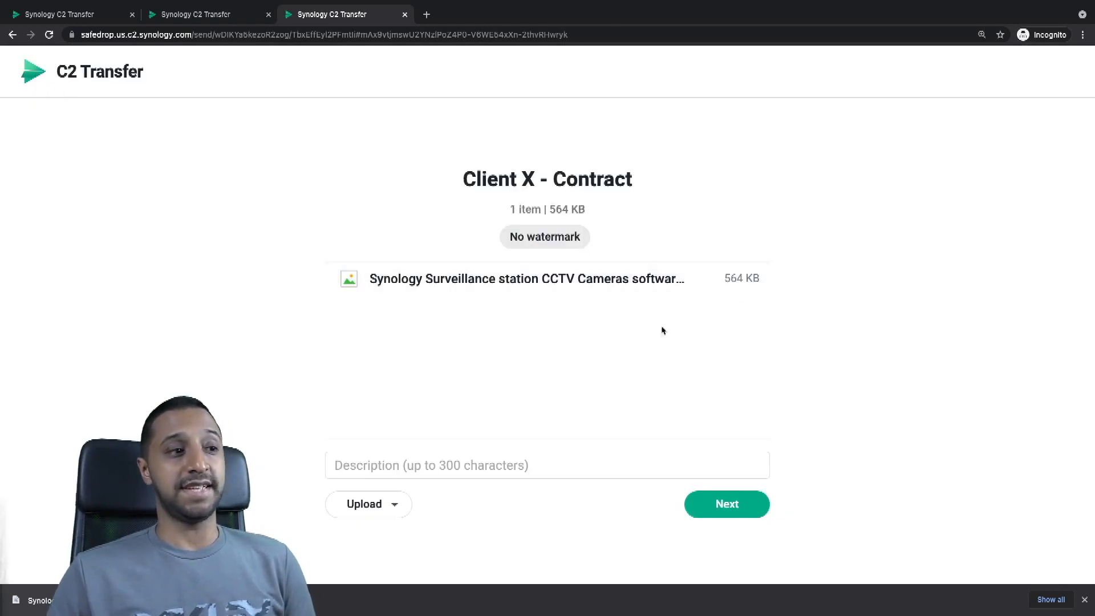
# Describe the upload as 'Here is your image' and submit it to the request.
pyautogui.click(368, 503)
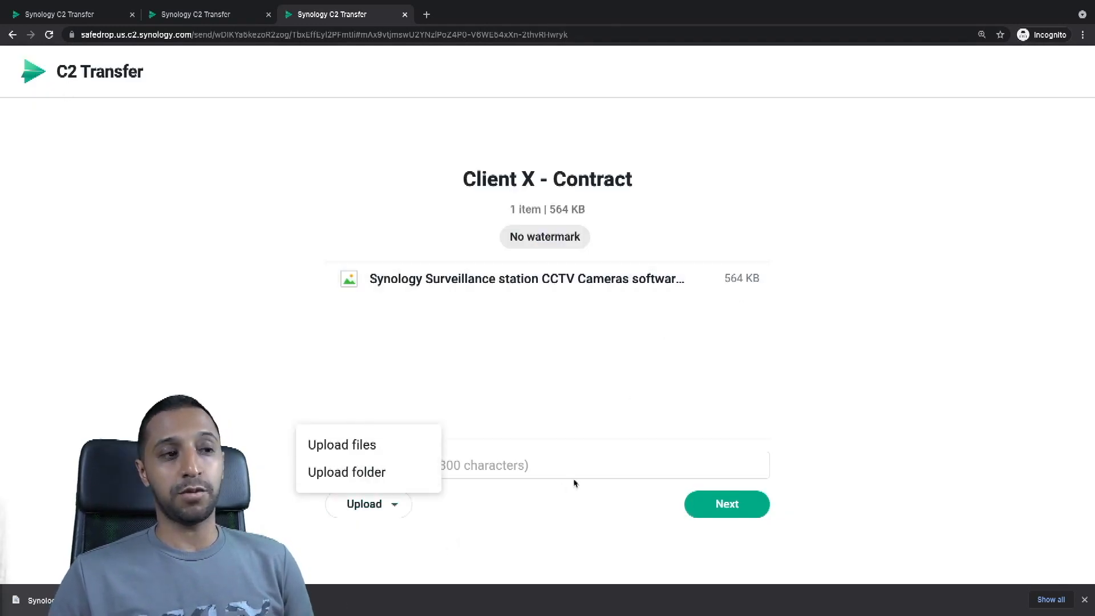
pyautogui.write('Here is your')
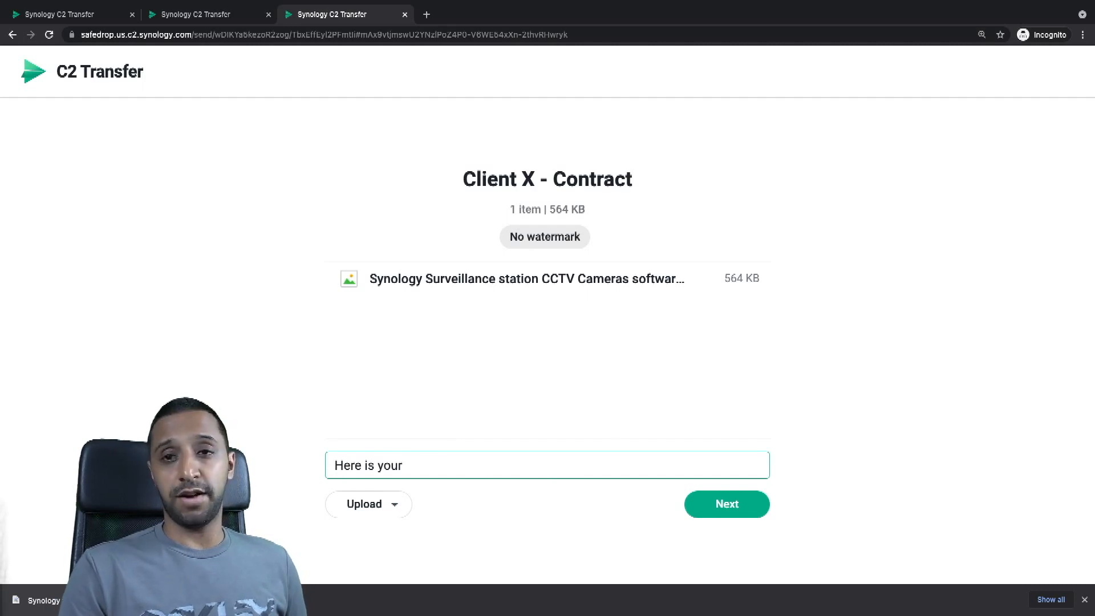
pyautogui.write('image')
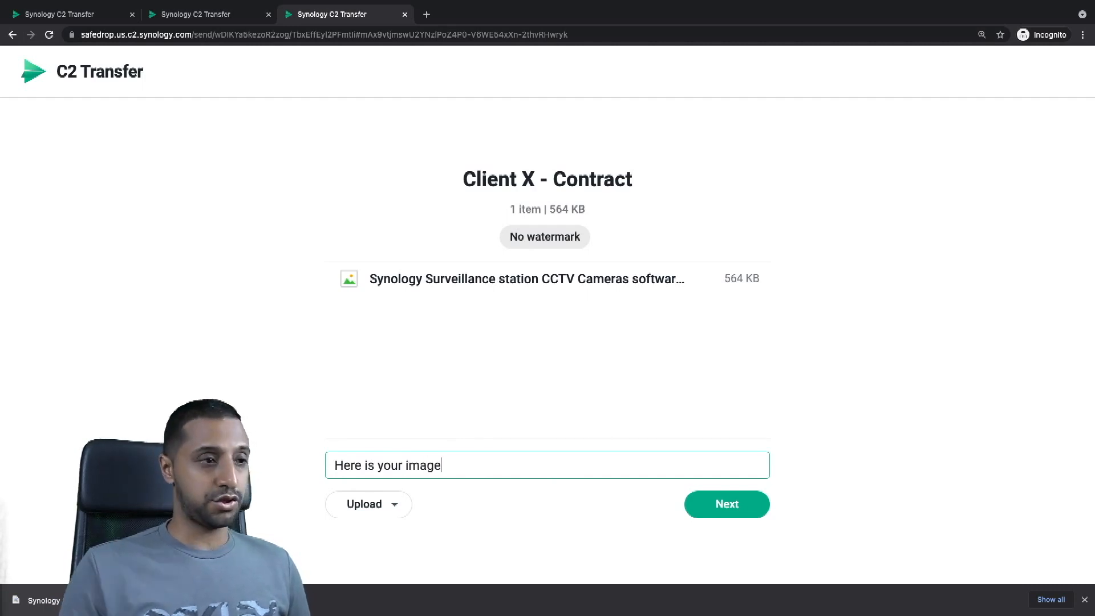
pyautogui.click(726, 503)
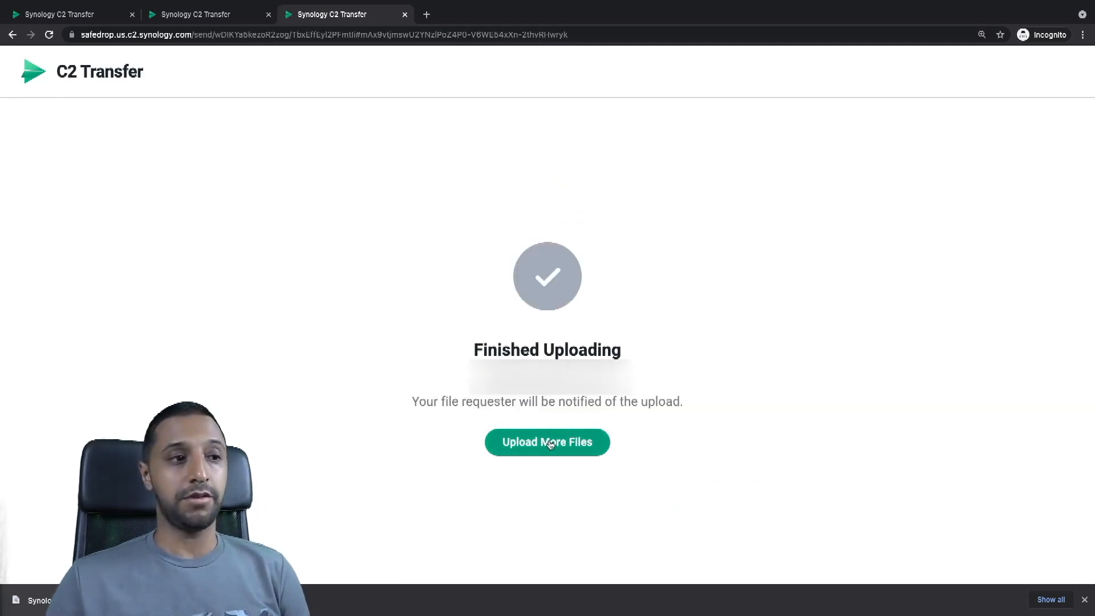
# Start another upload and enter 'info' as the recipient email before returning to File Requests.
pyautogui.click(547, 442)
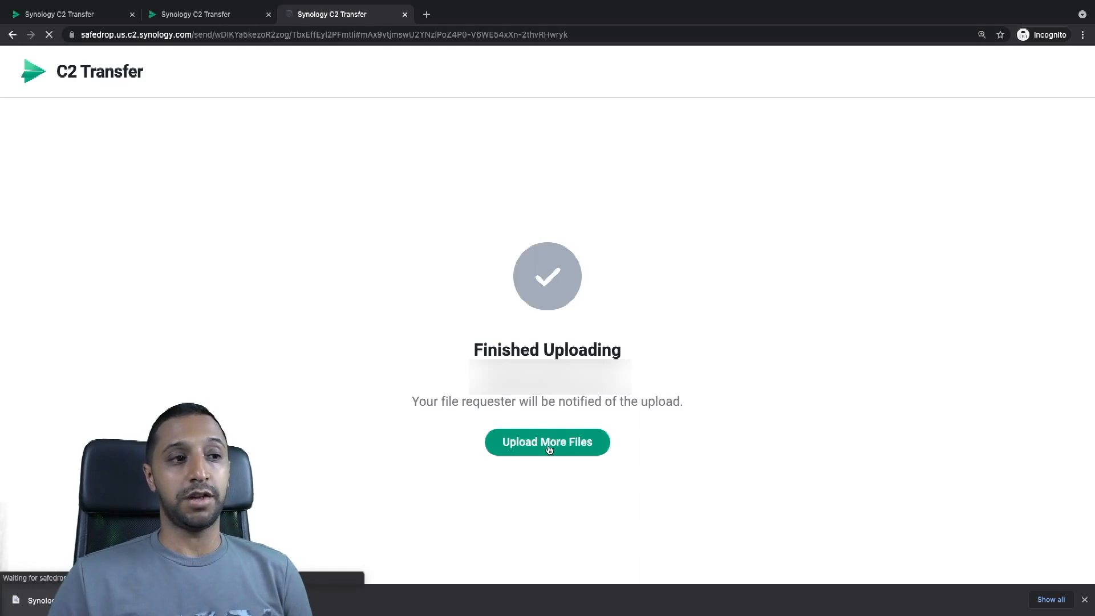
pyautogui.click(546, 441)
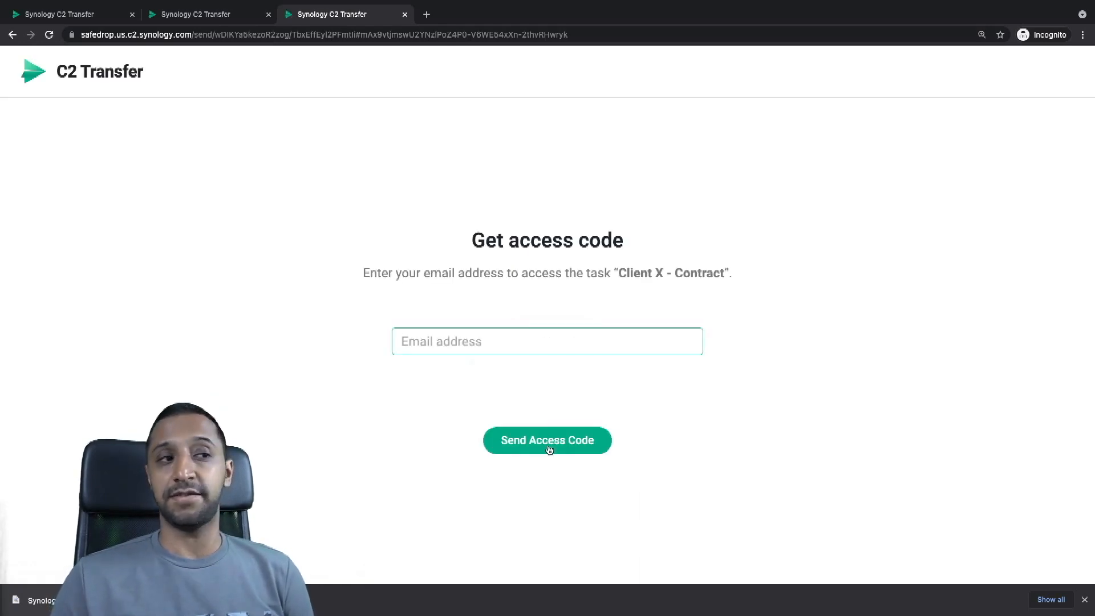
pyautogui.write('info')
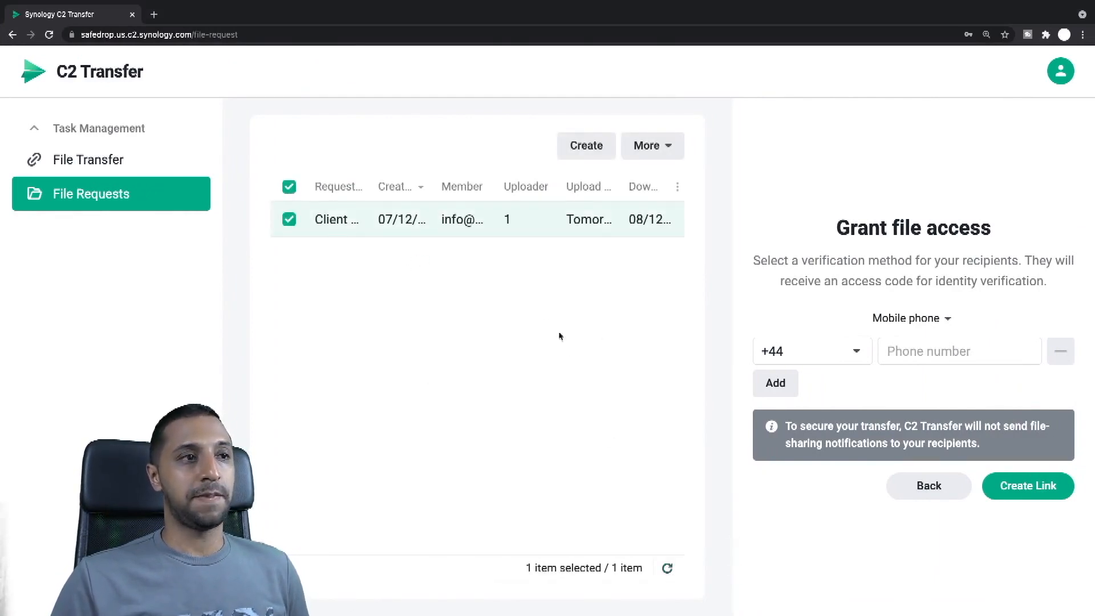
pyautogui.click(288, 186)
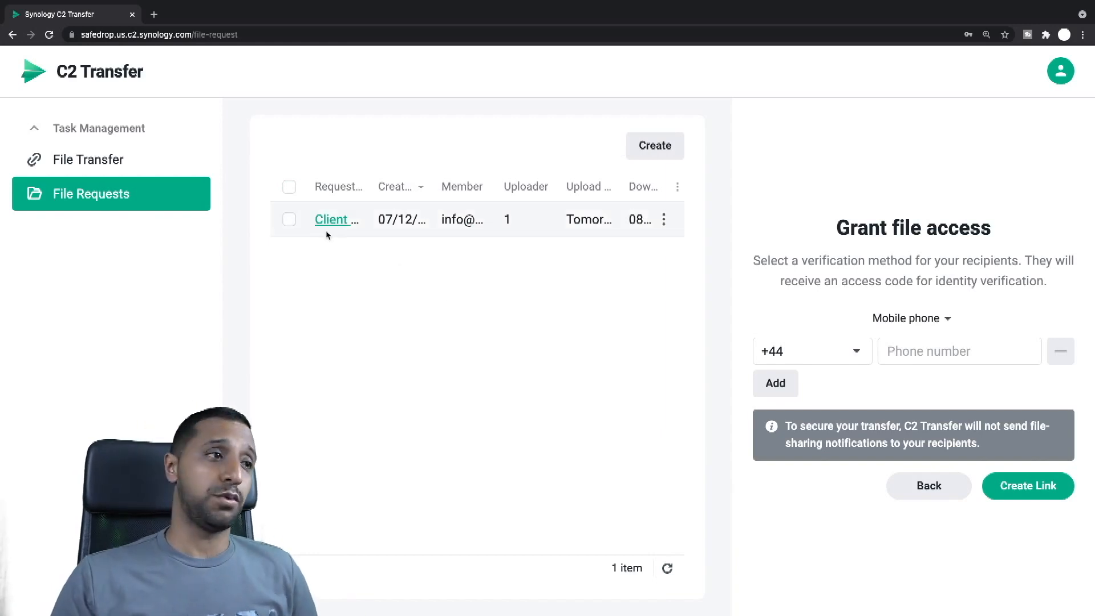
pyautogui.click(333, 219)
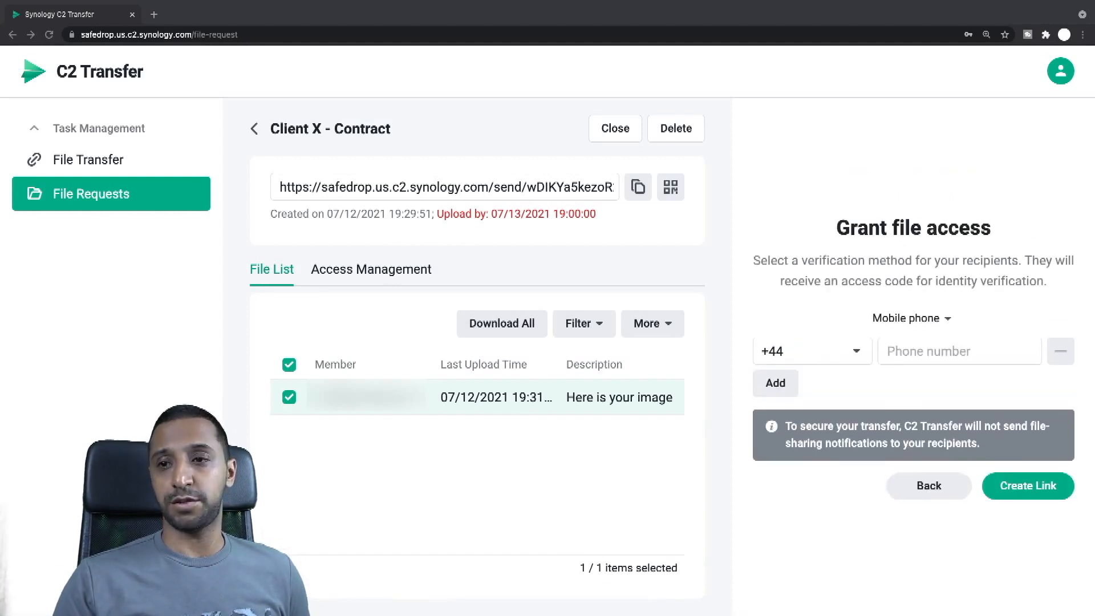
pyautogui.moveTo(734, 290)
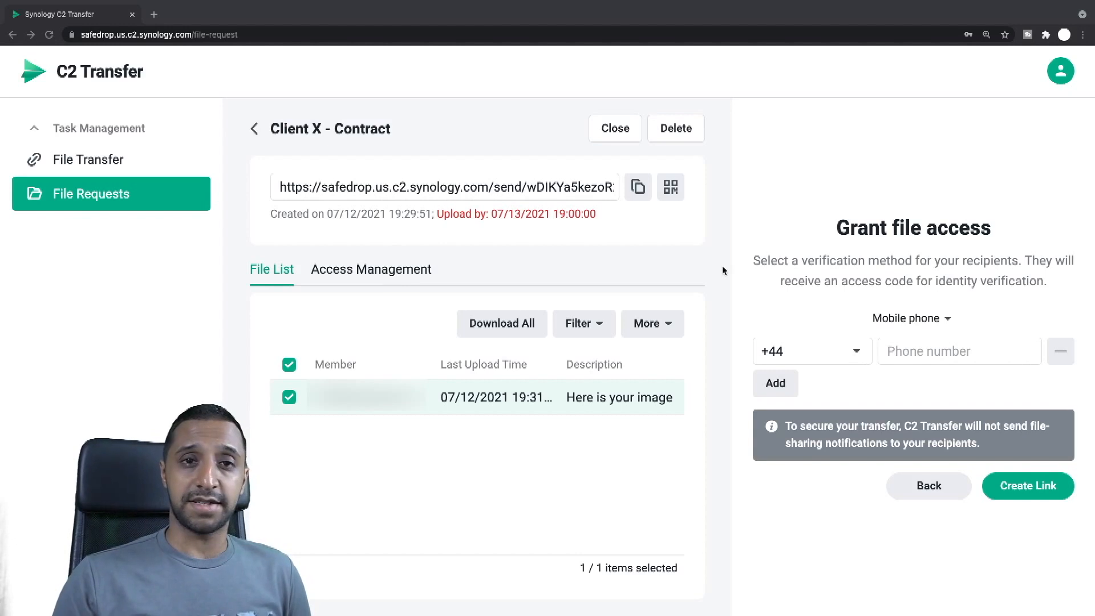
pyautogui.click(613, 129)
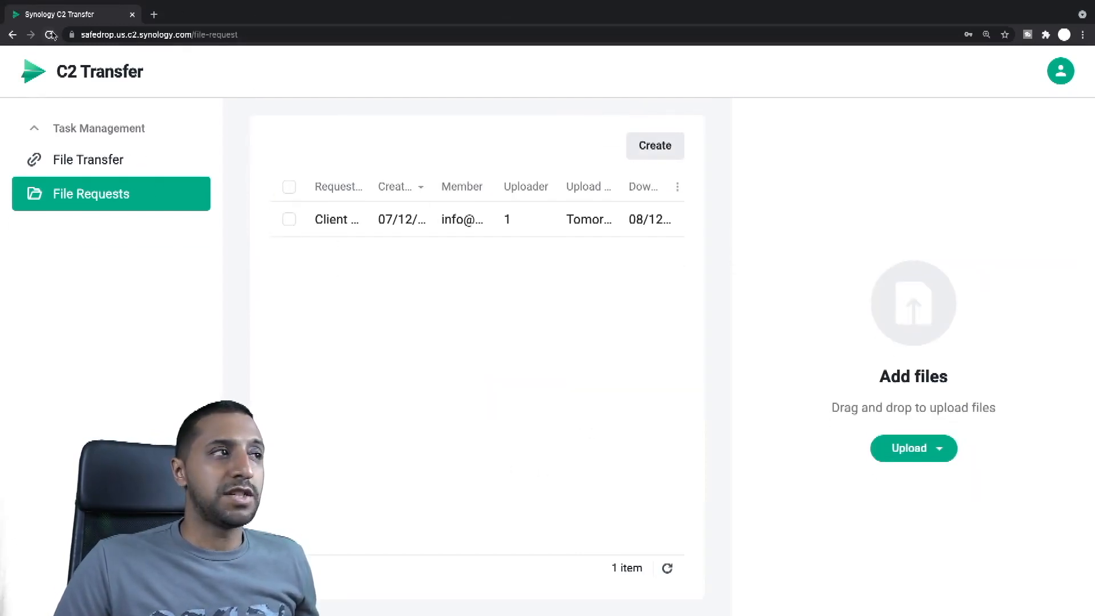
# Reload File Requests and decrypt the account data with the C2 encryption key.
pyautogui.click(50, 35)
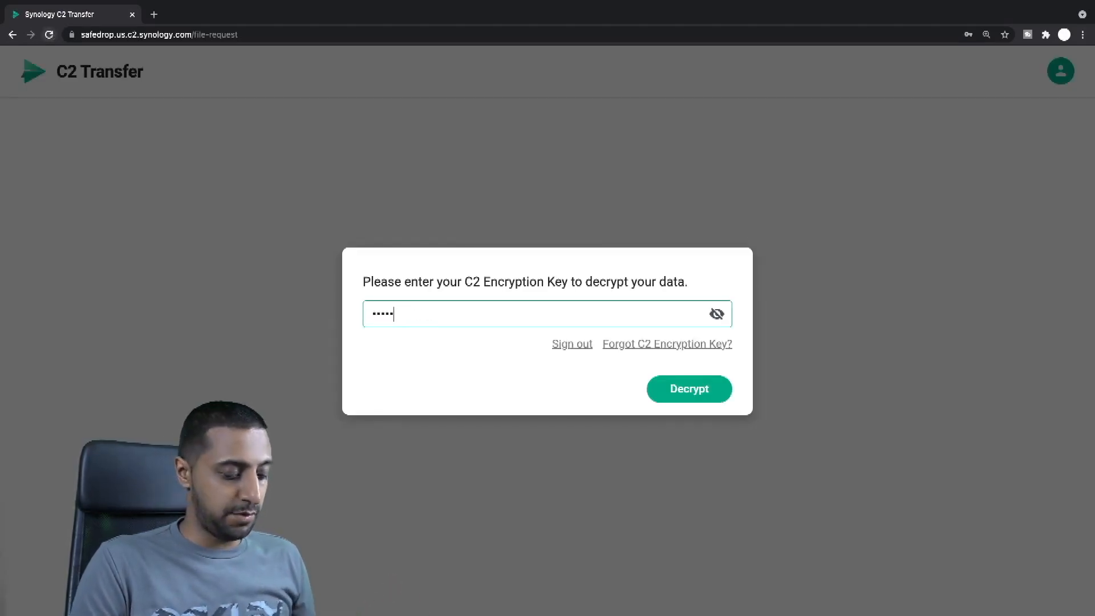
pyautogui.click(688, 389)
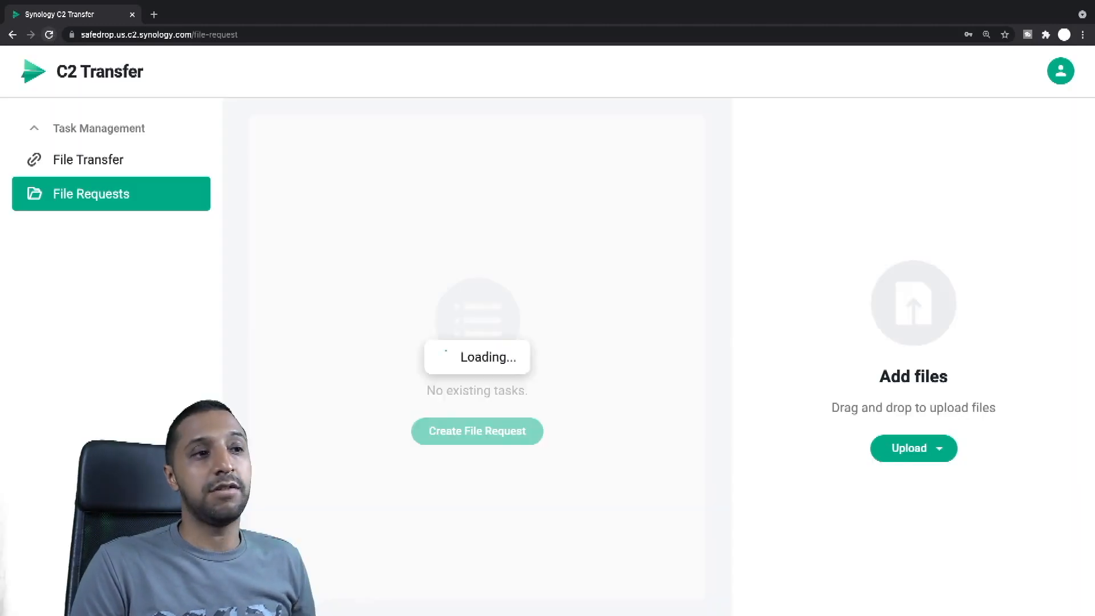